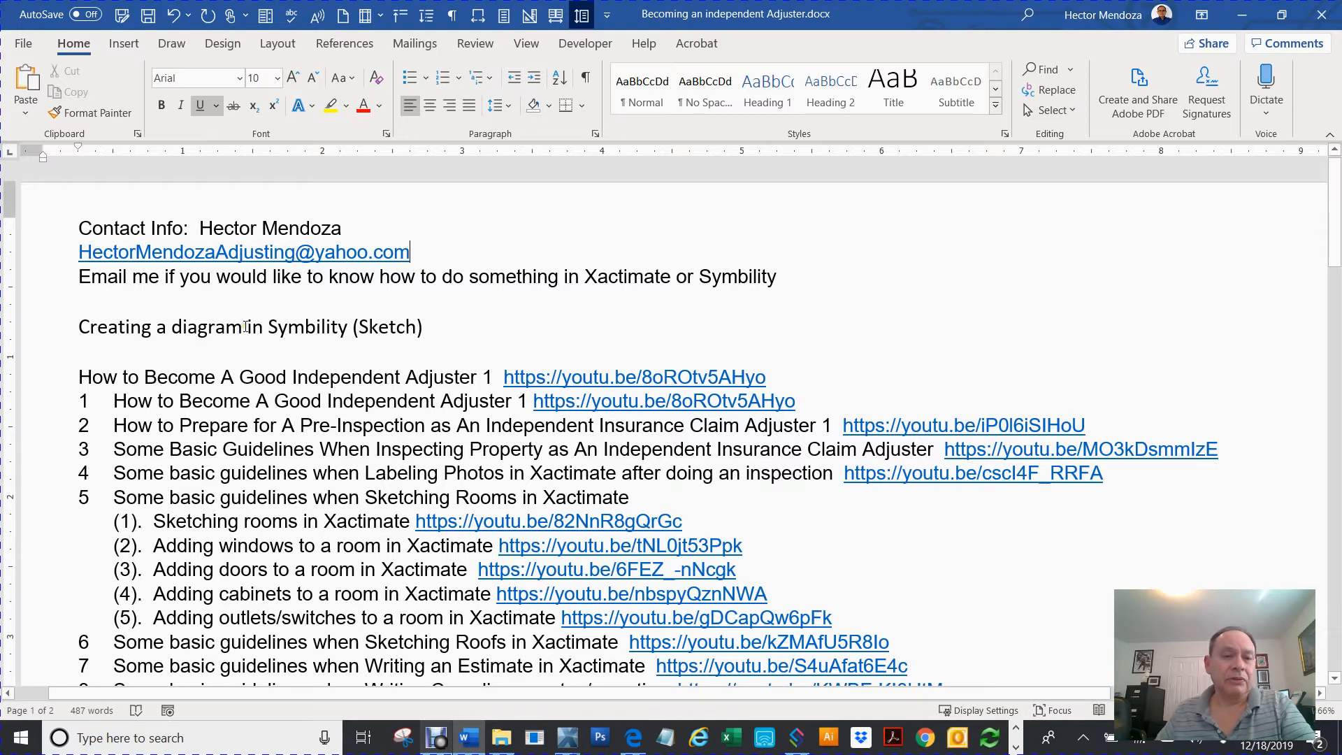
# - Review the open claim's notes, scrolling through them and selecting a passage of text
pyautogui.doubleClick(211, 327)
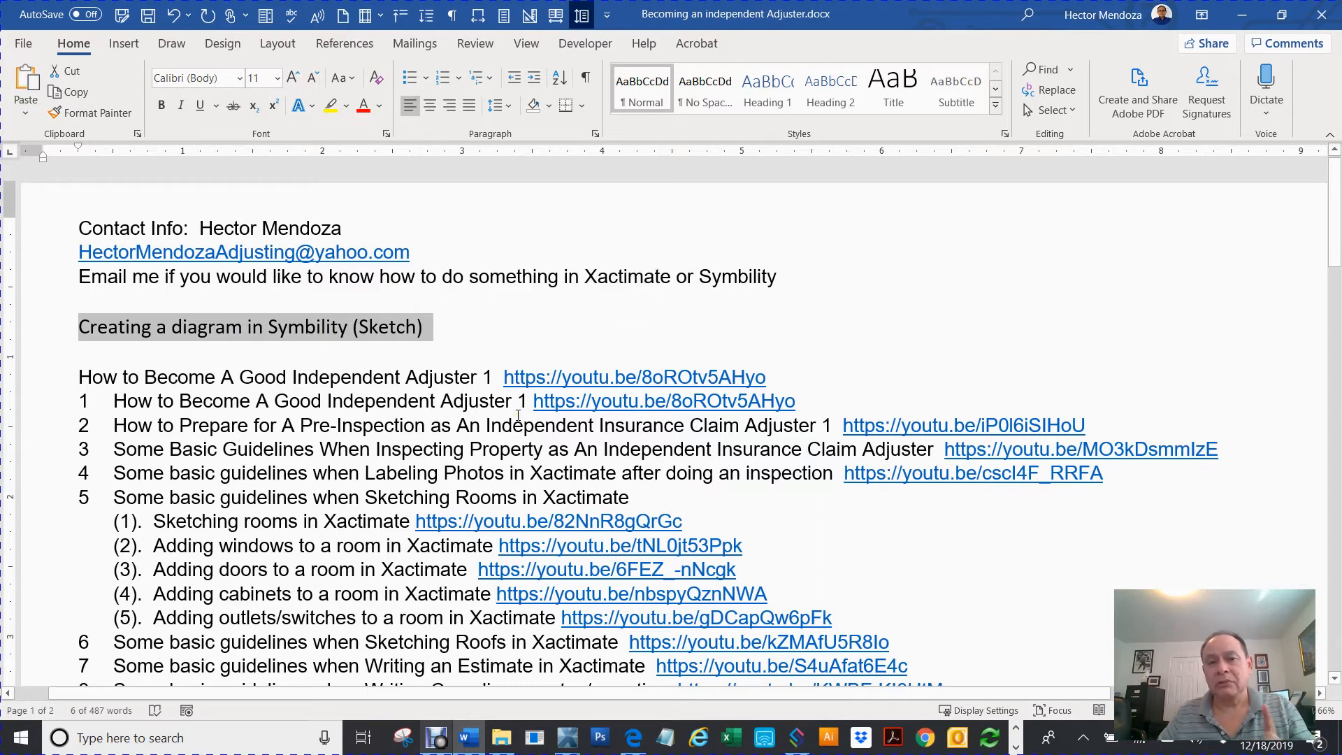
pyautogui.scroll(-3)
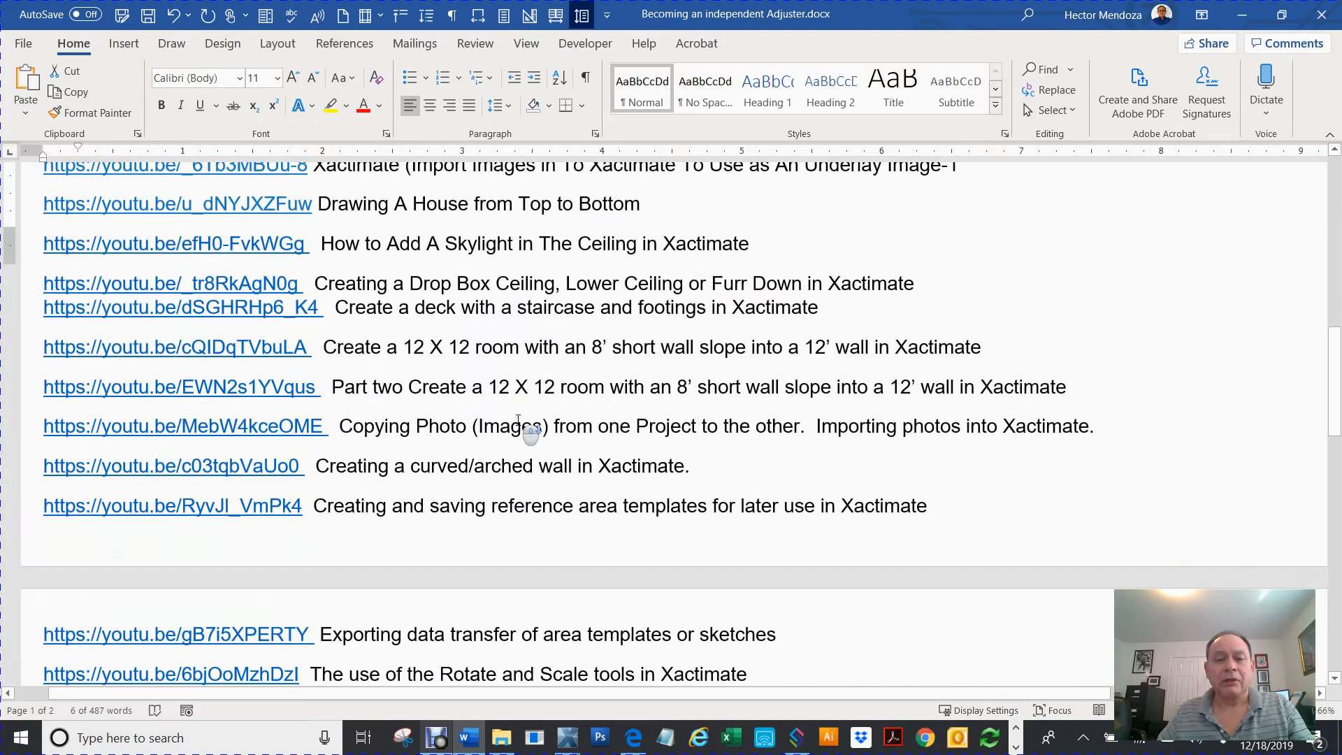
pyautogui.scroll(-3)
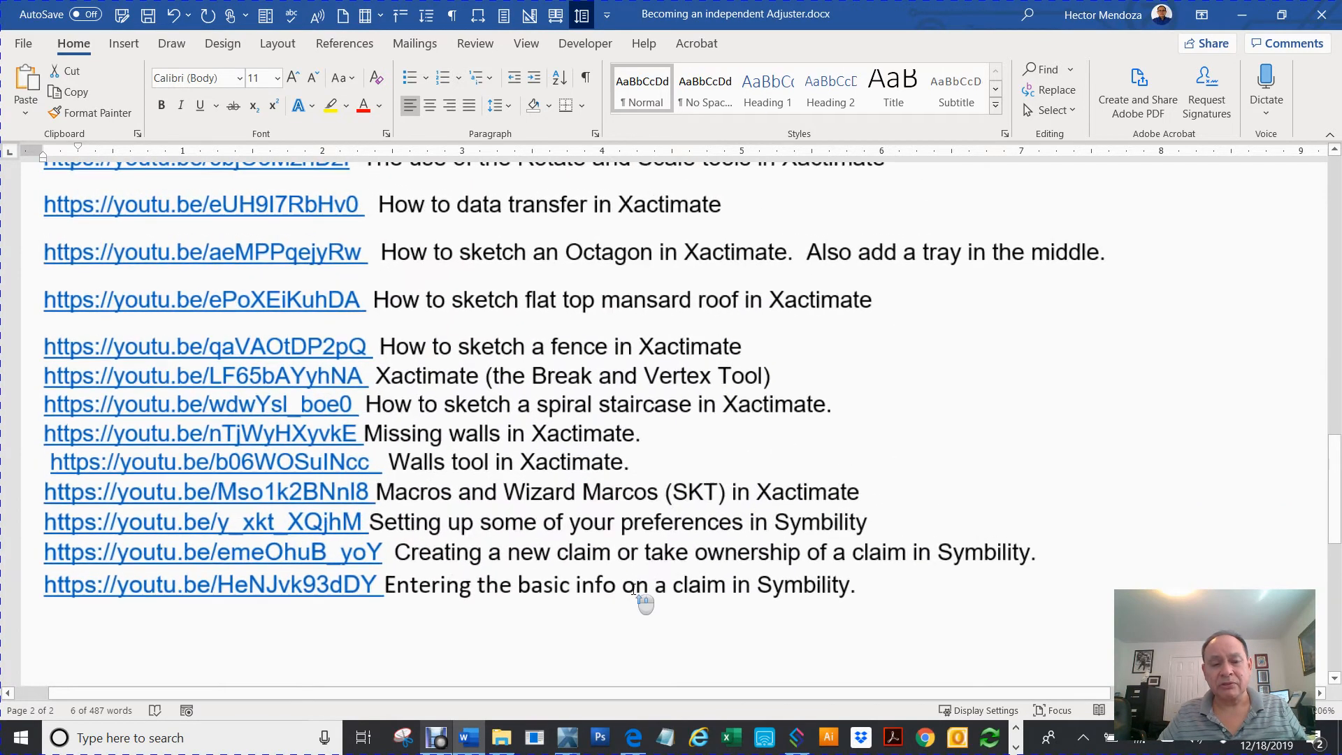
pyautogui.scroll(-3)
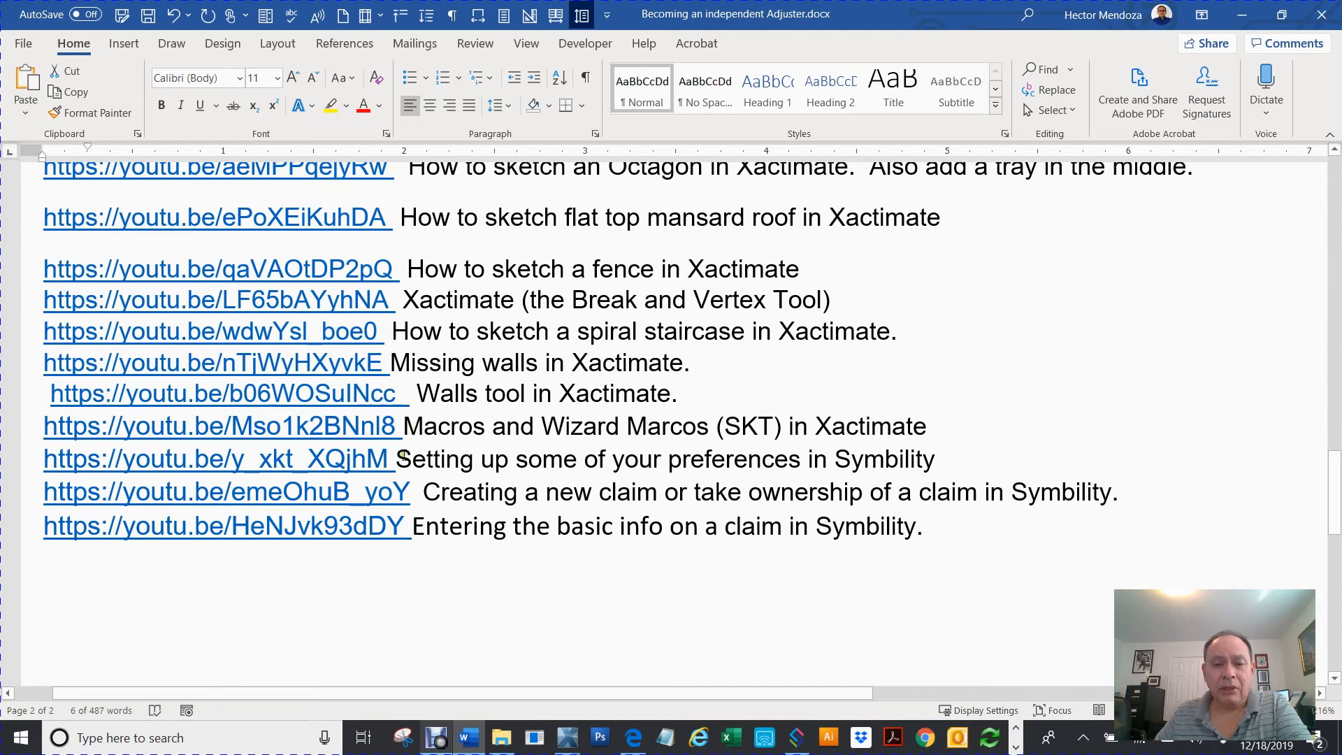
pyautogui.moveTo(396, 458); pyautogui.dragTo(917, 490)
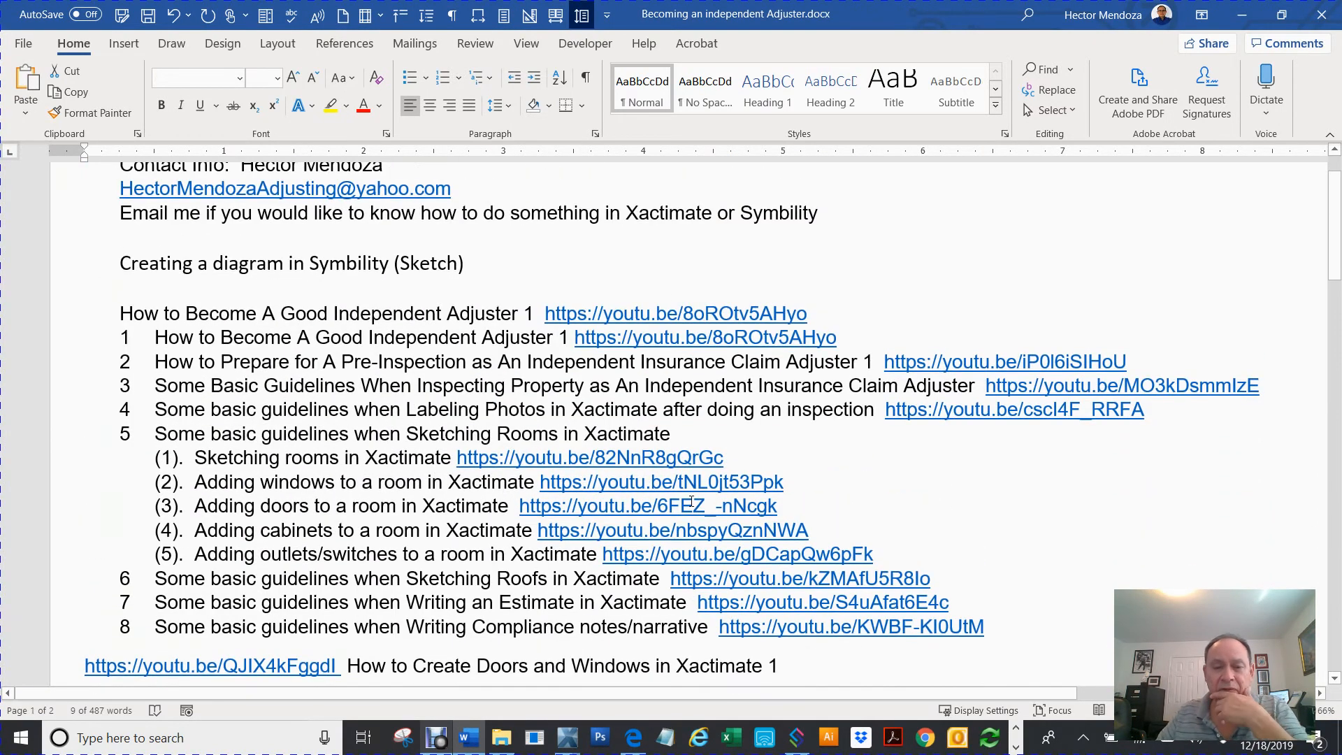
pyautogui.scroll(-3)
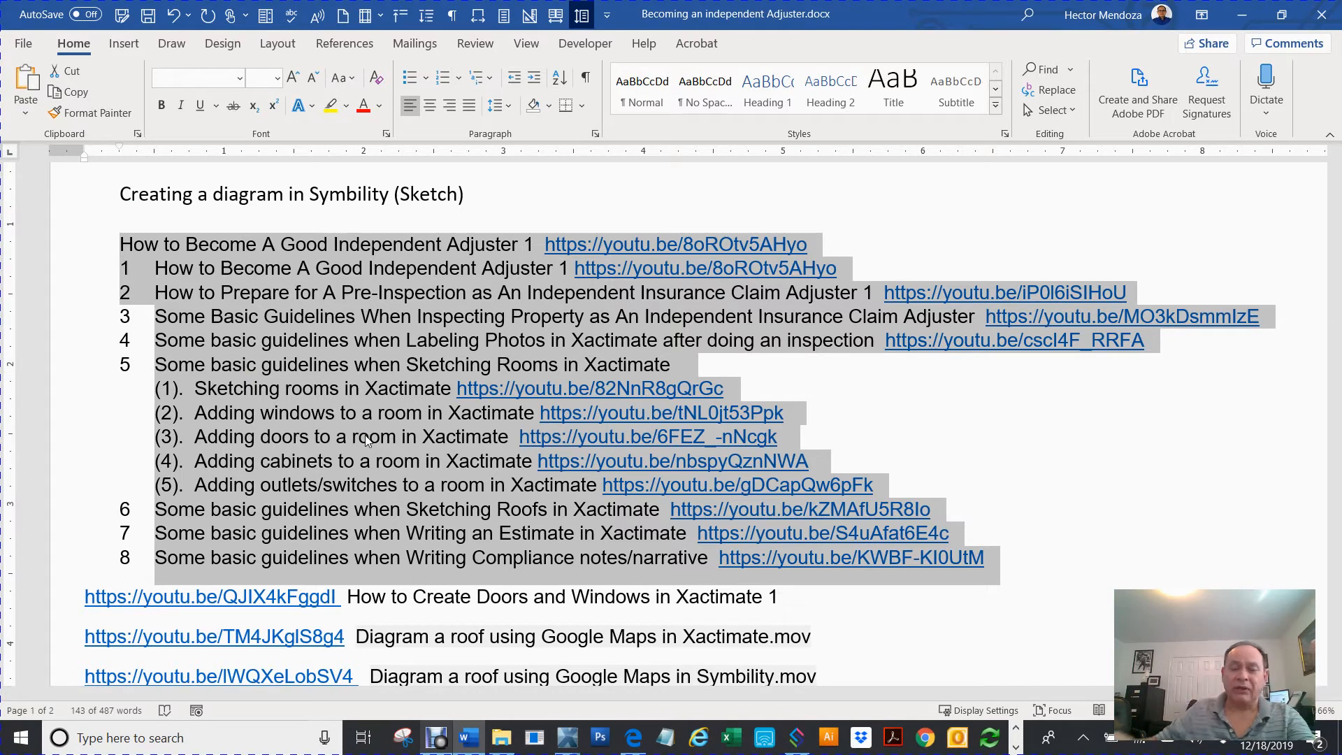
pyautogui.scroll(-3)
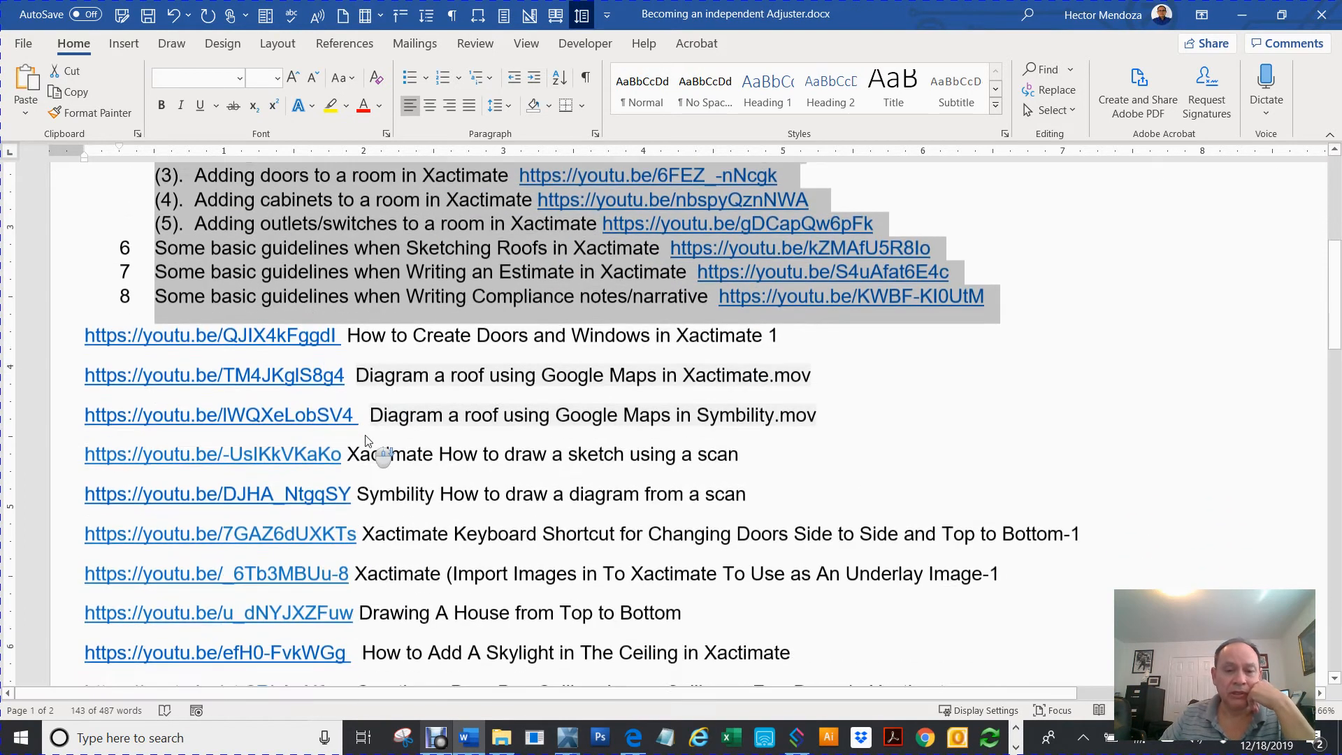
pyautogui.scroll(-3)
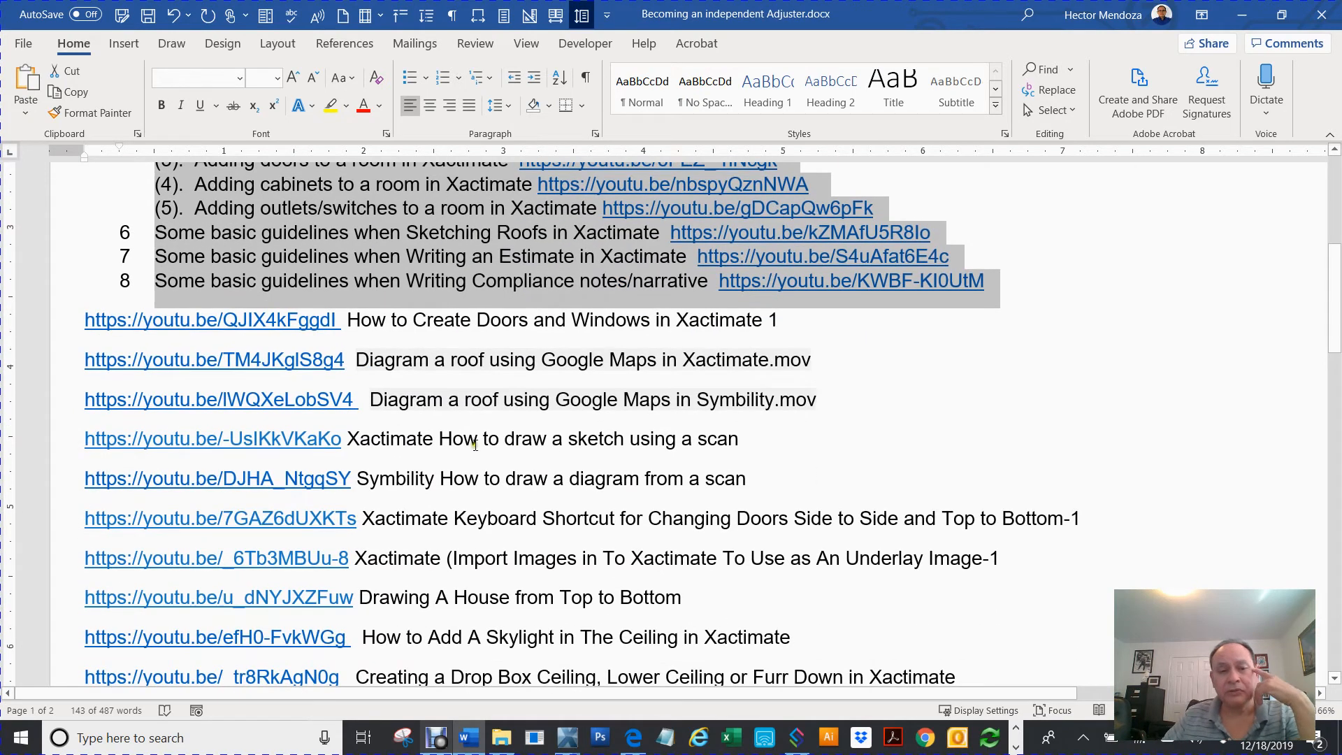
pyautogui.scroll(-3)
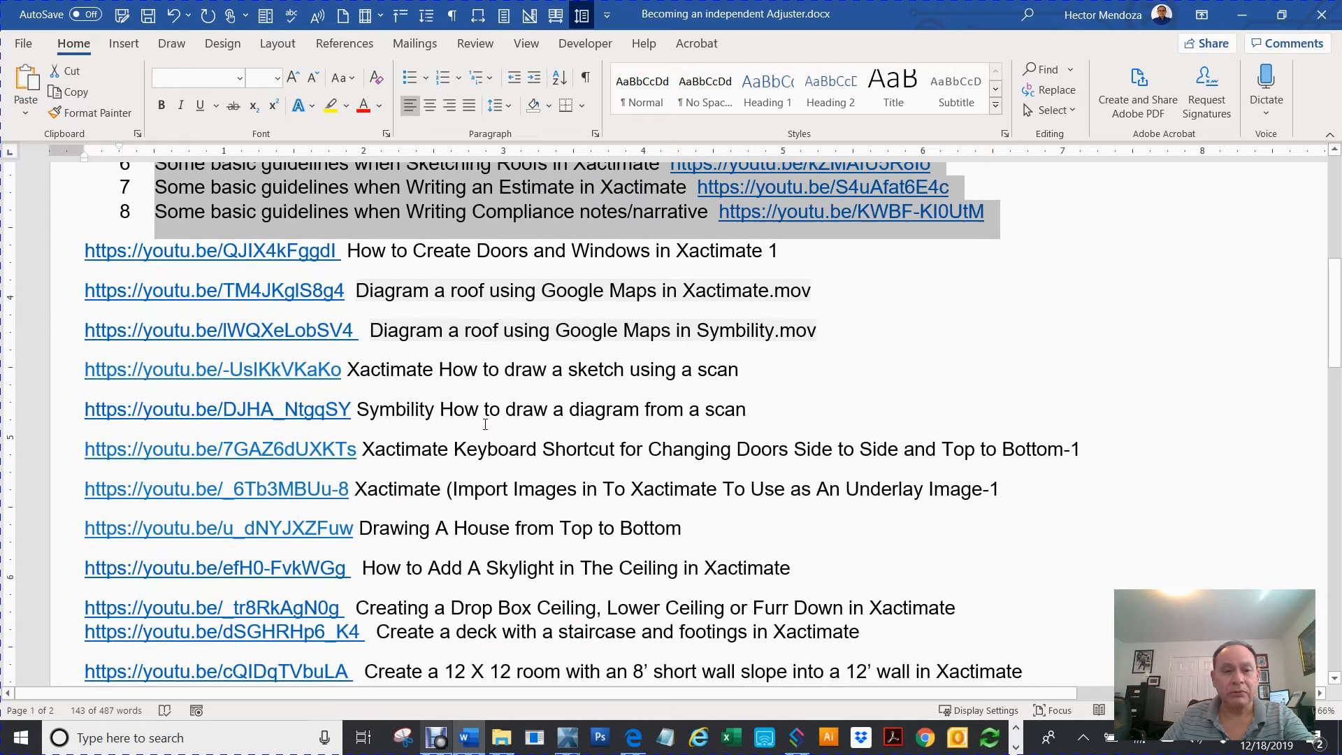
pyautogui.scroll(-3)
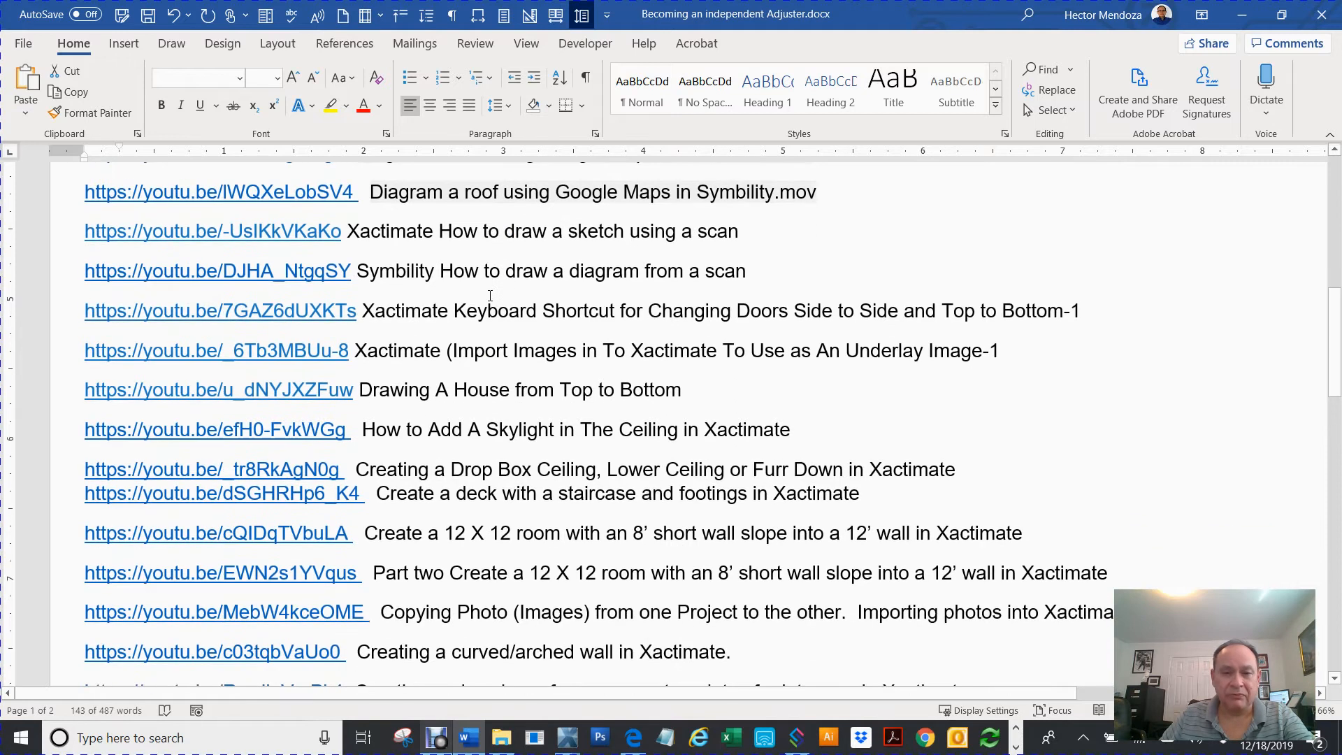
pyautogui.scroll(-3)
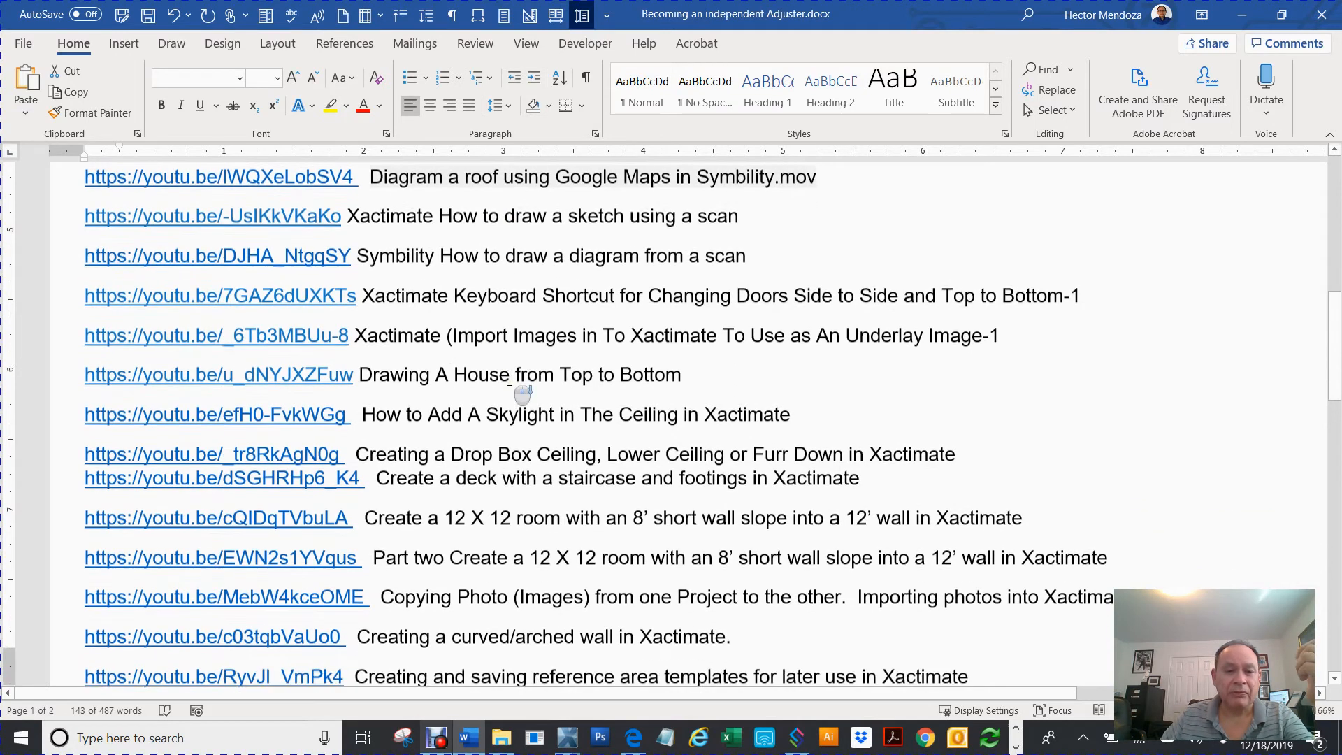
pyautogui.scroll(-3)
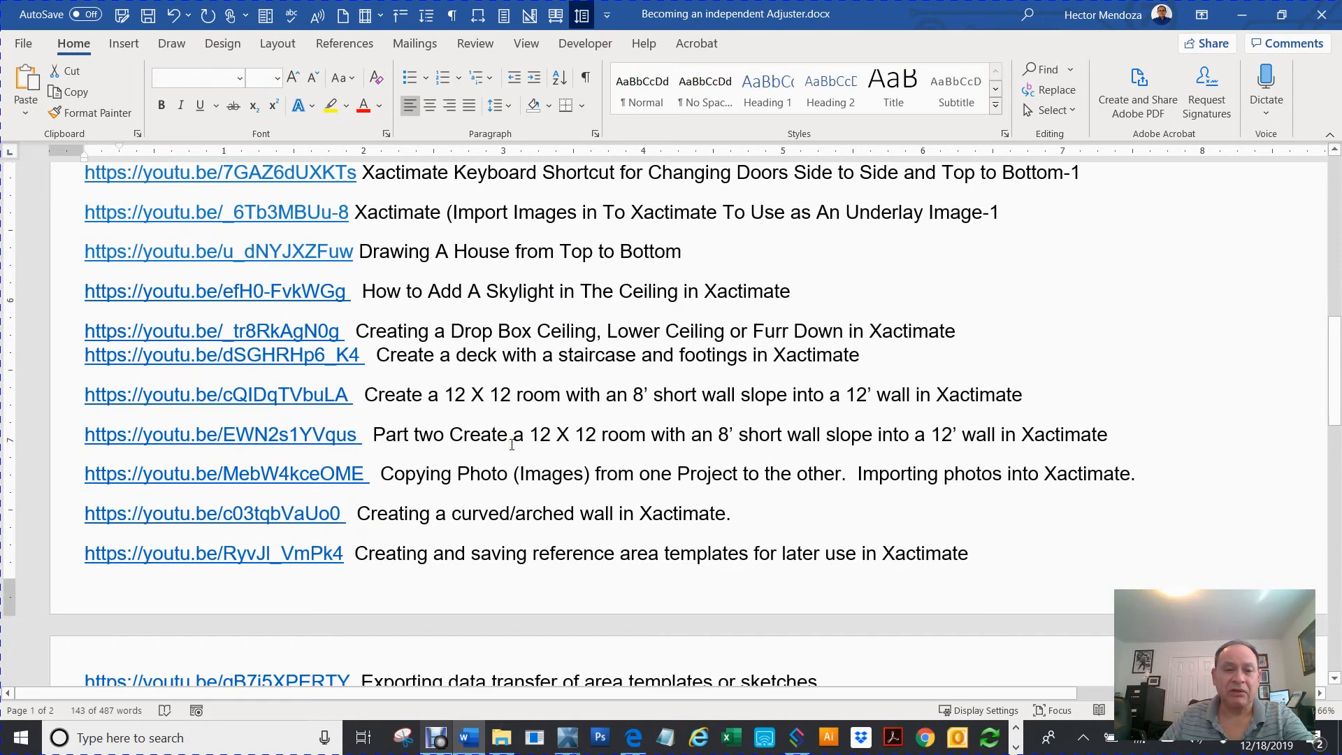
pyautogui.scroll(-3)
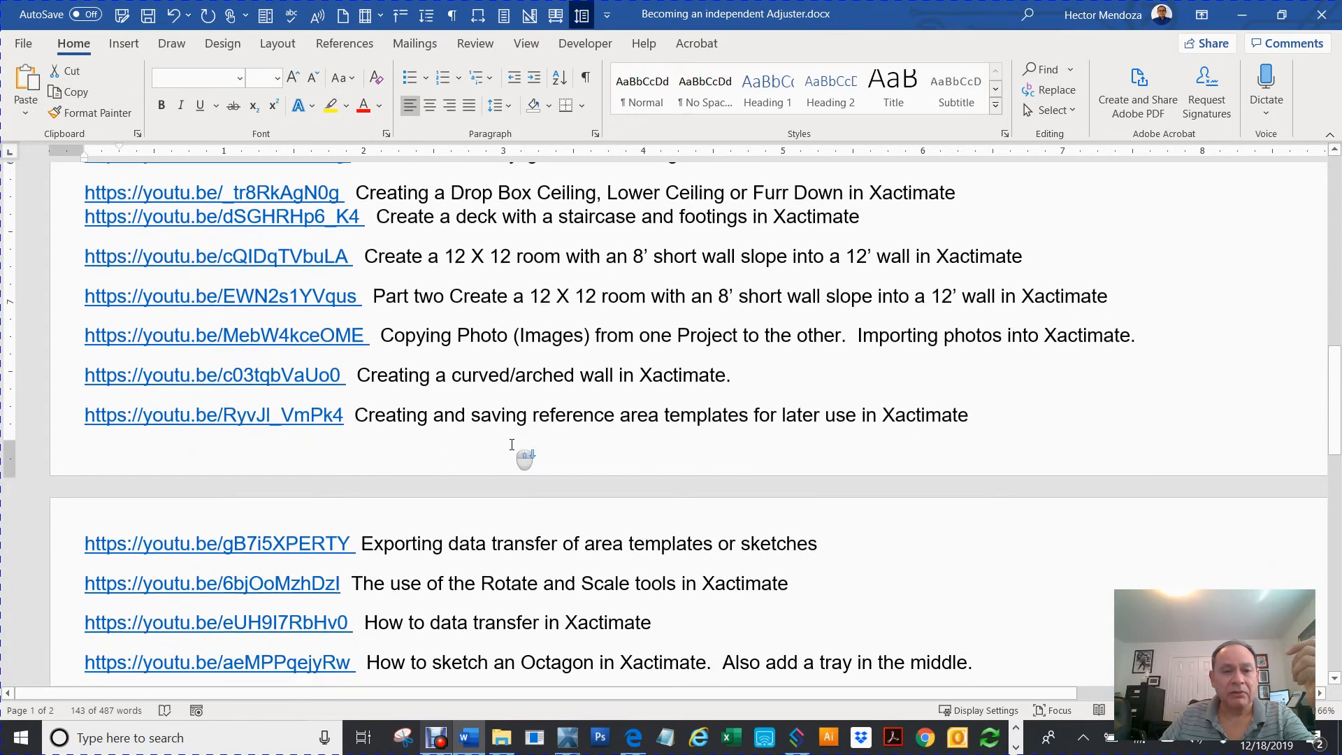
pyautogui.scroll(-3)
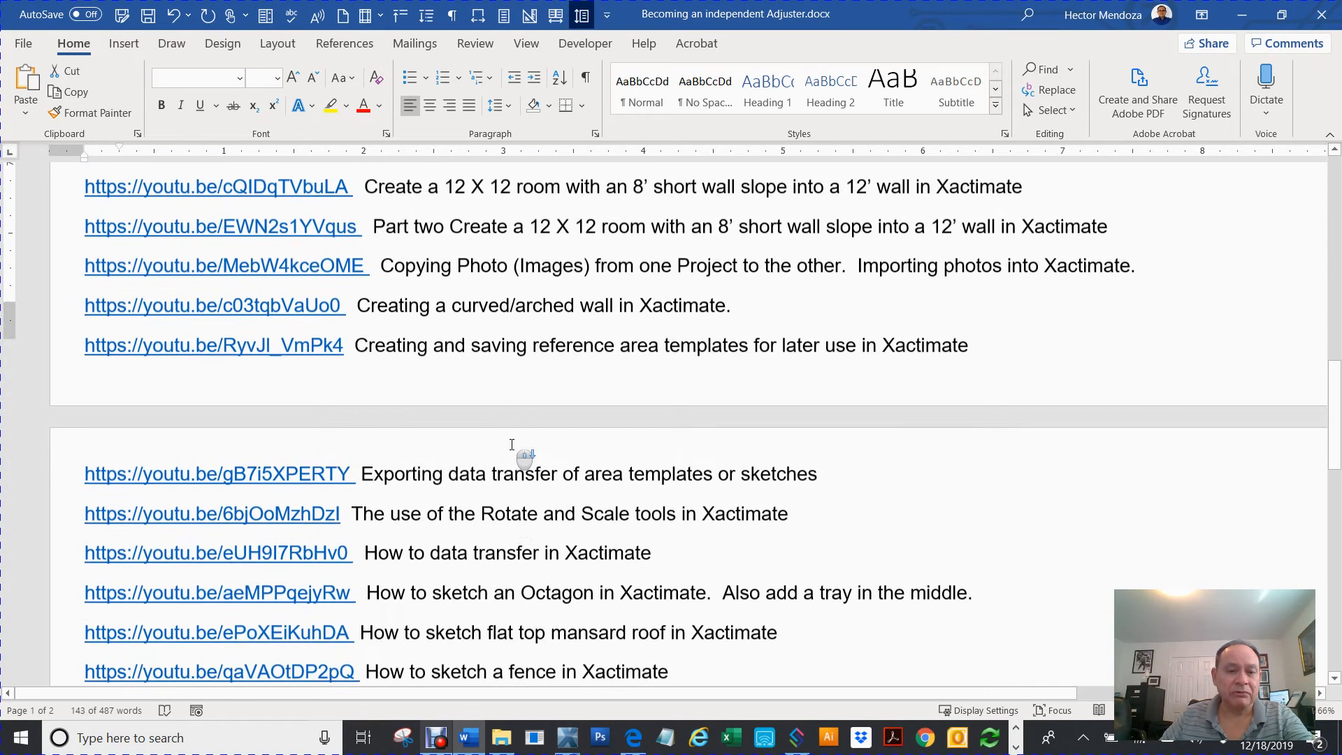
pyautogui.scroll(-3)
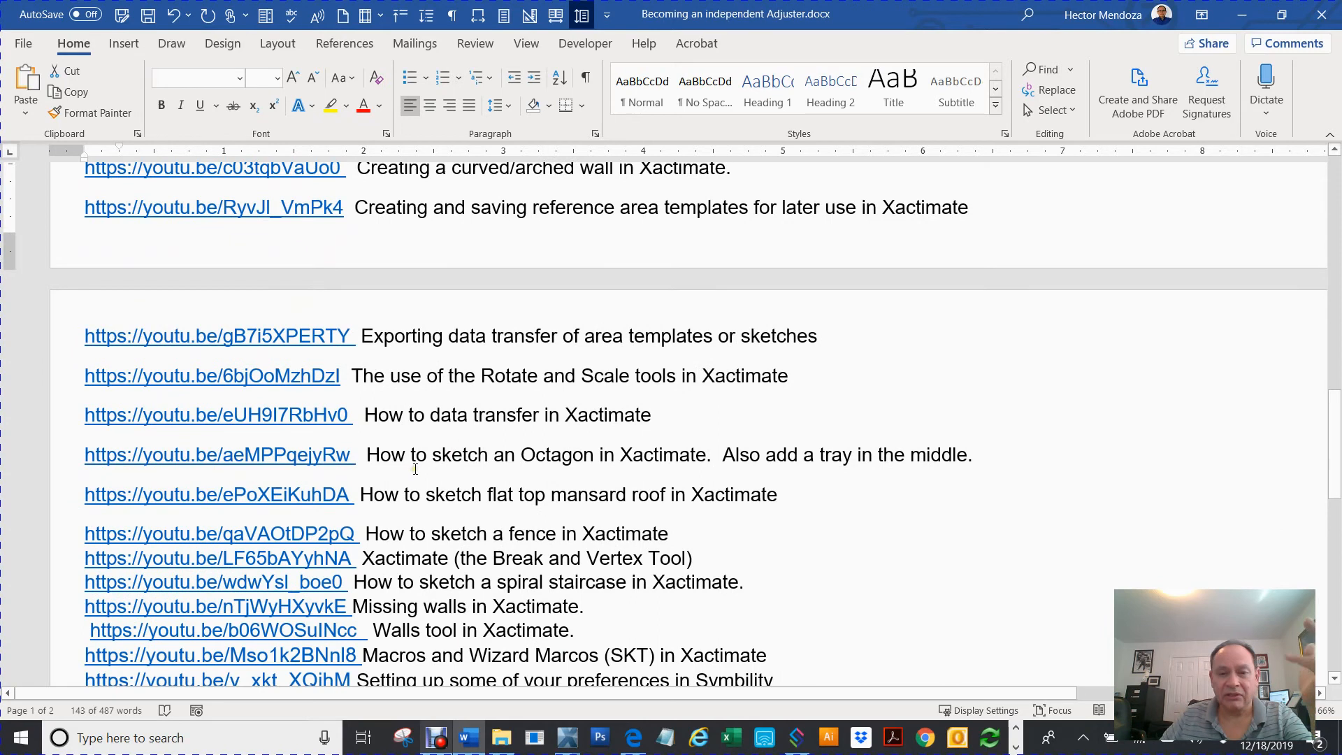
pyautogui.scroll(-3)
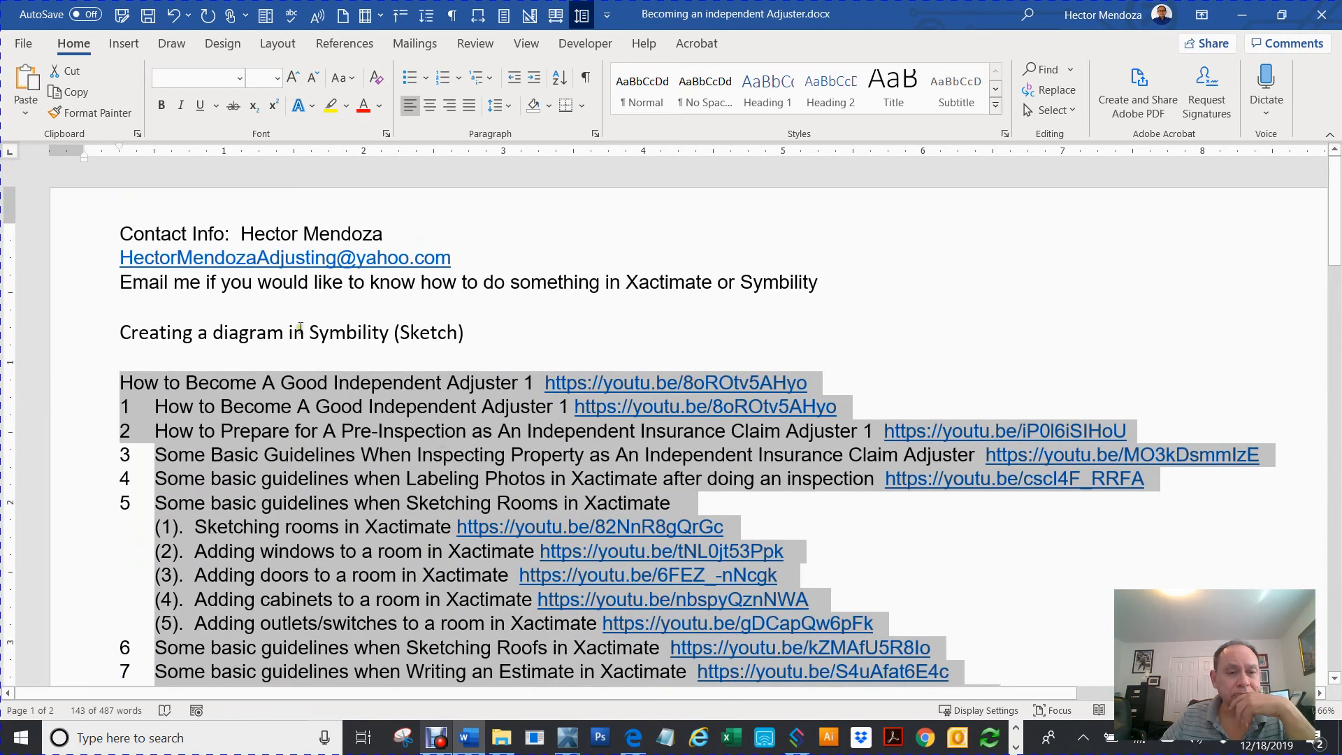
pyautogui.tripleClick(290, 333)
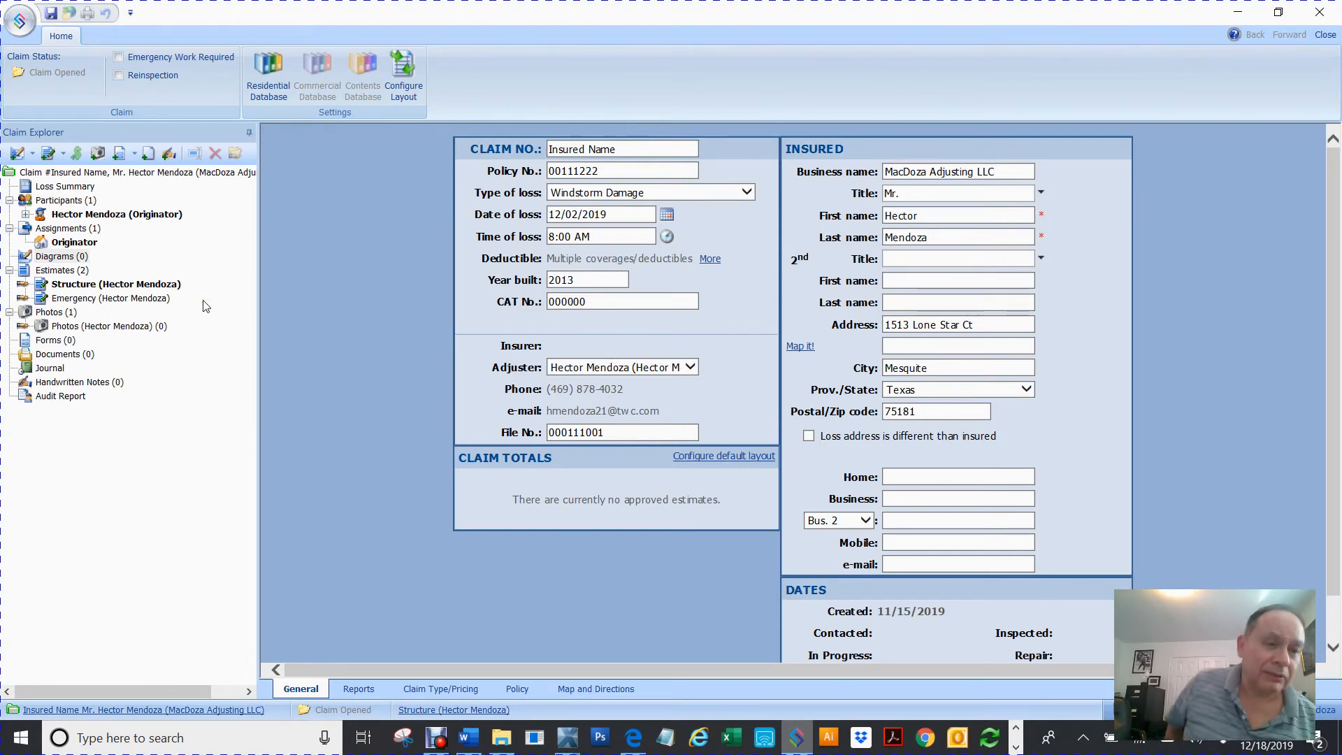
pyautogui.moveTo(255, 217)
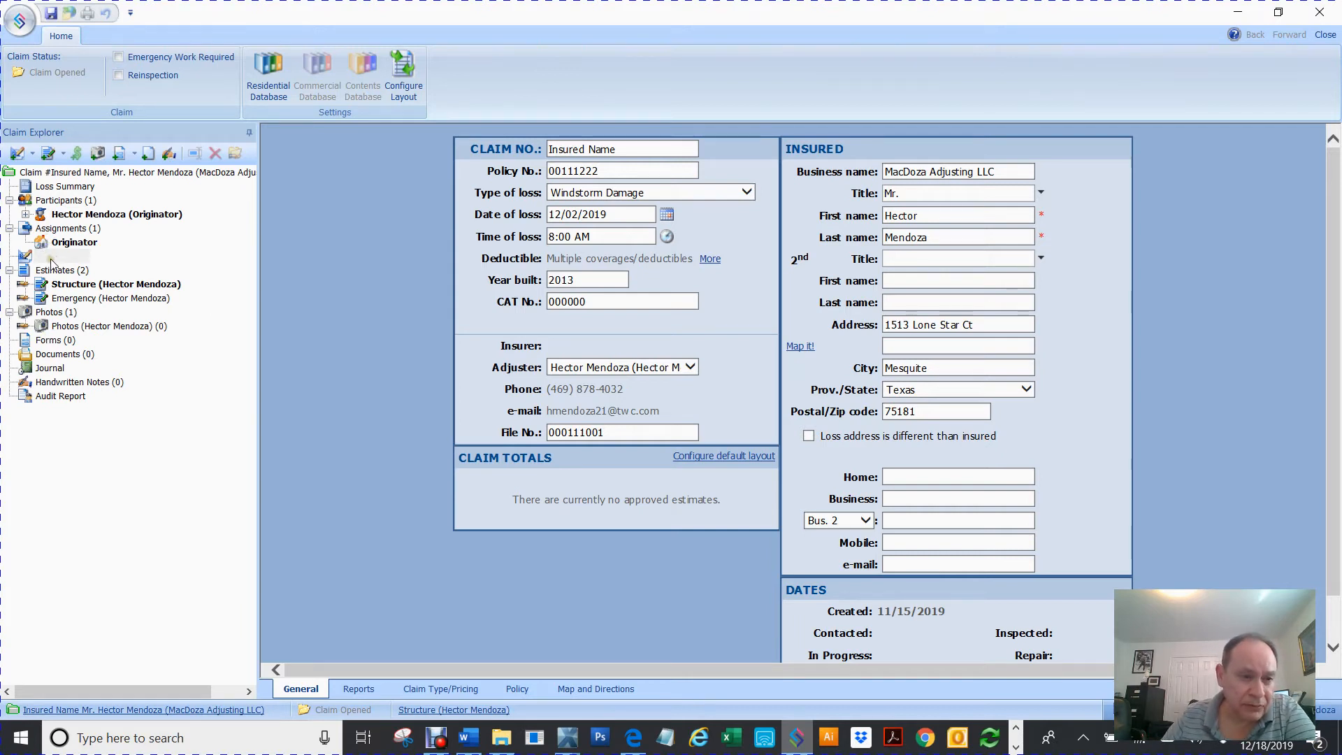
# - Bring up the Diagrams context menu in Claim Explorer offering Add Floorplan
pyautogui.rightClick(54, 256)
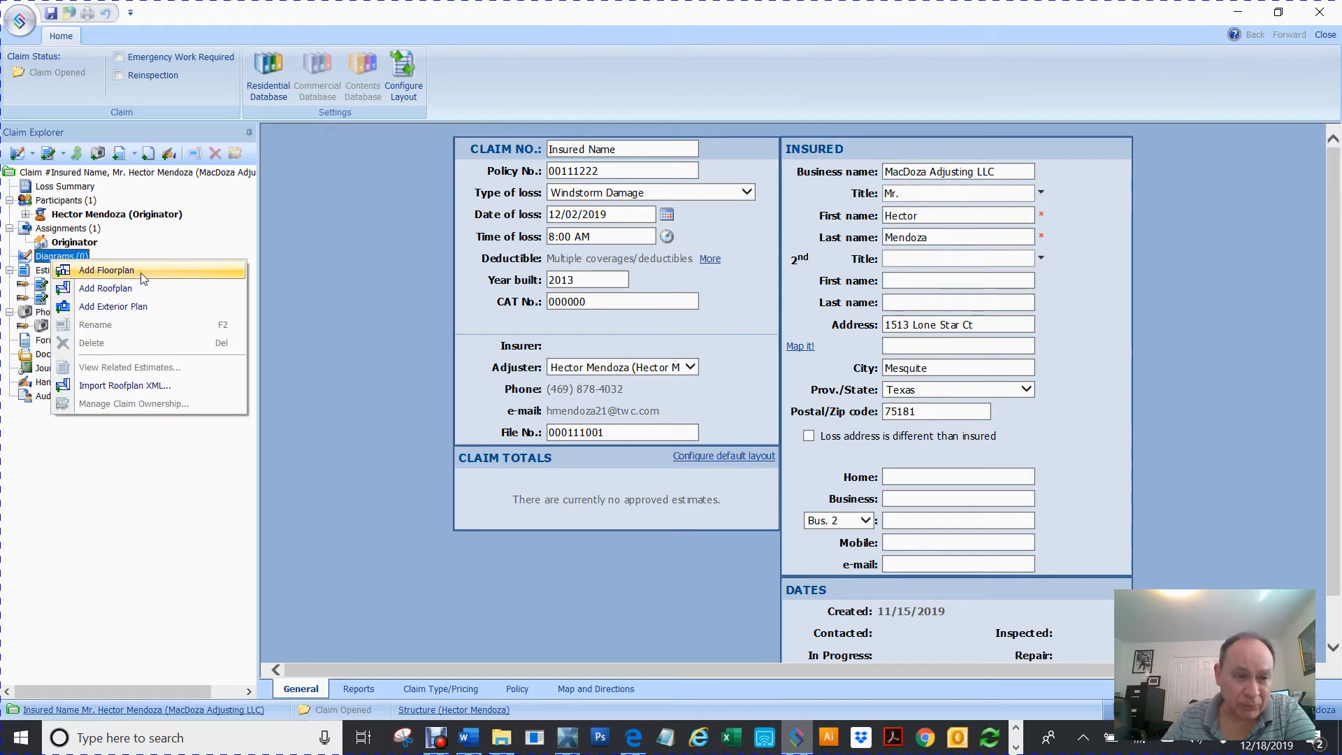
pyautogui.moveTo(133, 288)
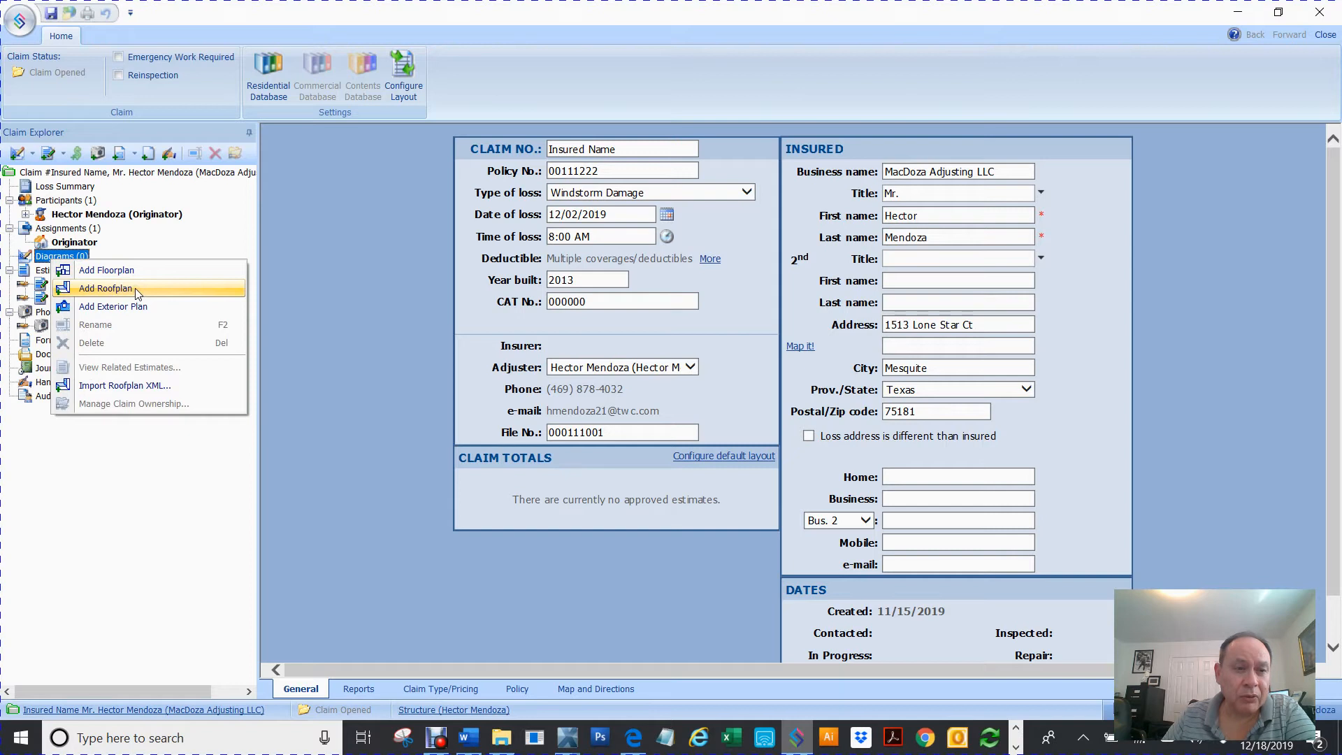
pyautogui.moveTo(113, 306)
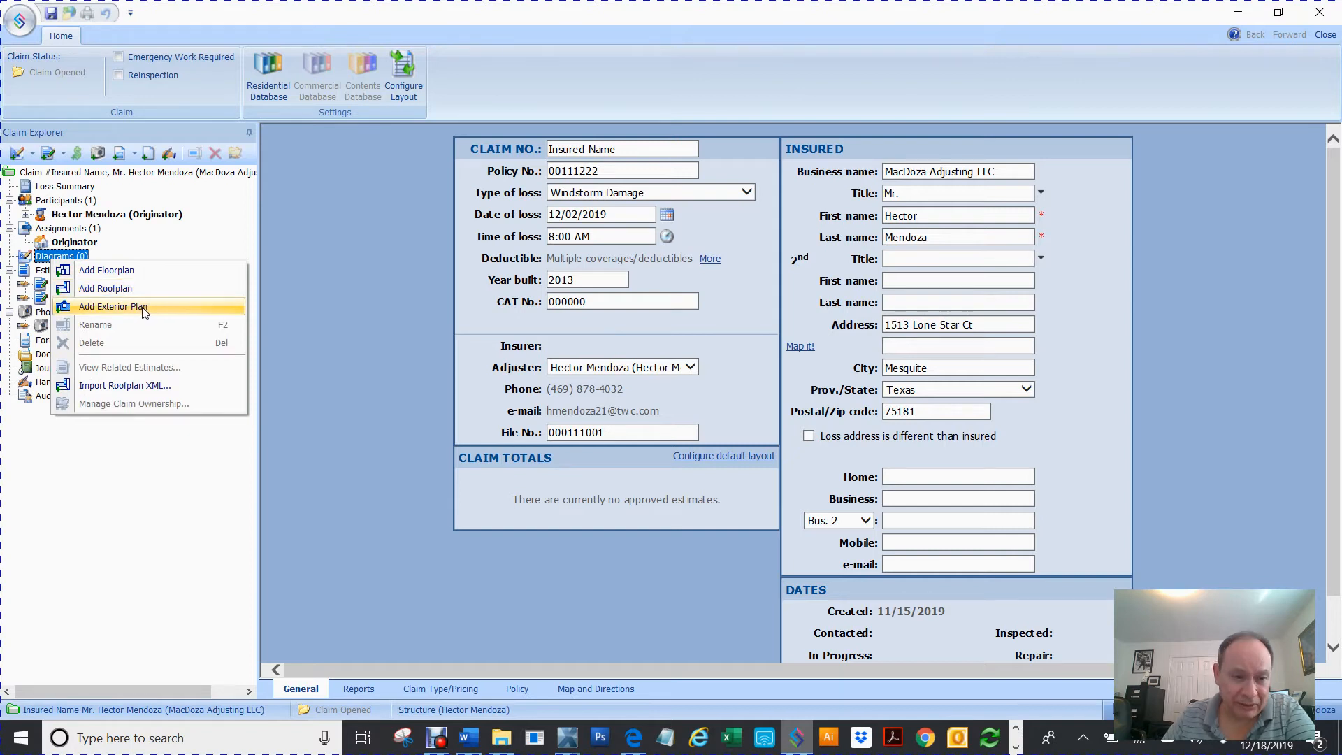
pyautogui.moveTo(133, 386)
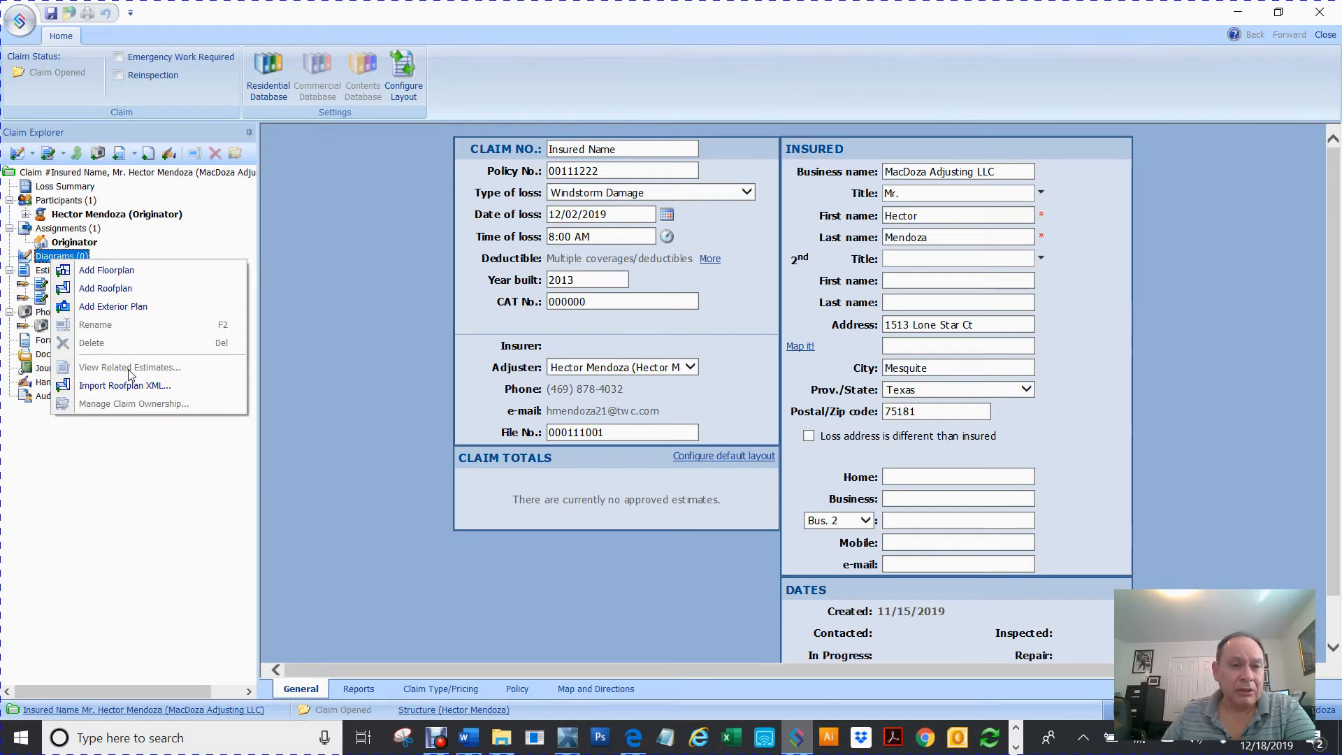
pyautogui.moveTo(113, 306)
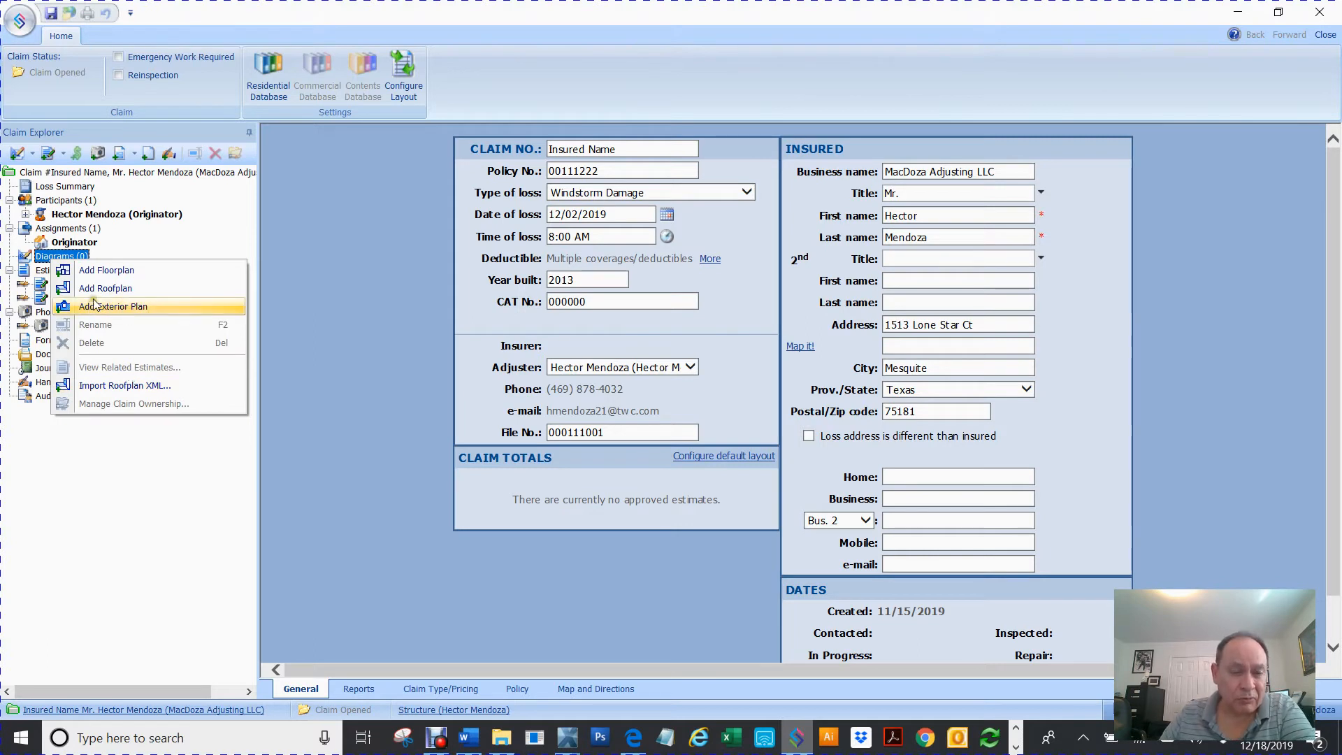
pyautogui.moveTo(107, 269)
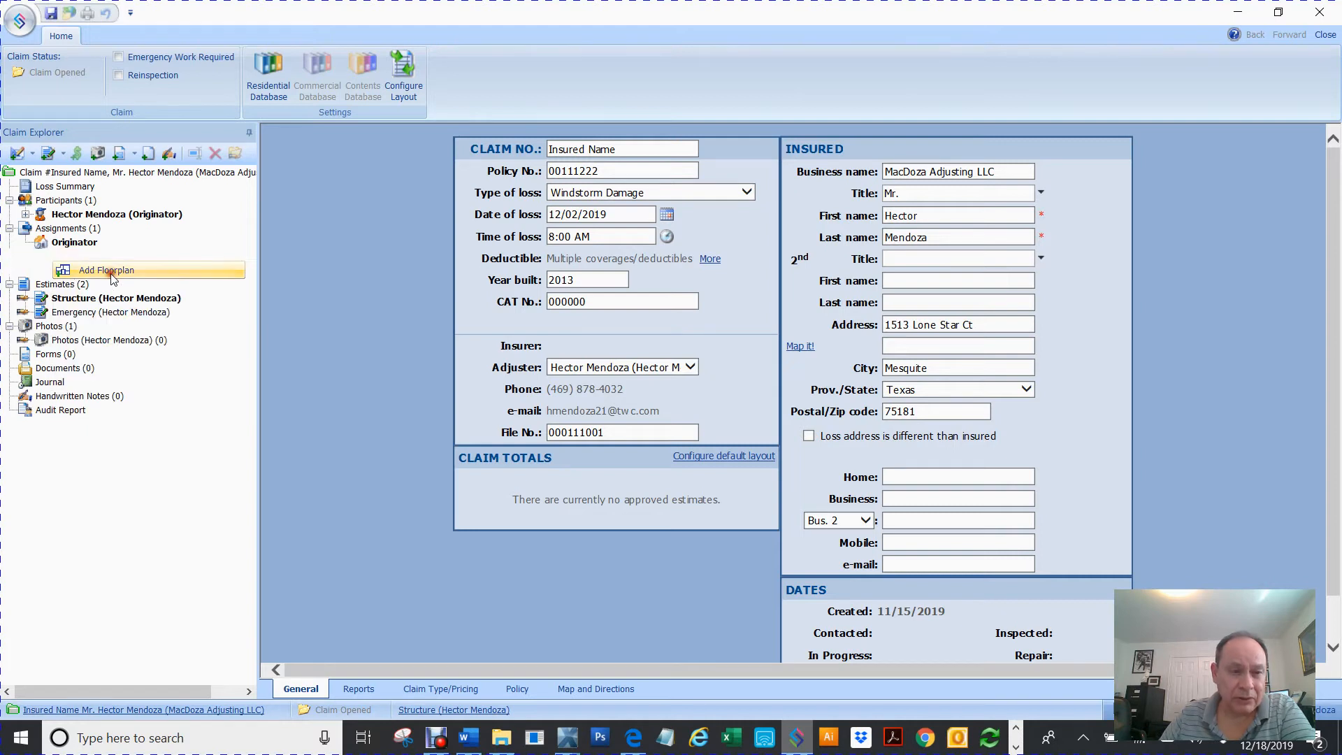
pyautogui.click(104, 270)
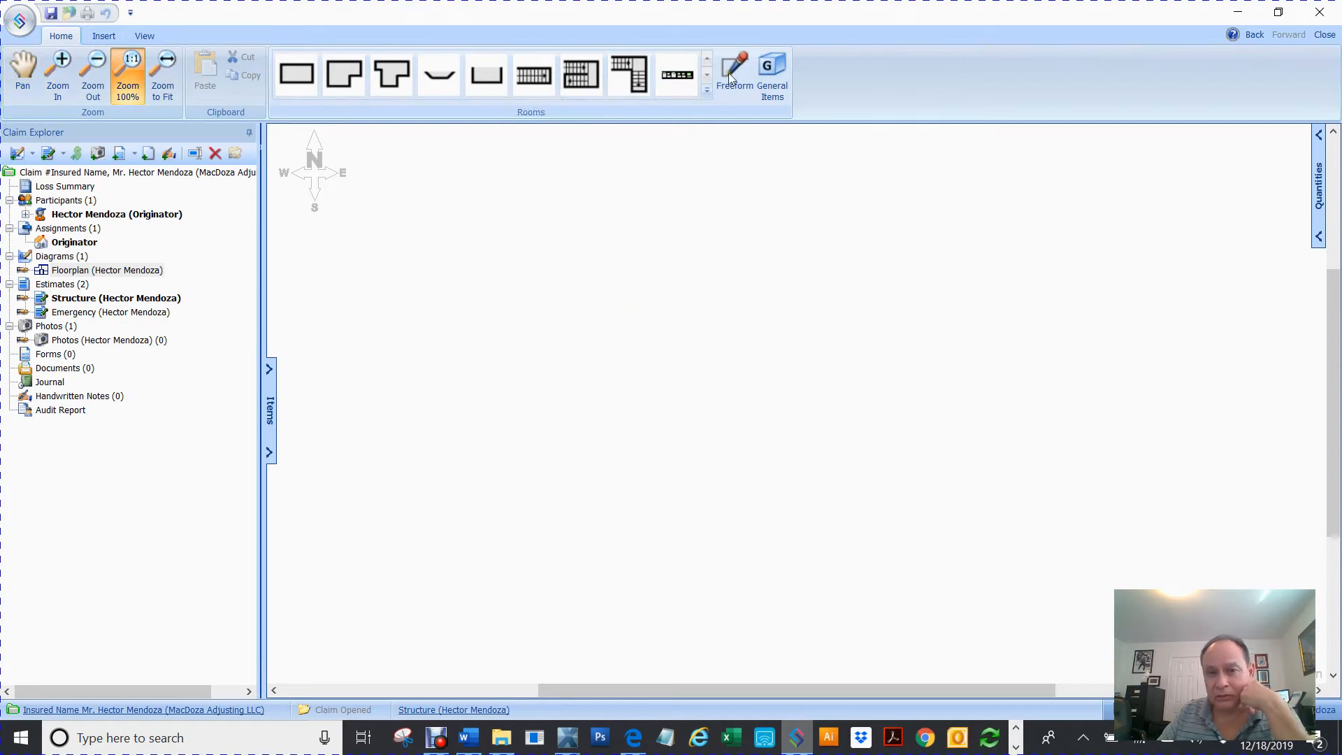
pyautogui.moveTo(77, 72)
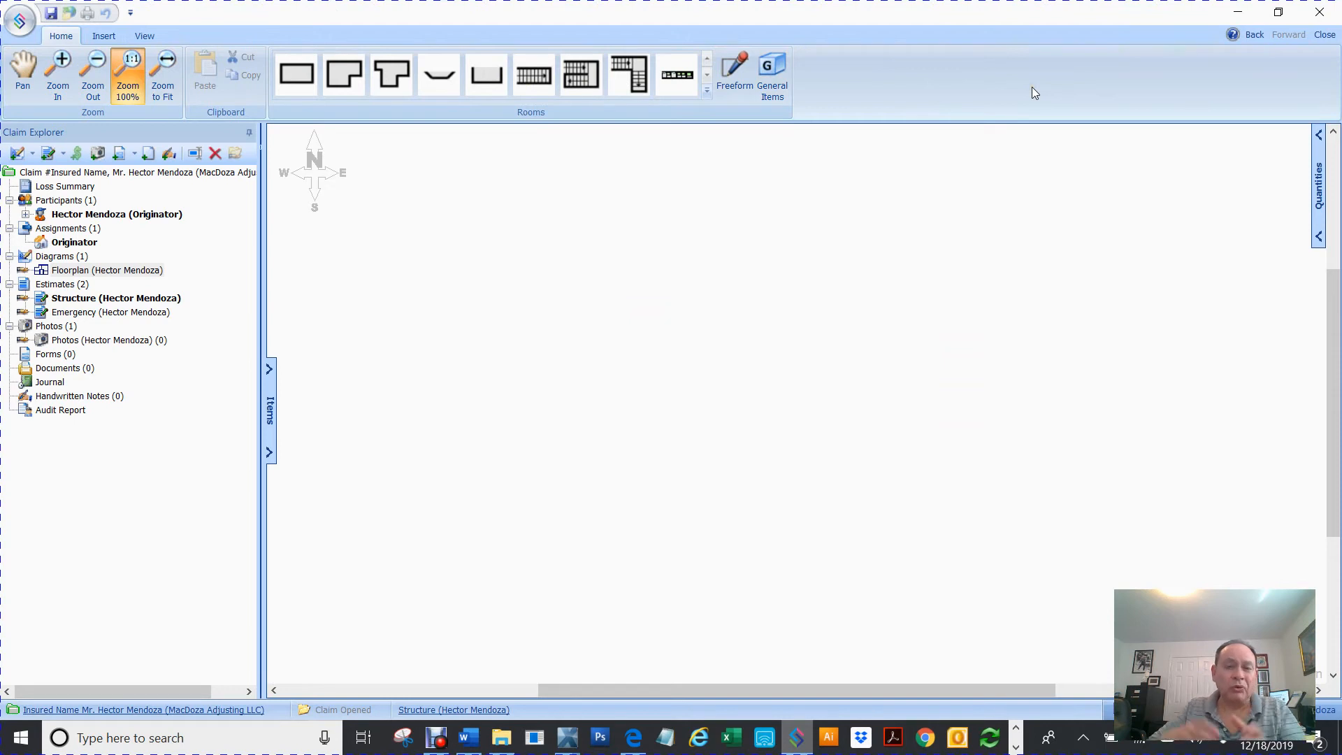
pyautogui.moveTo(772, 171)
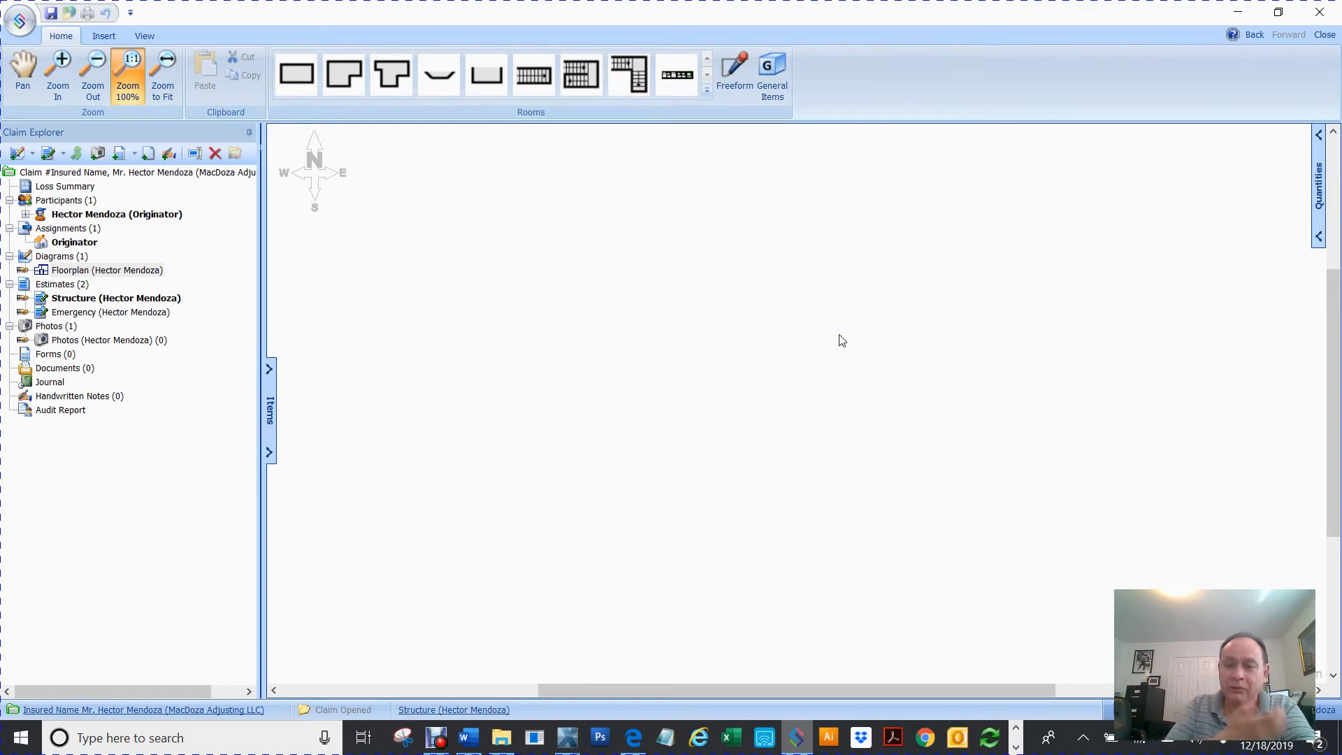
pyautogui.moveTo(455, 403)
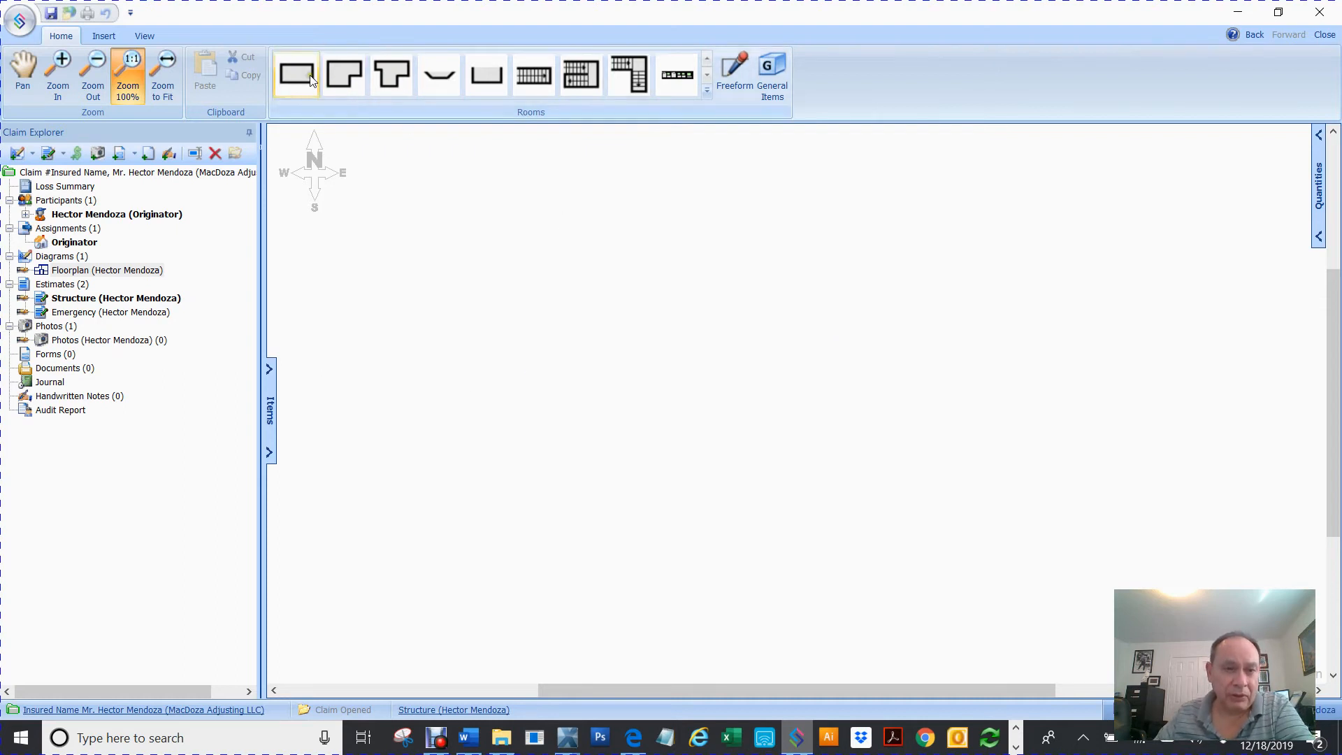
pyautogui.moveTo(295, 73)
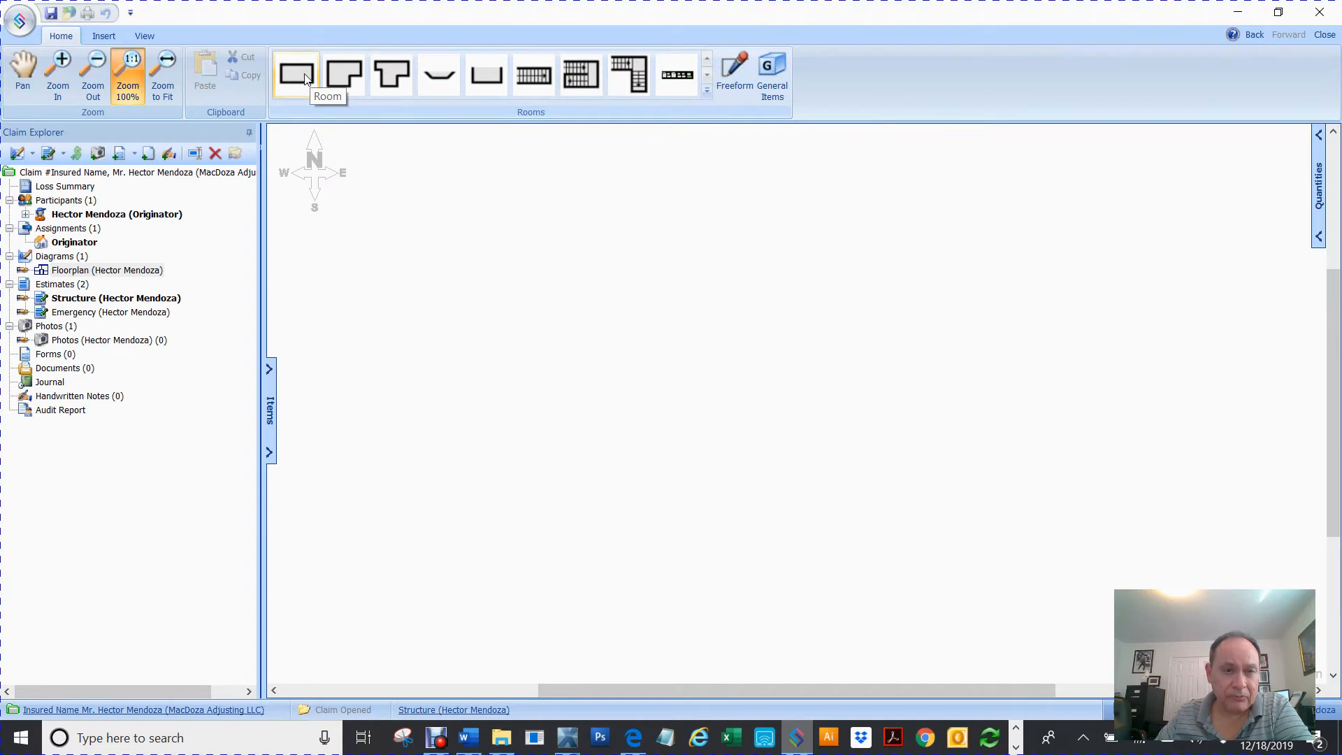
pyautogui.click(297, 73)
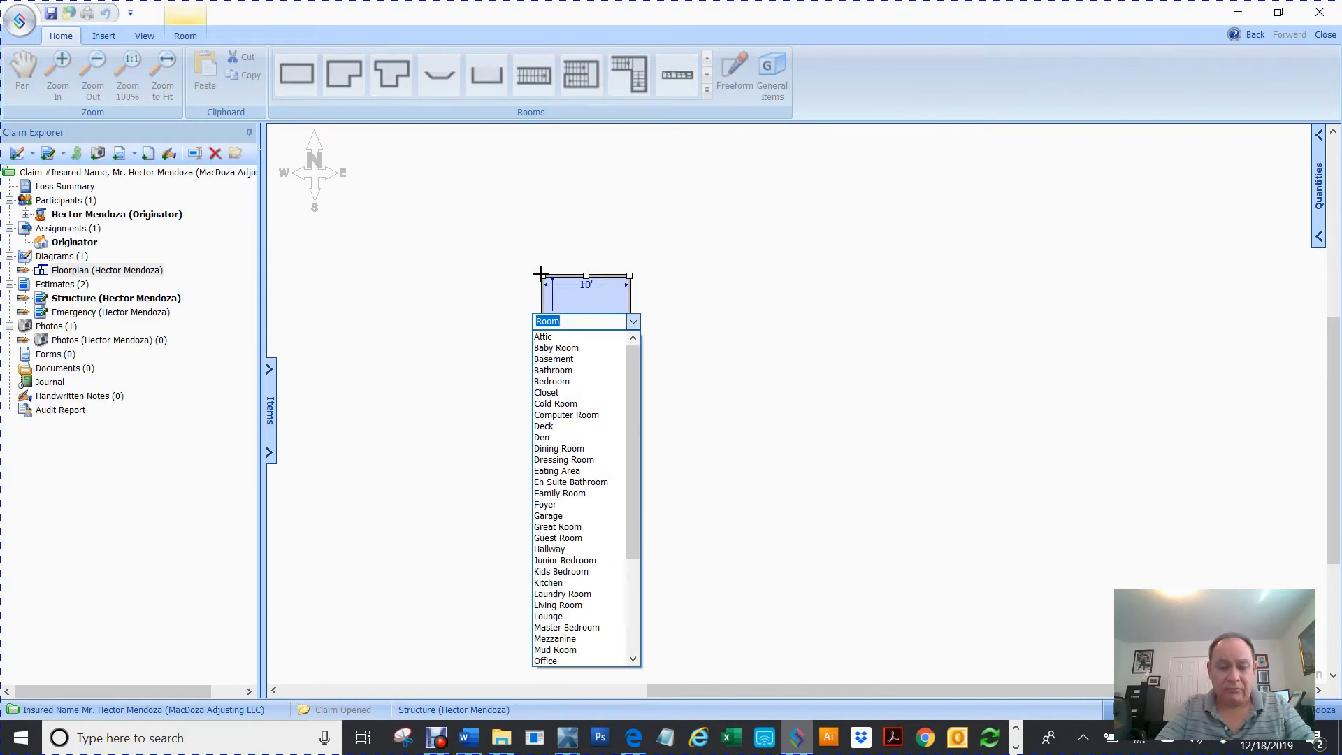
pyautogui.write('lin')
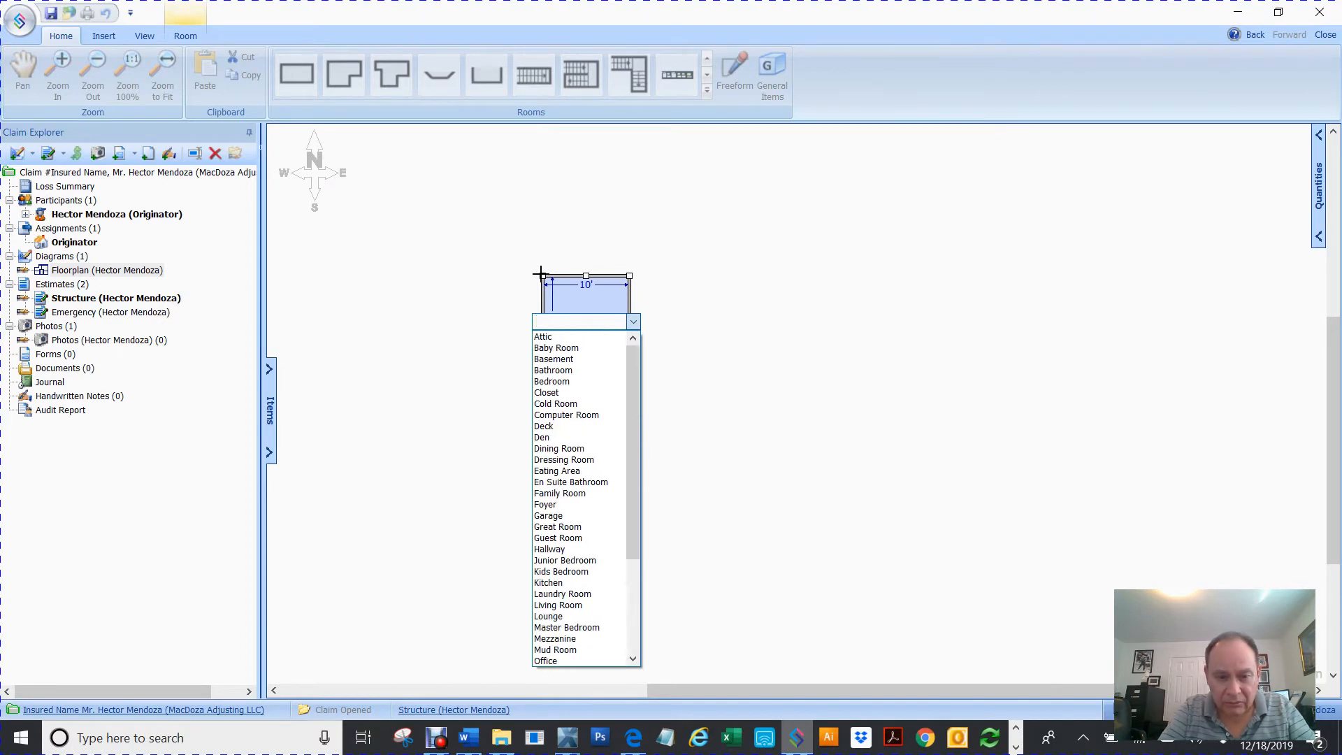
pyautogui.write('le')
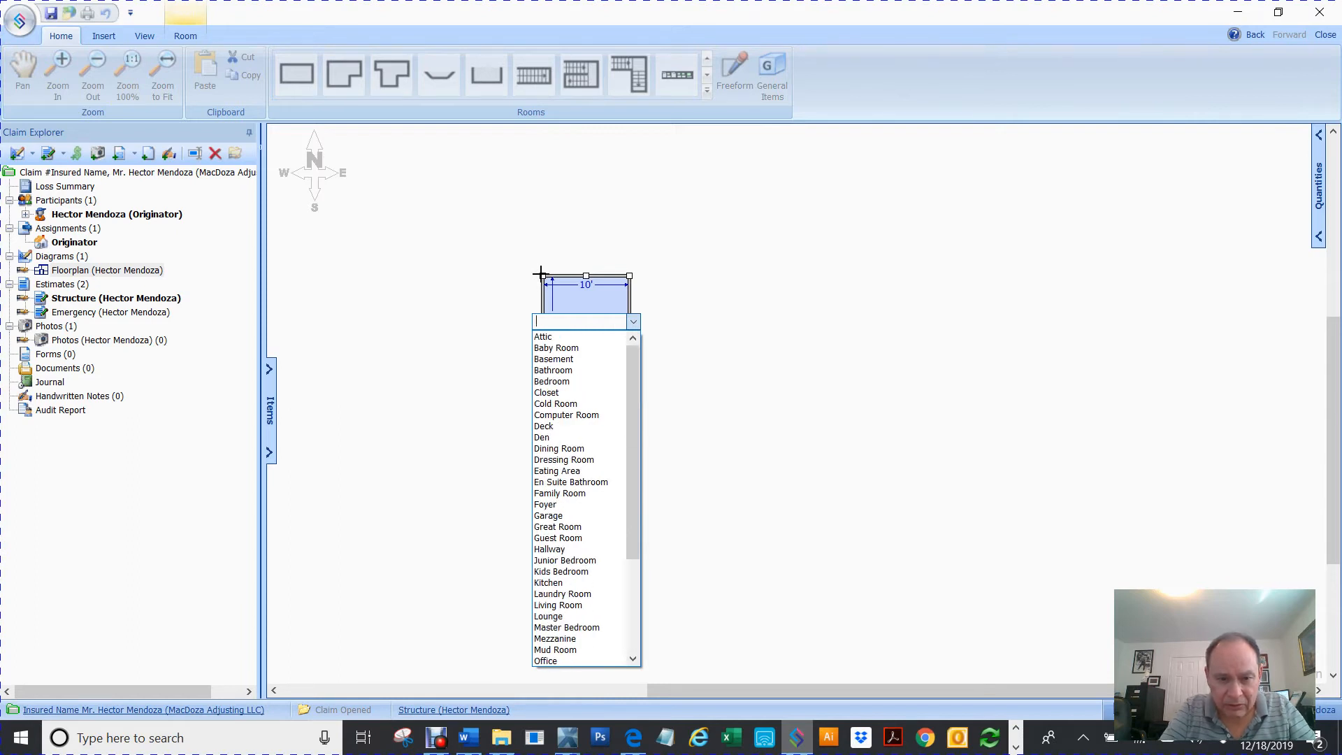
pyautogui.write('bed')
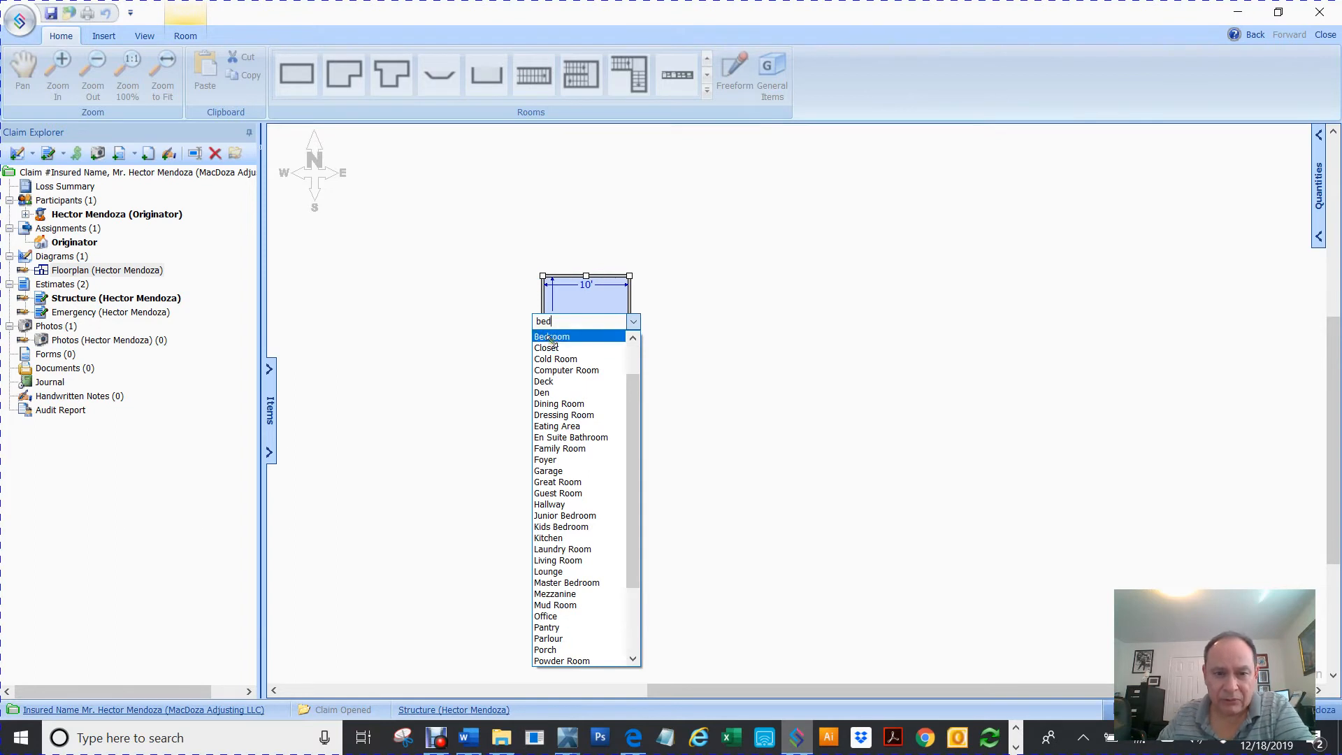
pyautogui.click(550, 336)
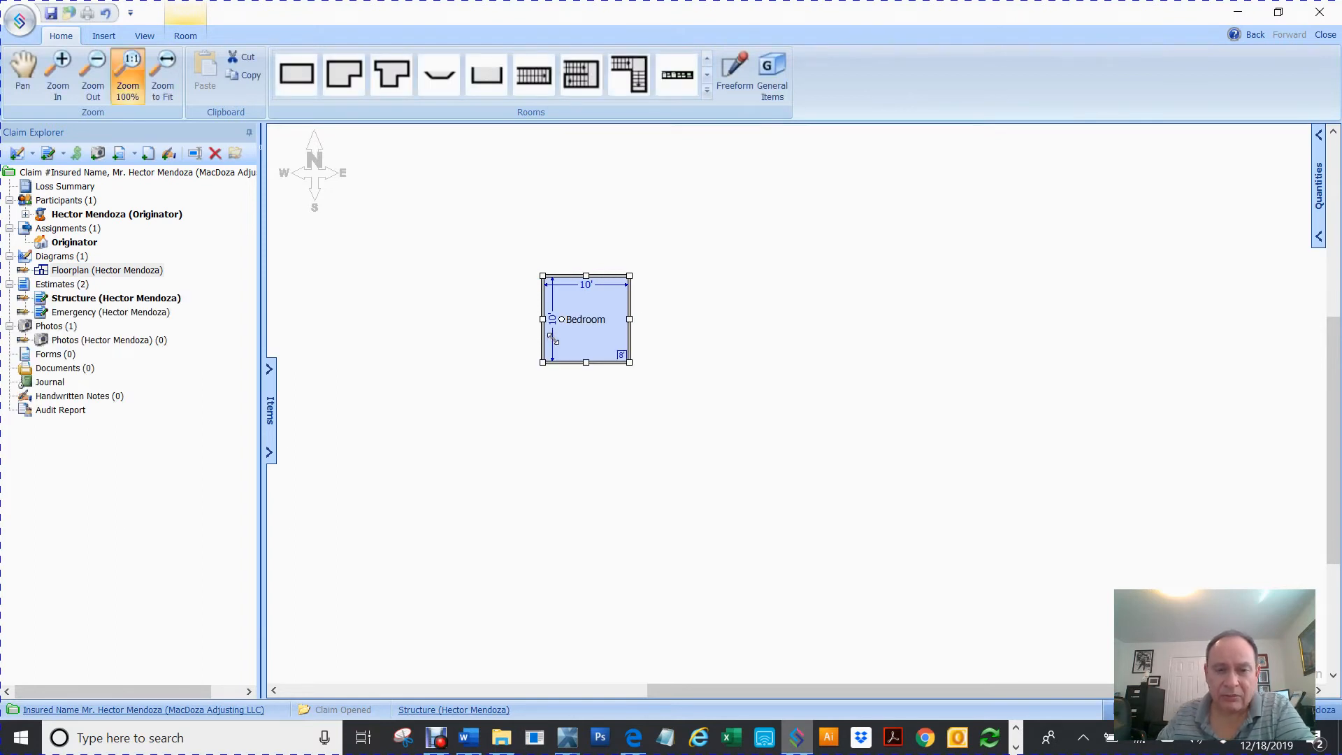
pyautogui.moveTo(711, 376)
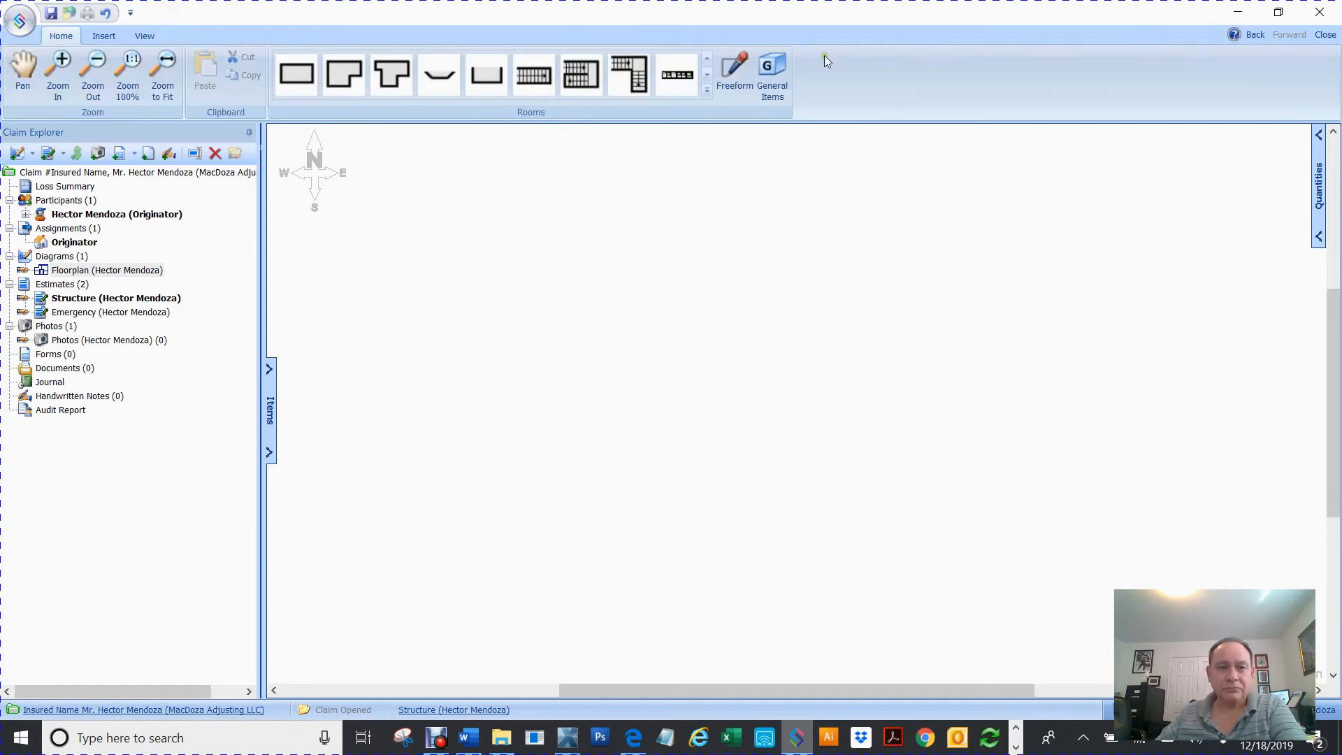
pyautogui.click(295, 73)
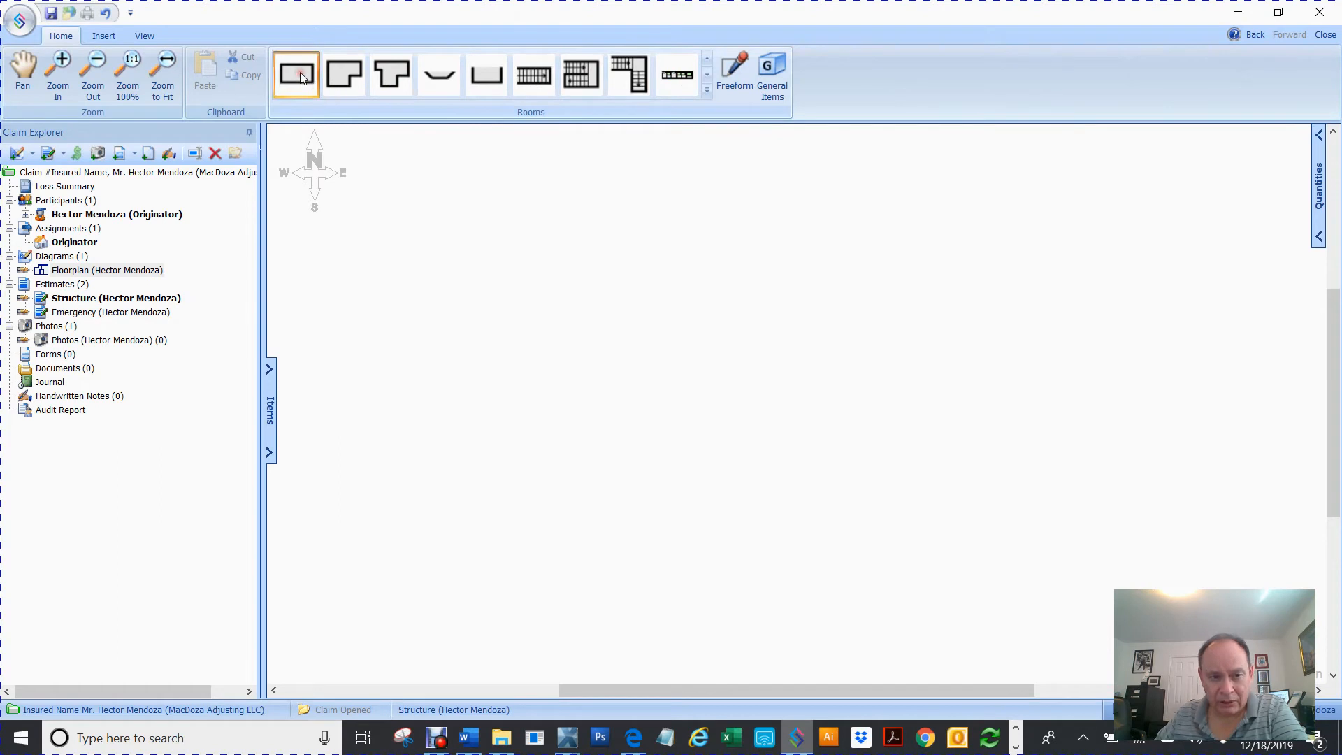
pyautogui.click(295, 72)
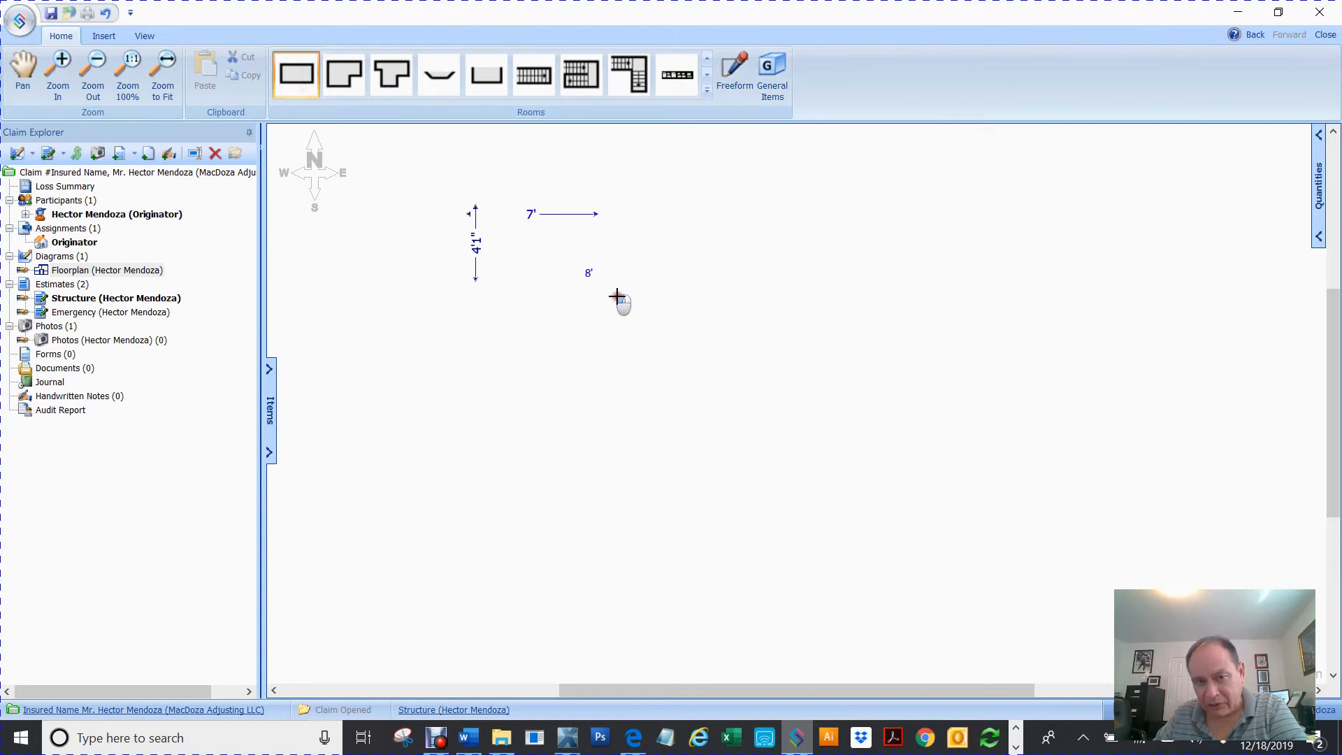
pyautogui.moveTo(475, 211); pyautogui.dragTo(882, 500)
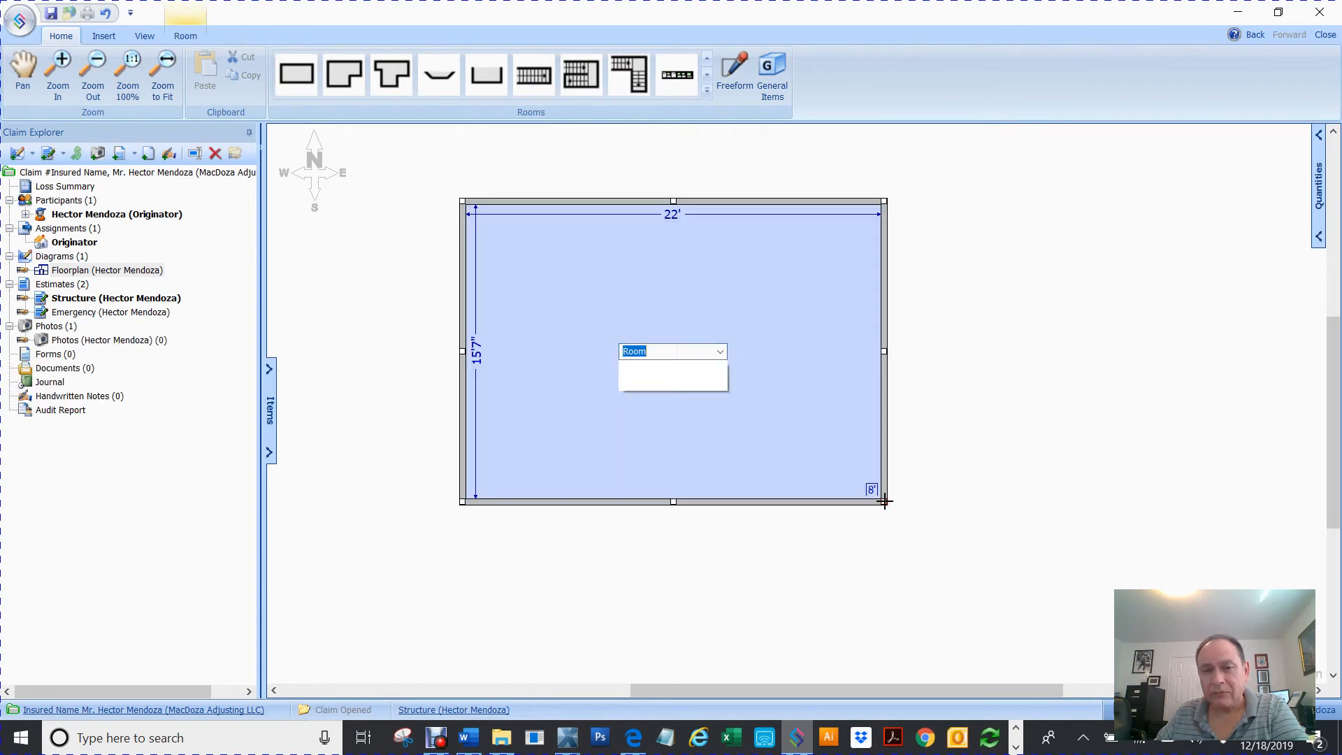
pyautogui.click(718, 350)
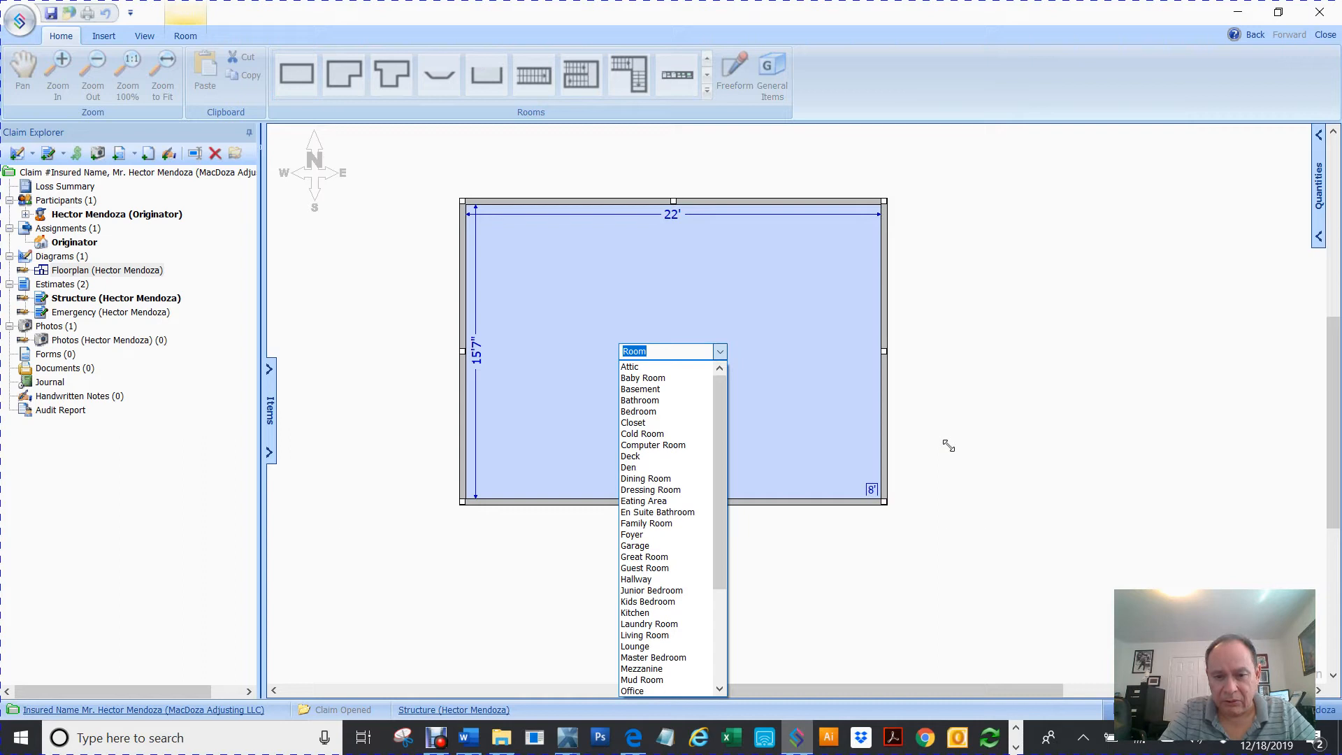
pyautogui.write('living')
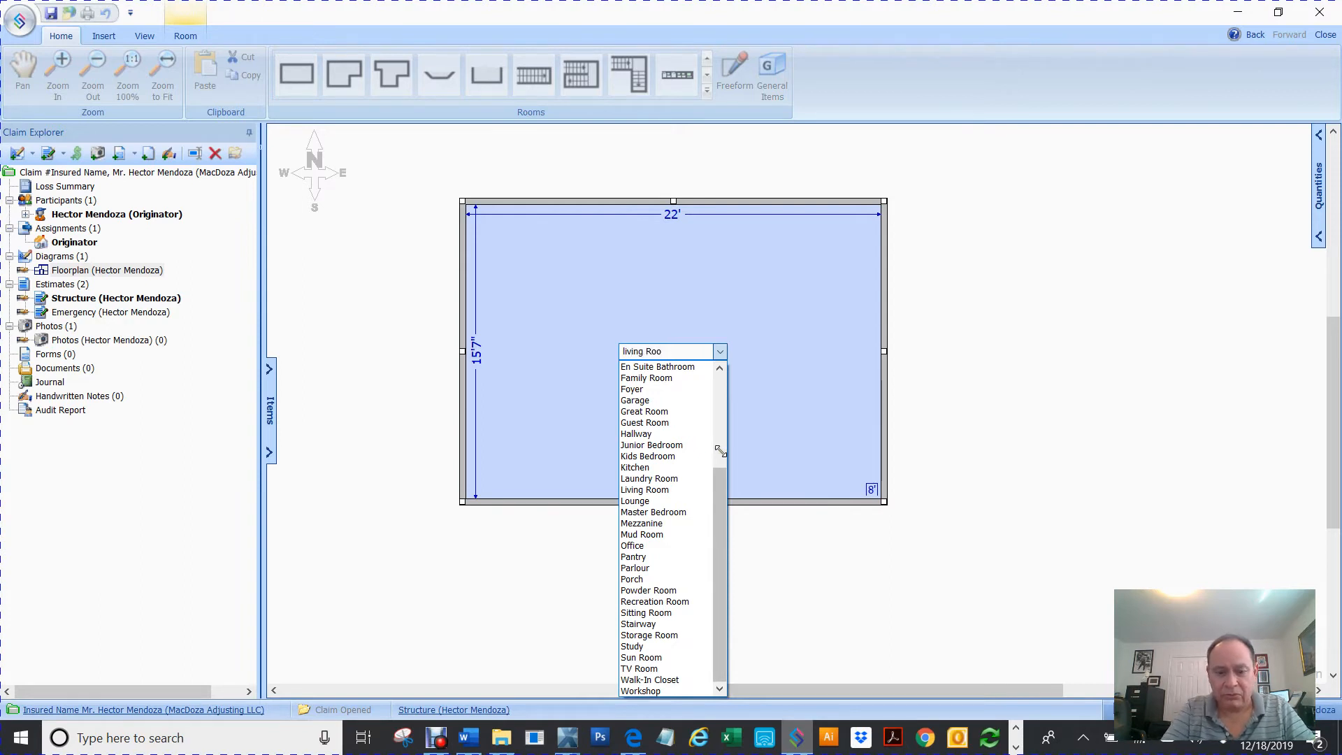
pyautogui.click(644, 489)
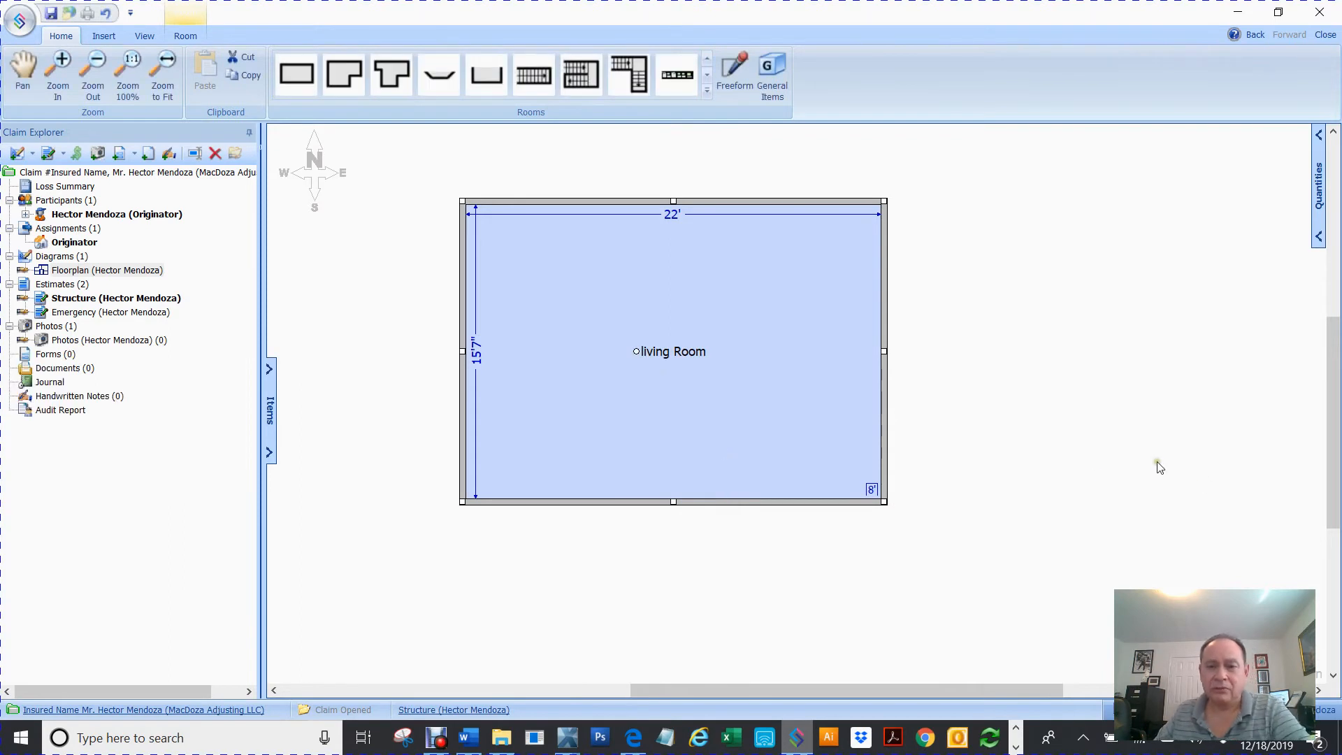
pyautogui.click(1099, 479)
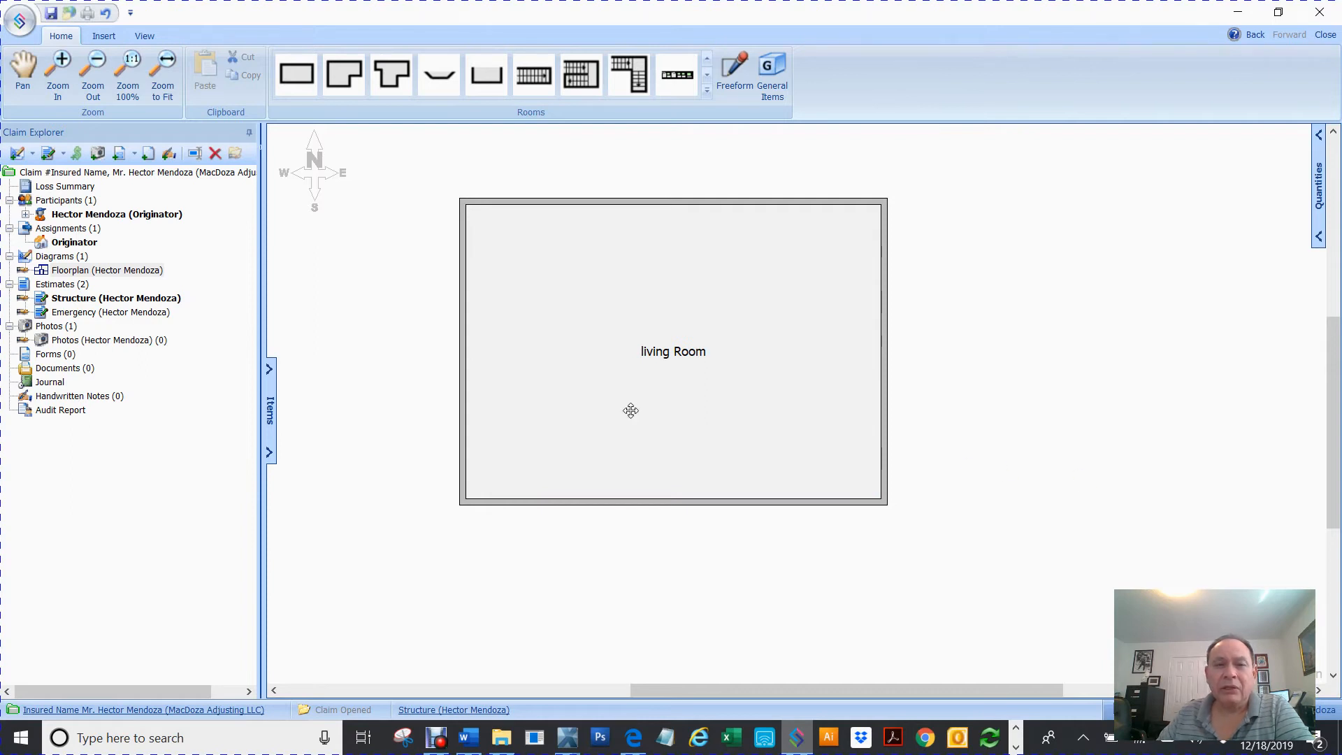
pyautogui.moveTo(344, 73)
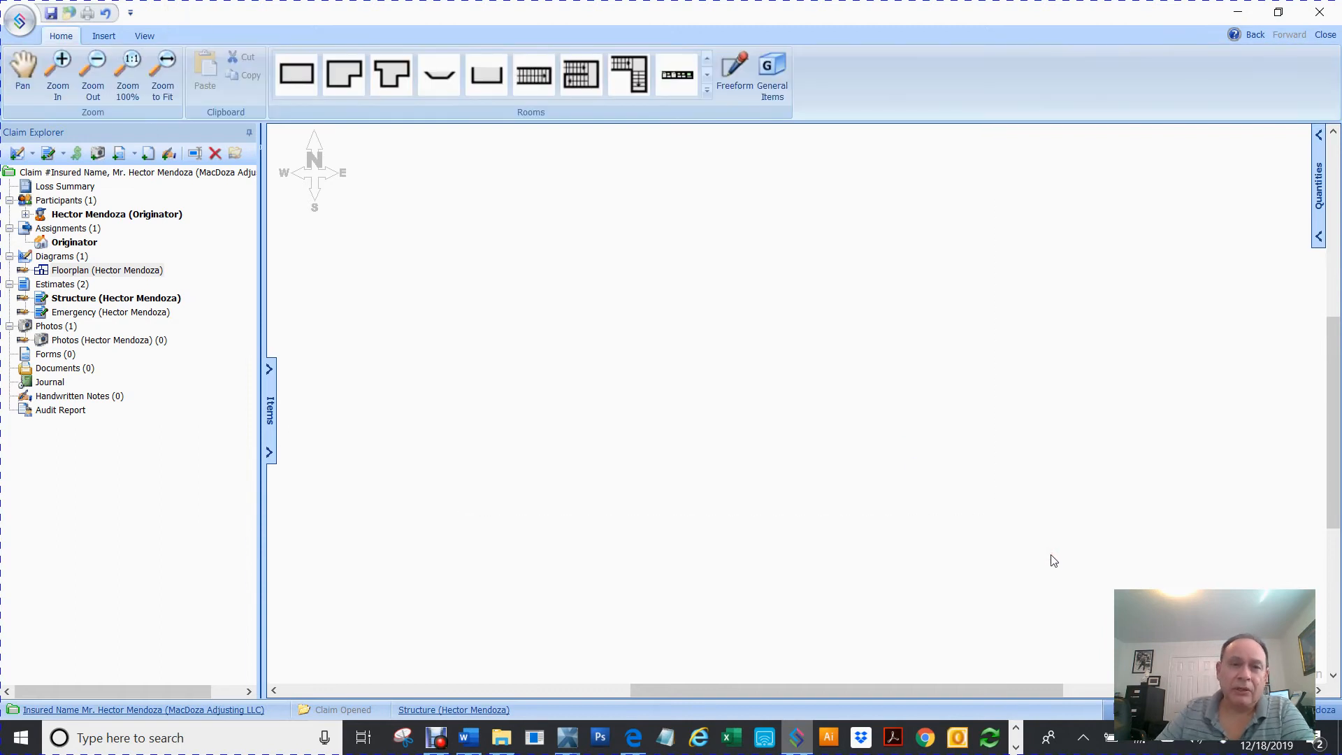
pyautogui.moveTo(344, 72)
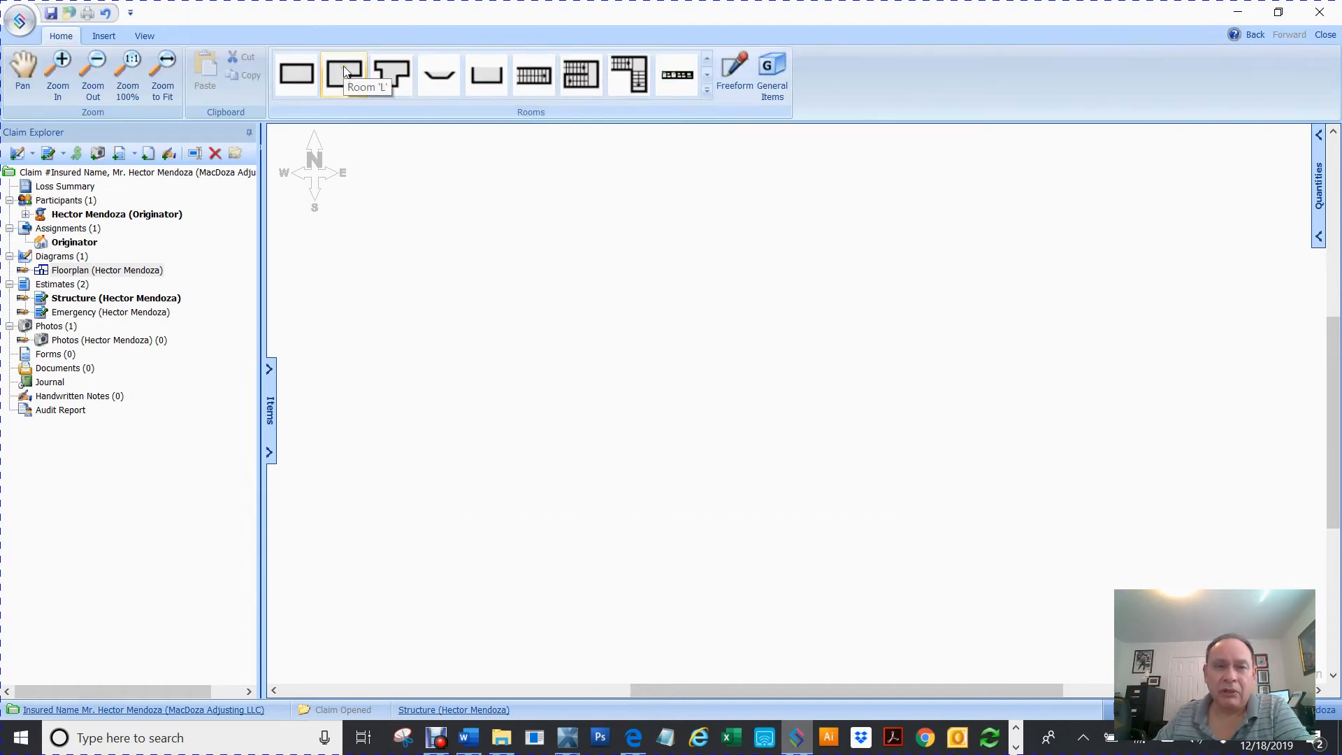
# - Place a small L-shaped room on the floorplan and name it Bedroom from the room list
pyautogui.click(344, 74)
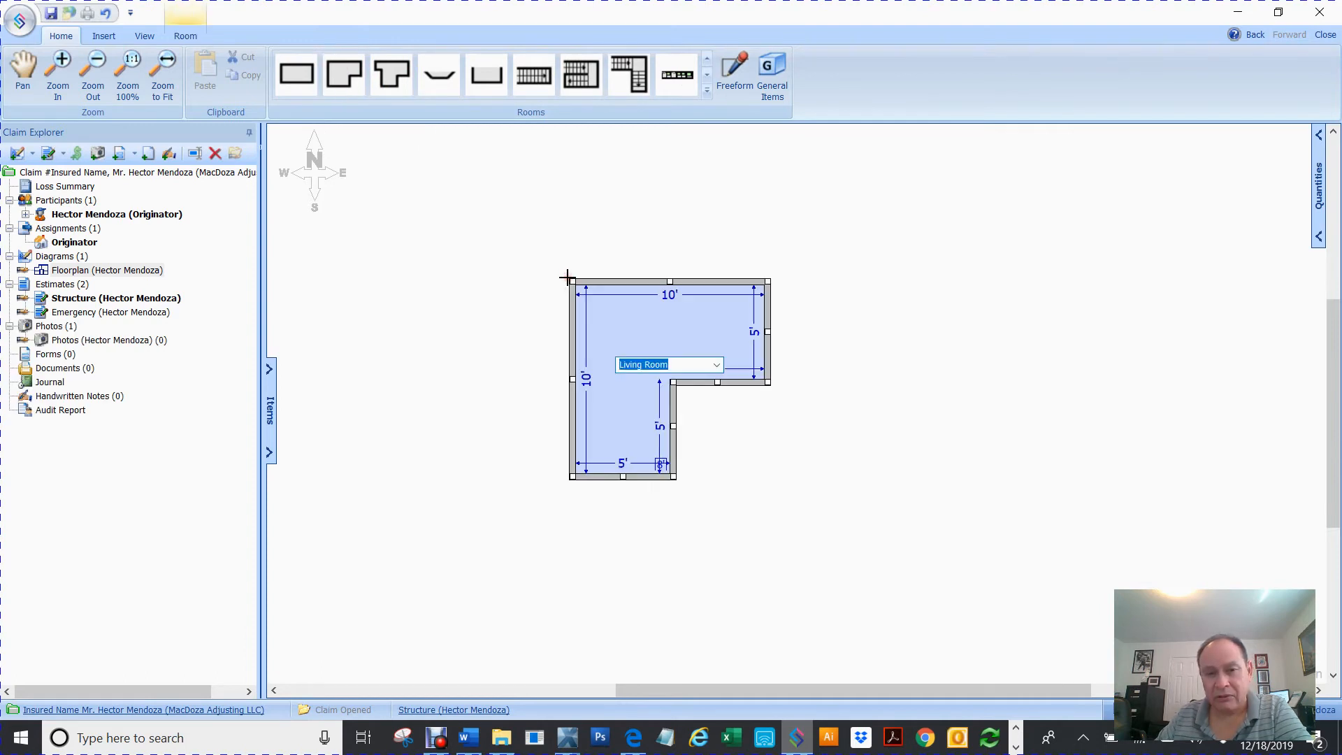
pyautogui.click(715, 363)
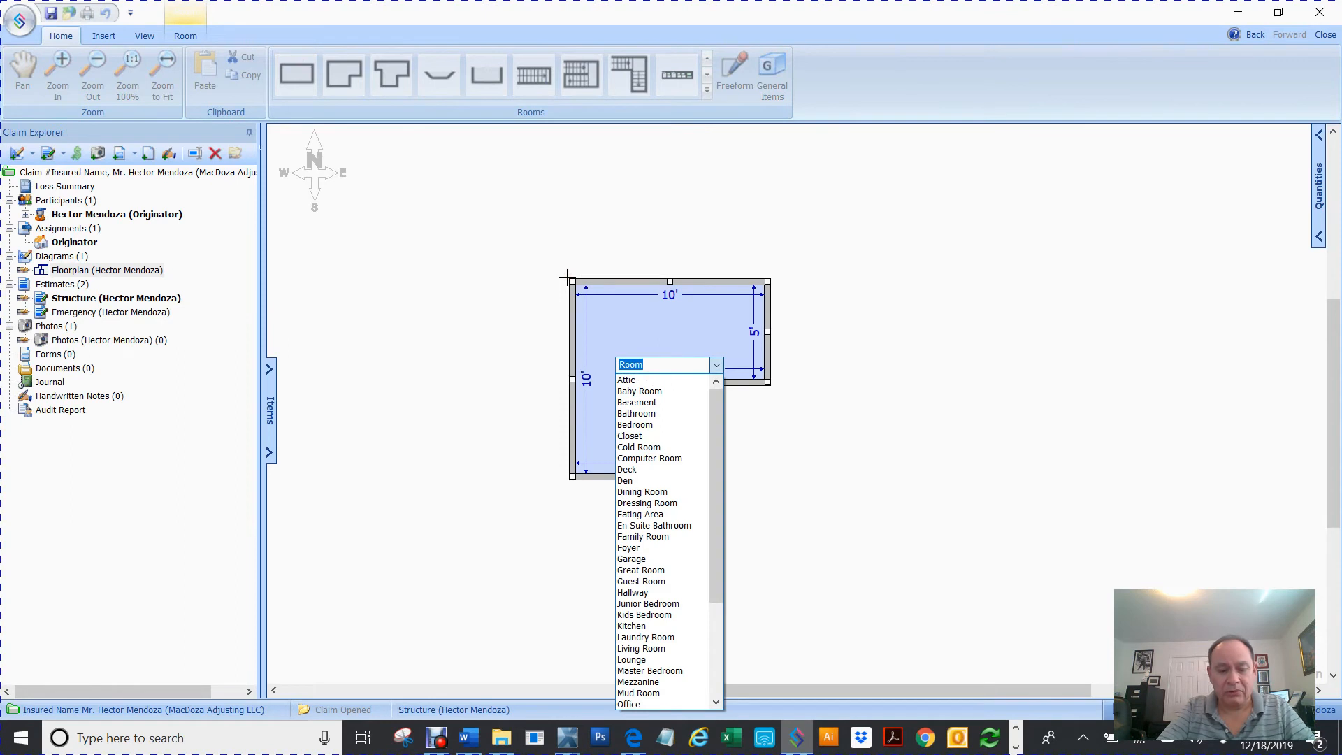
pyautogui.write('Bed')
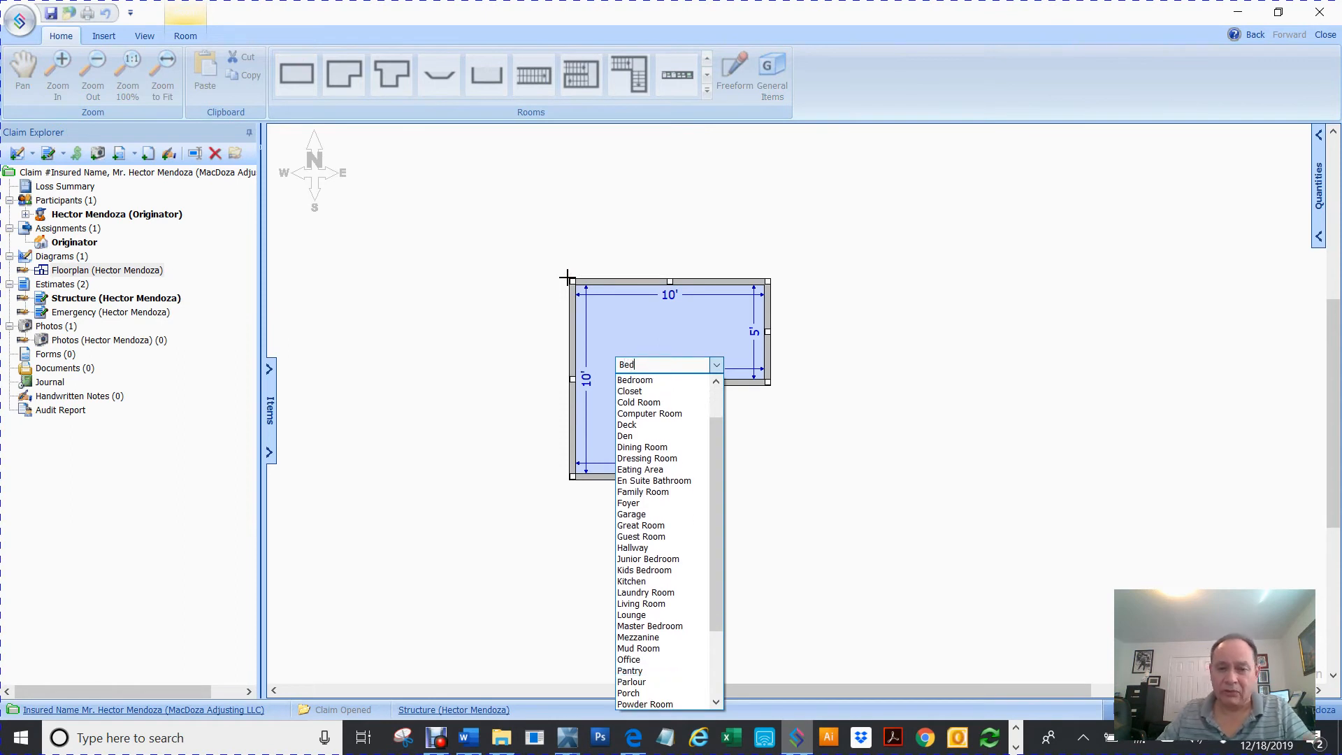
pyautogui.click(634, 380)
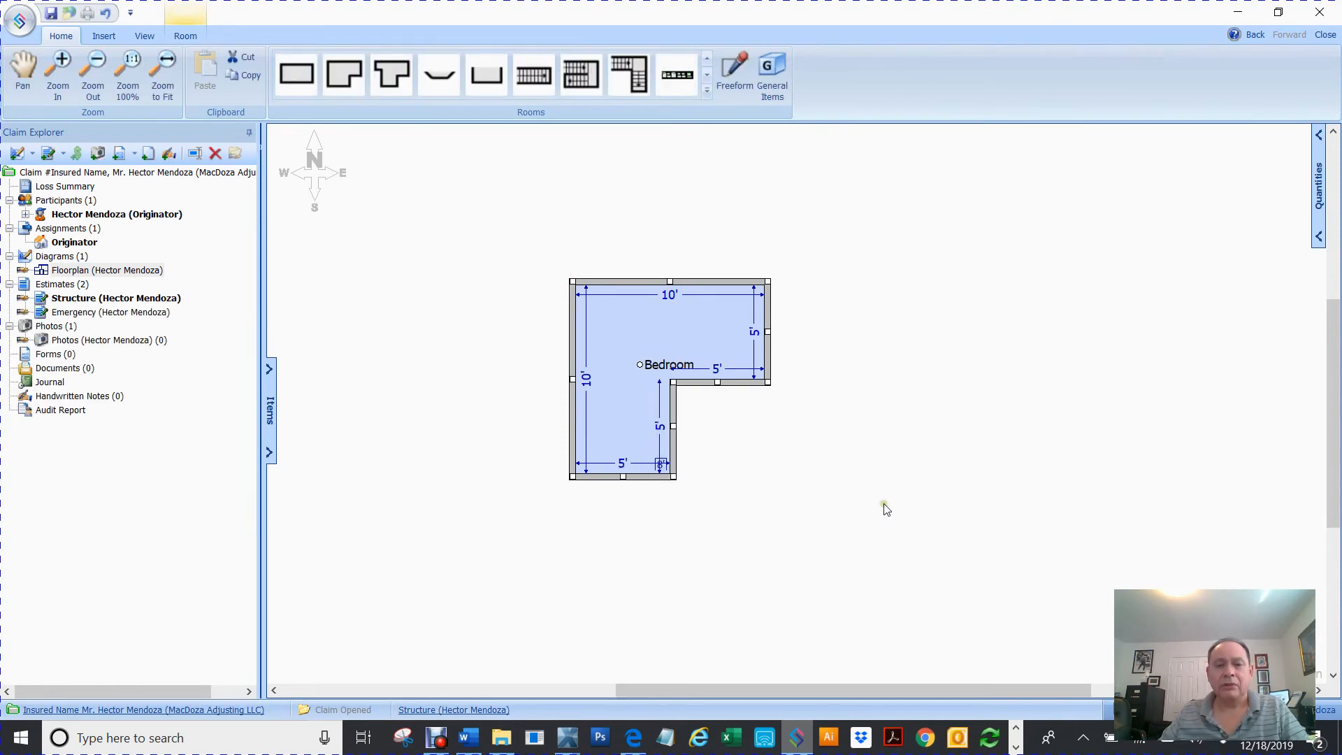
pyautogui.click(502, 222)
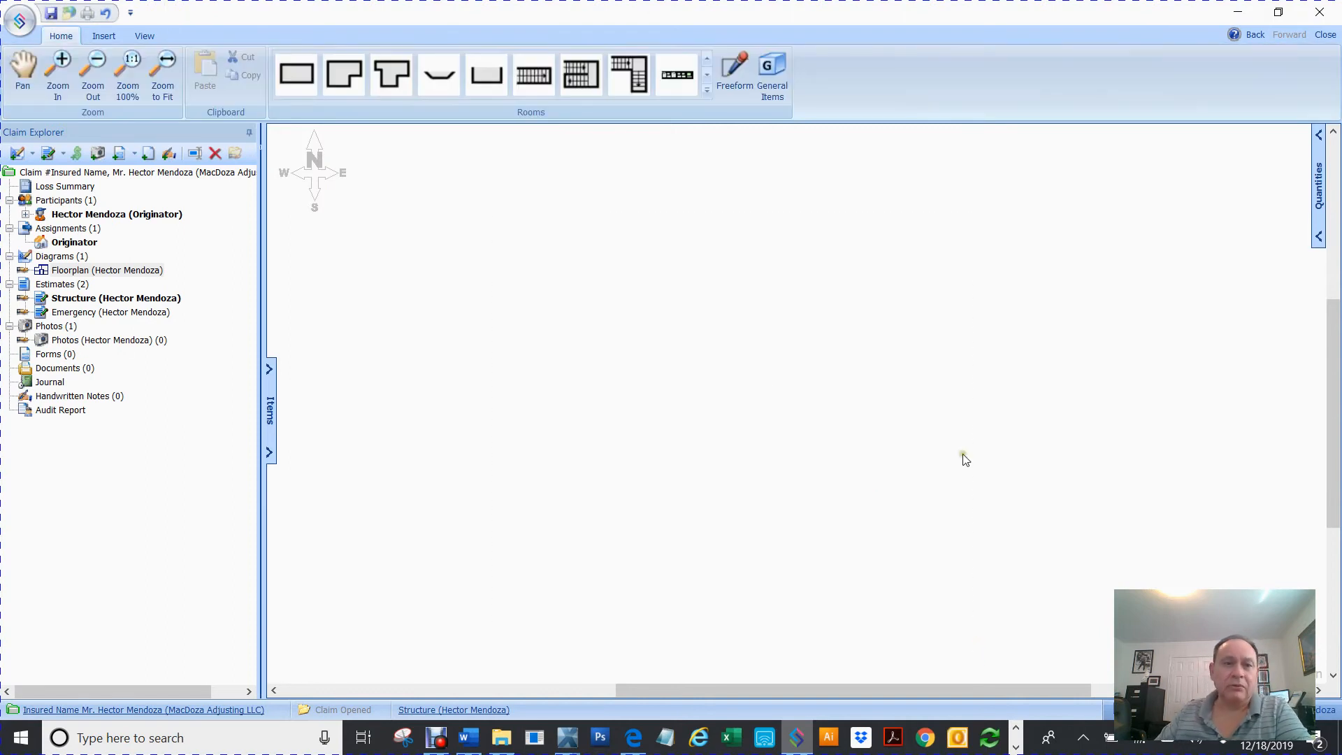
pyautogui.moveTo(343, 72)
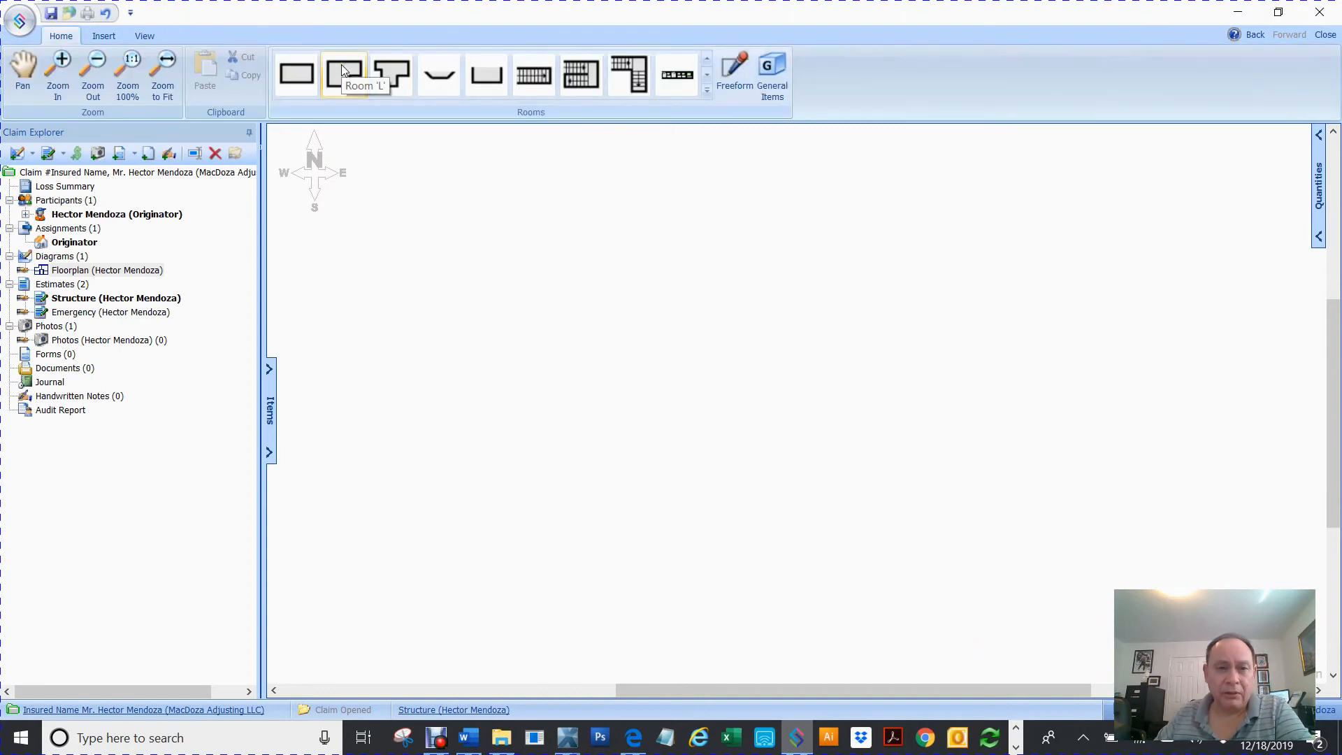
# - Place a larger L-shaped room about 25'2" by 16' and name it Bedroom
pyautogui.click(343, 73)
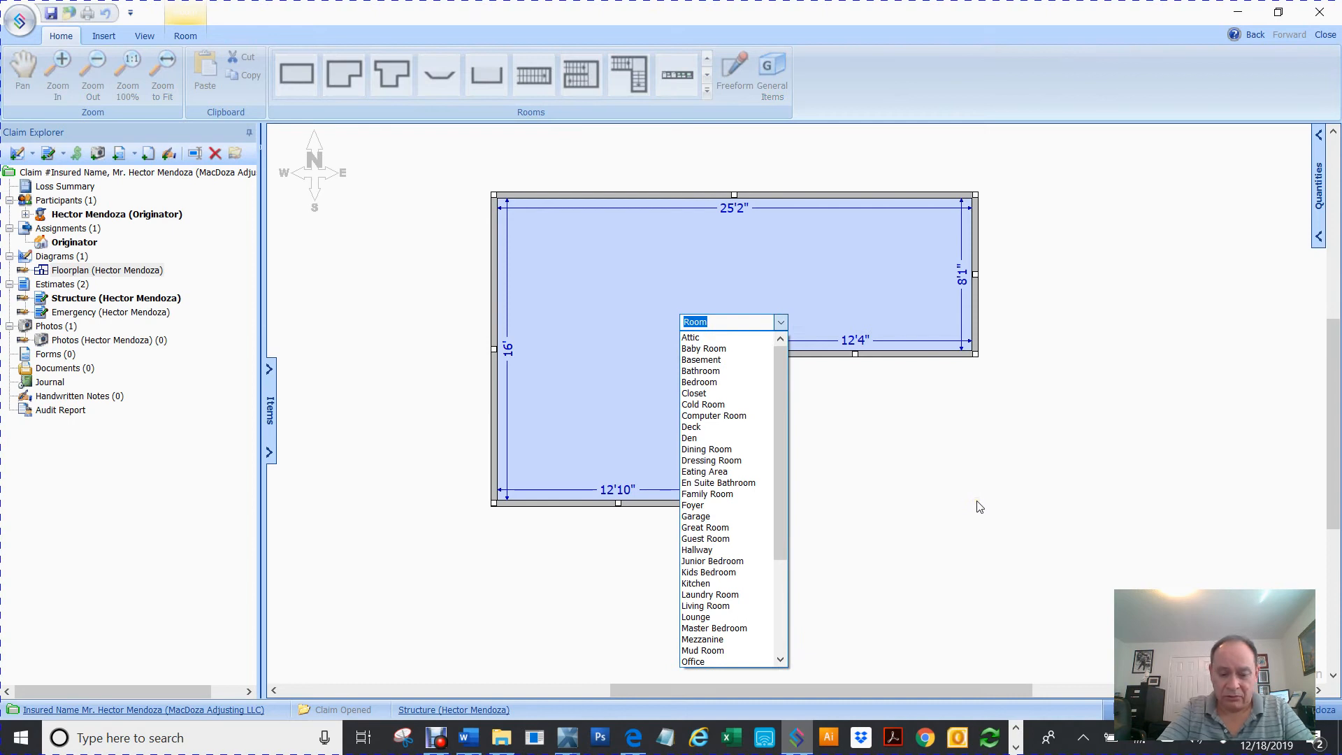
pyautogui.write('Be')
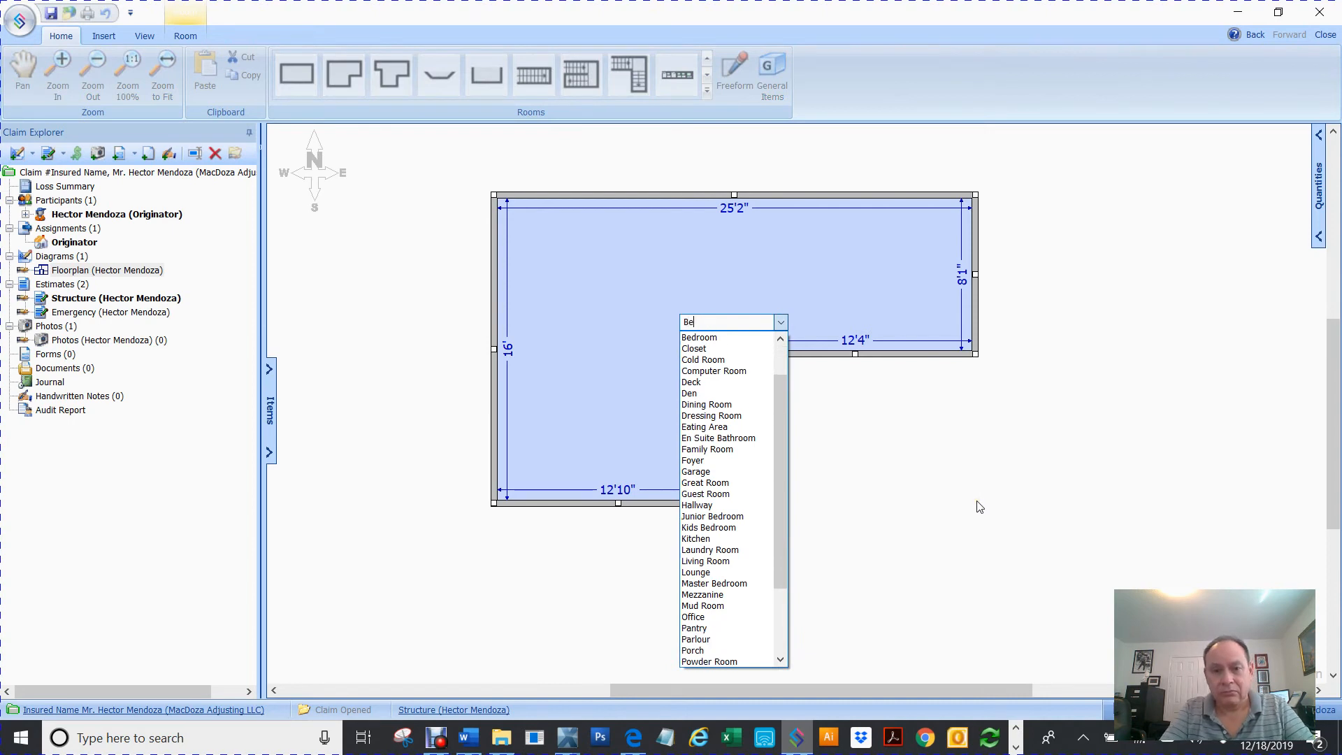
pyautogui.click(699, 337)
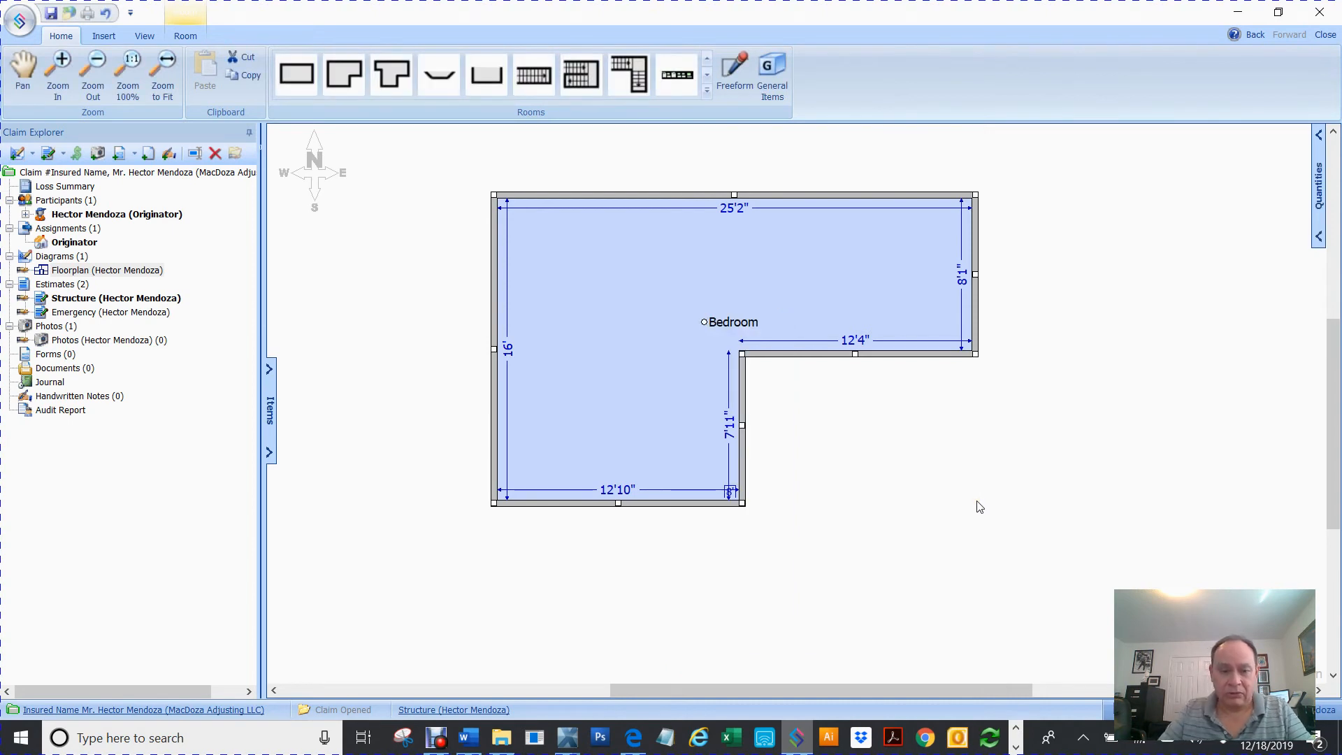
pyautogui.click(931, 585)
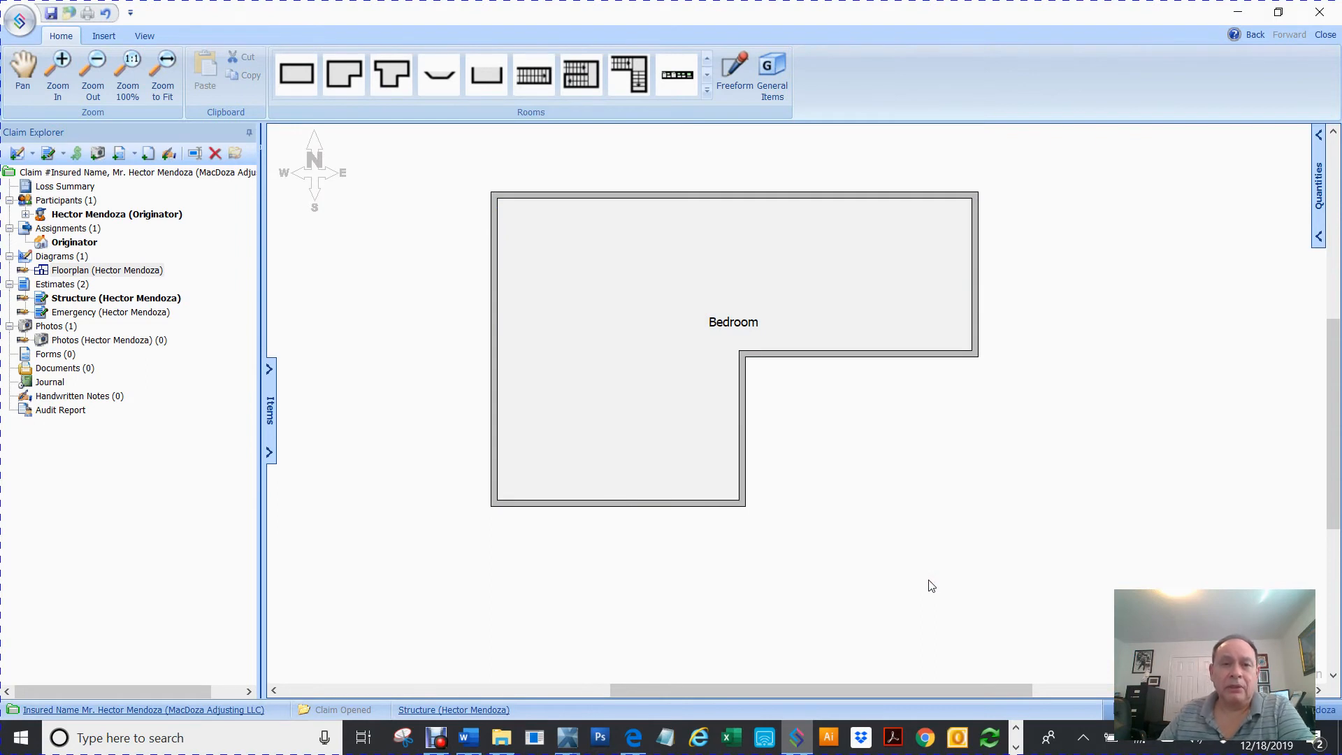
# - Add a T-shaped room, then move the Bedroom's label outside the room on a leader line
pyautogui.click(392, 74)
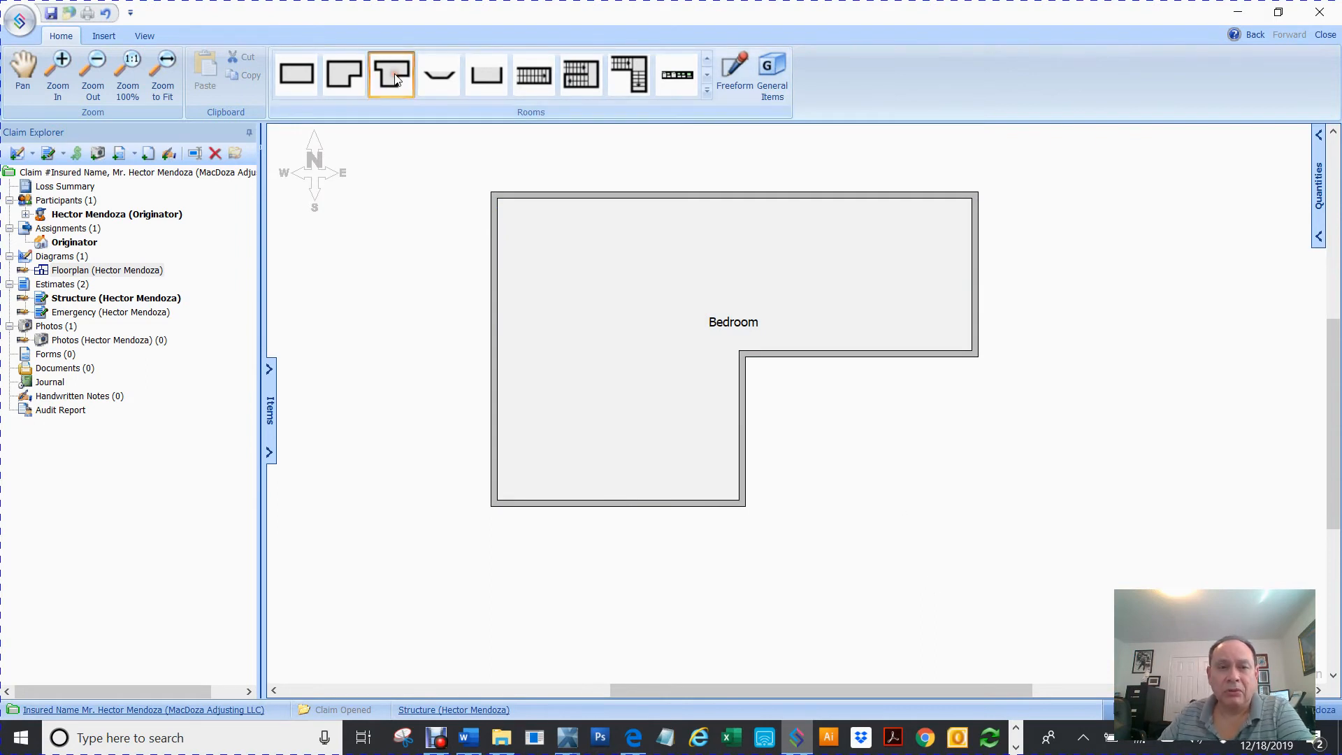
pyautogui.click(391, 74)
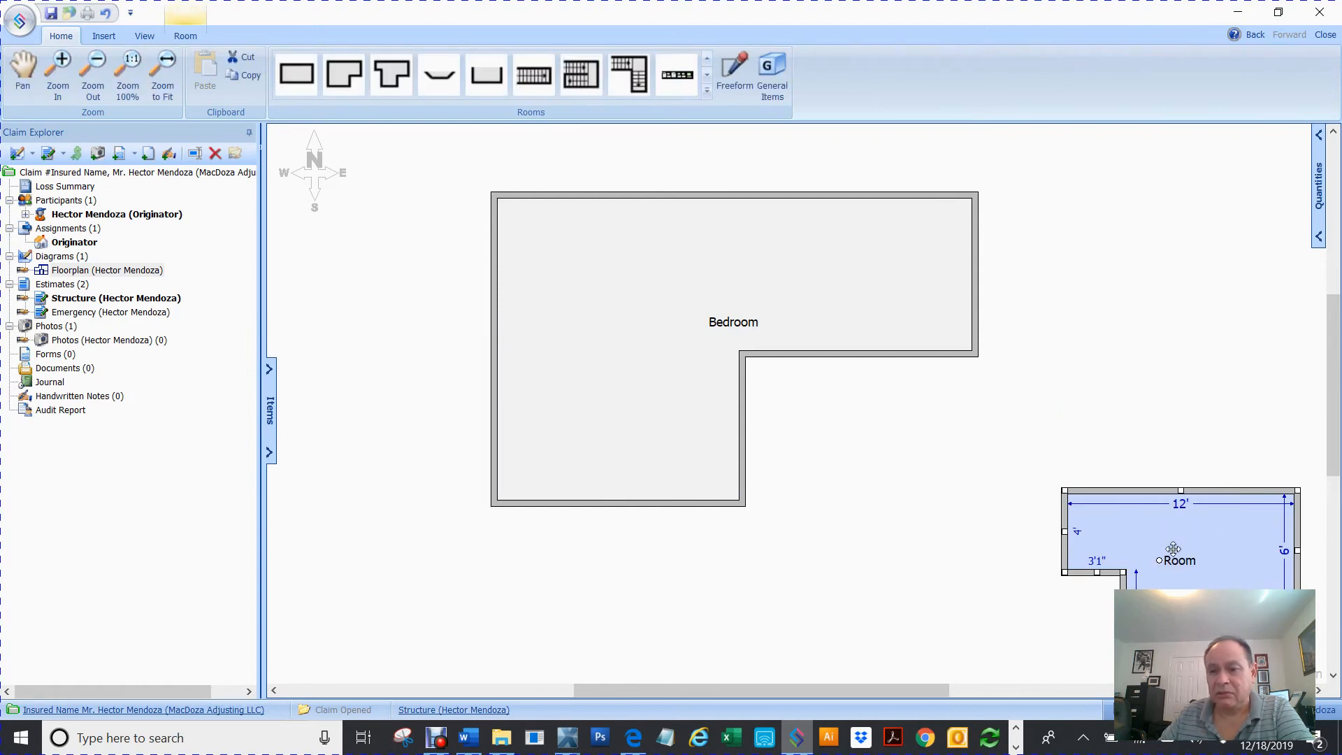
pyautogui.moveTo(1031, 420)
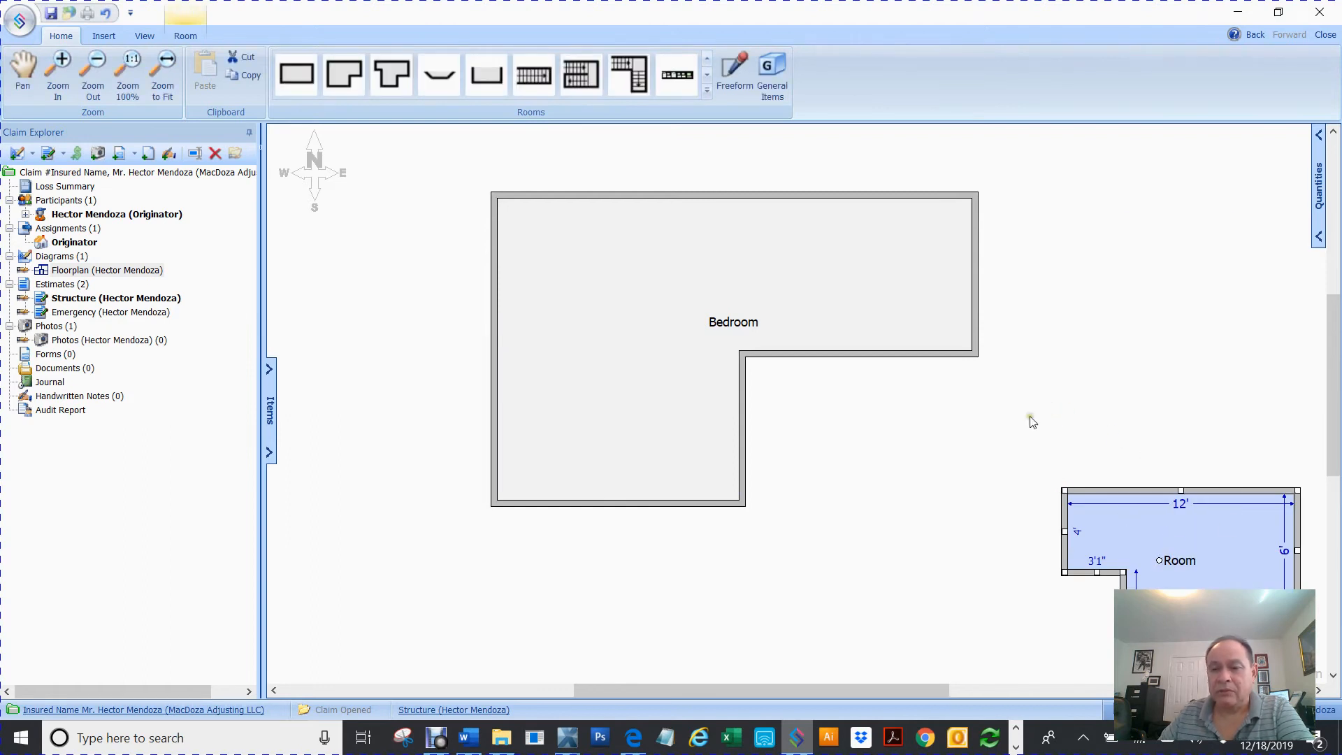
pyautogui.click(186, 36)
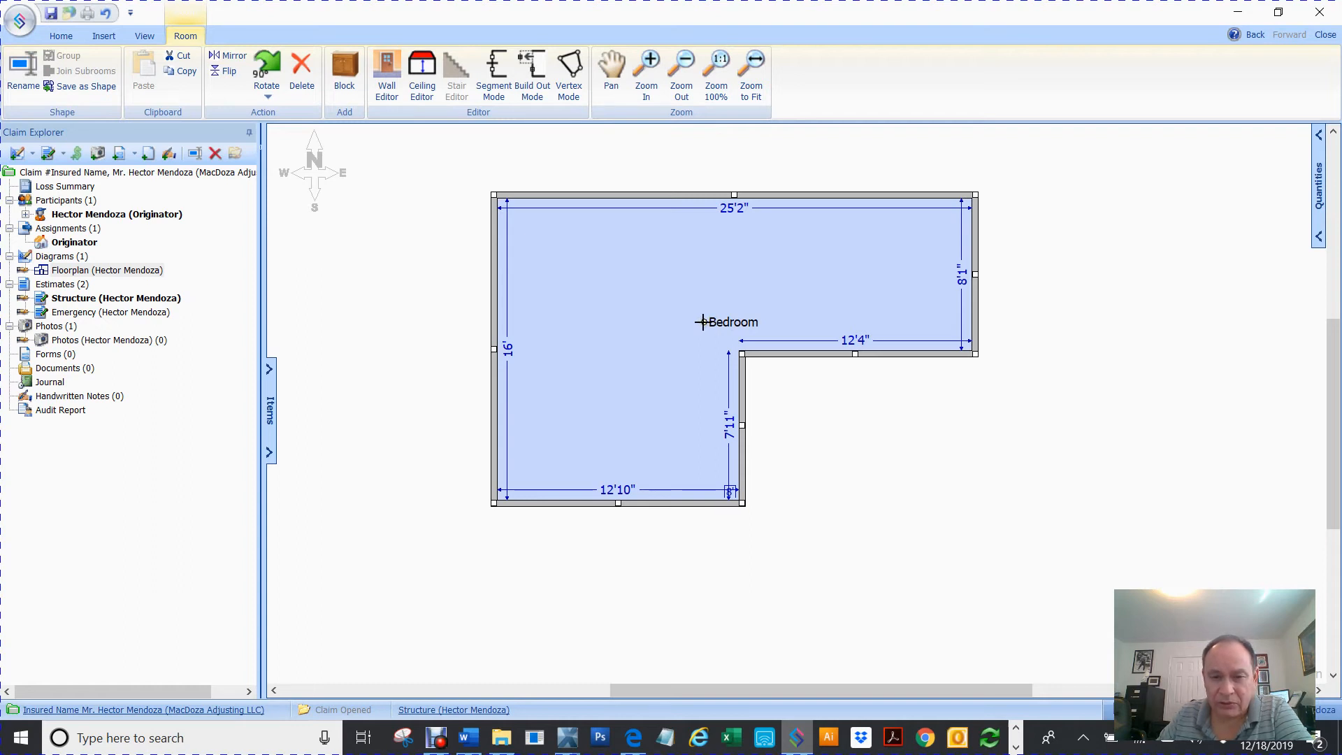
pyautogui.moveTo(701, 321); pyautogui.dragTo(1108, 266)
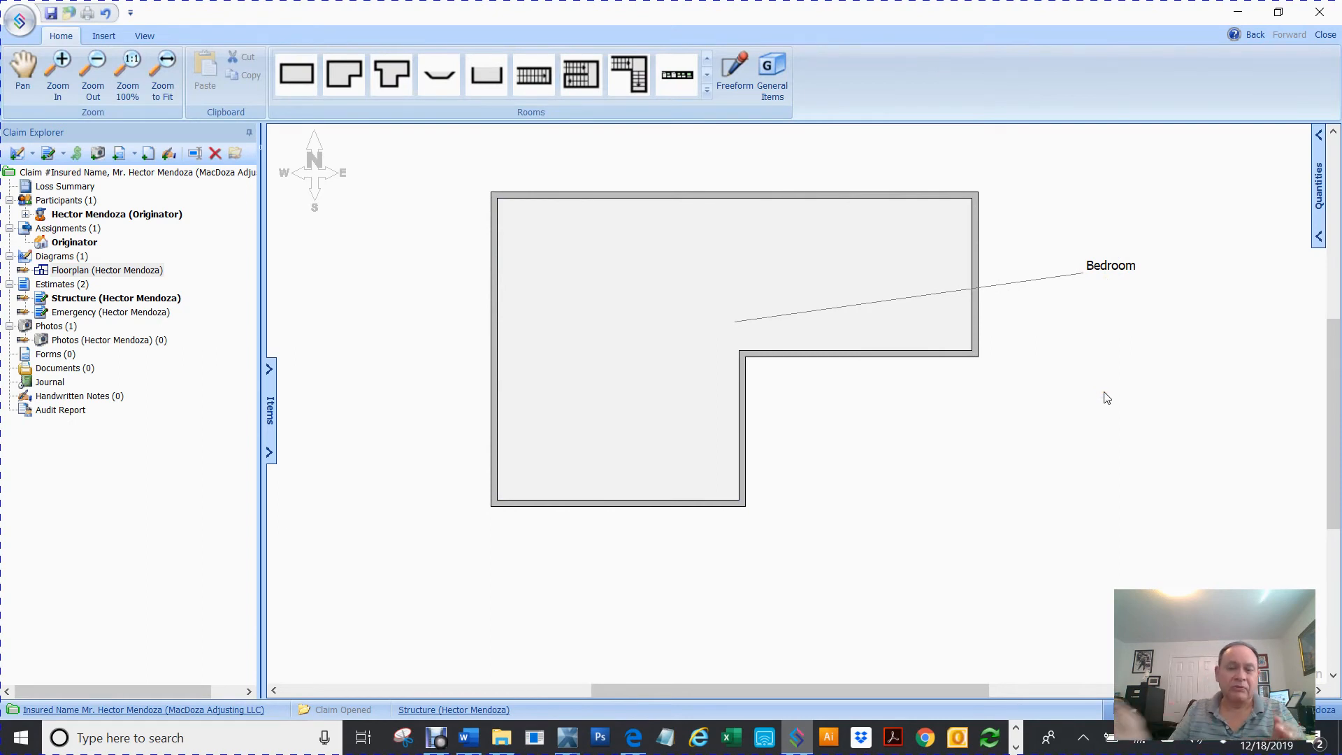
pyautogui.moveTo(428, 169)
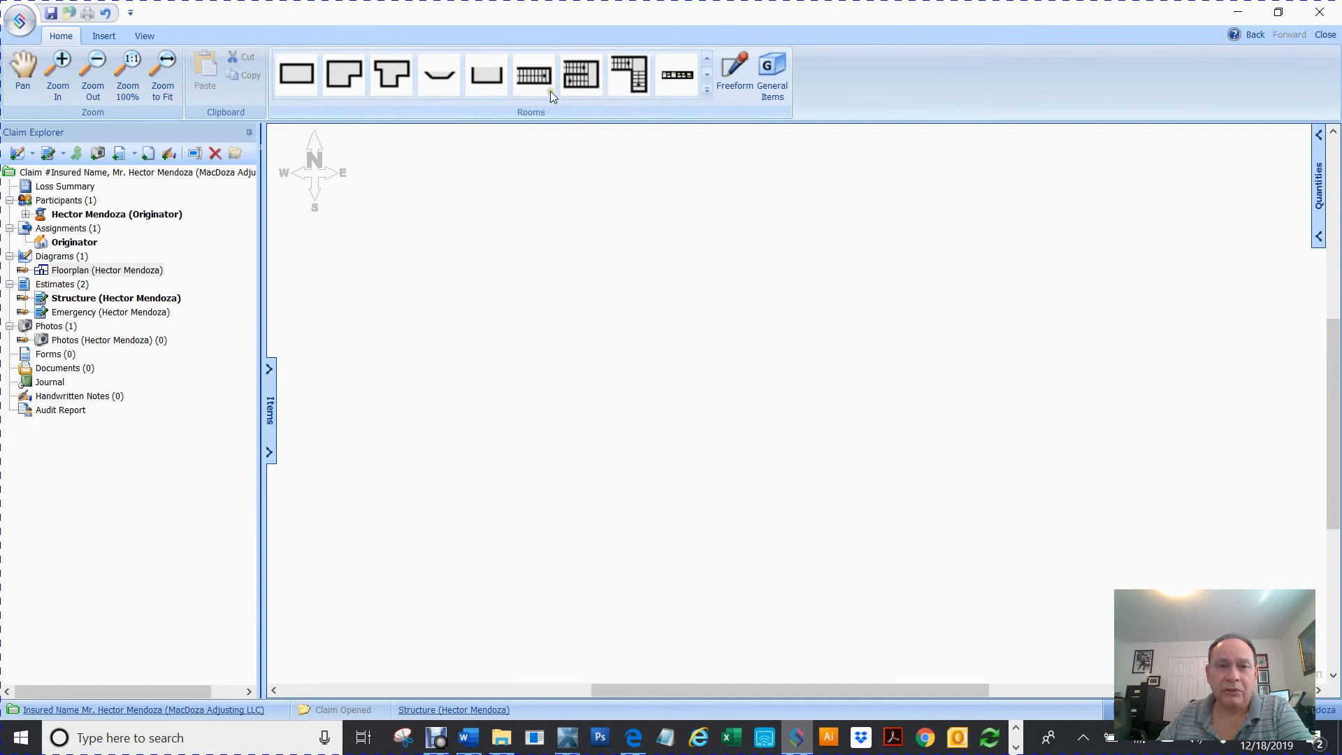
pyautogui.click(532, 74)
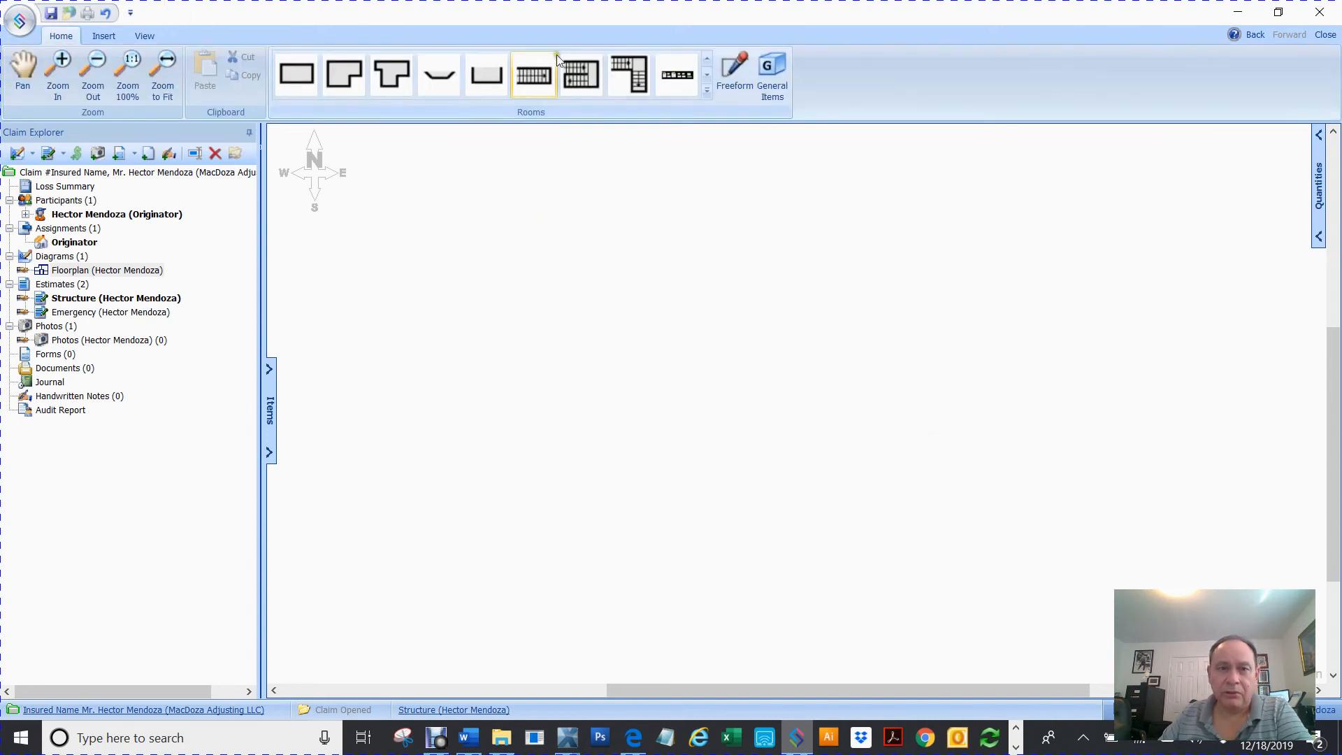
pyautogui.click(532, 74)
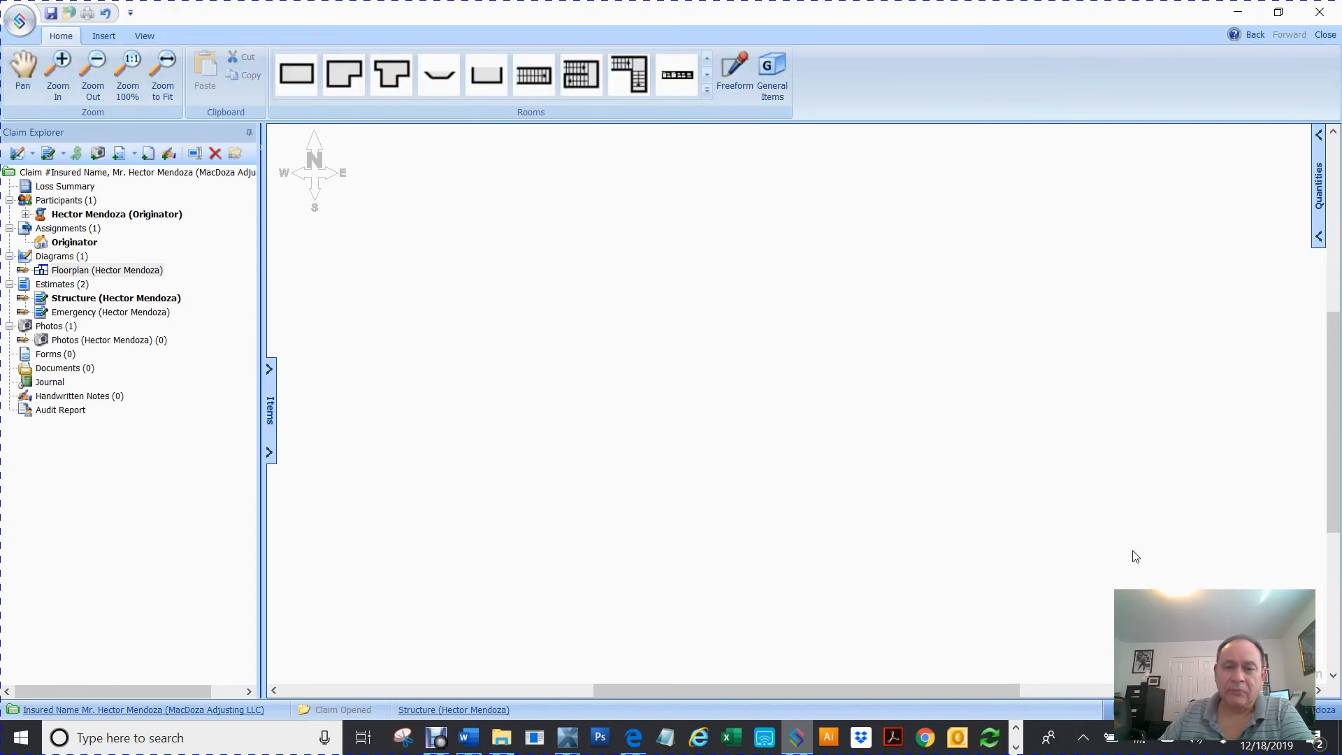
pyautogui.moveTo(733, 69)
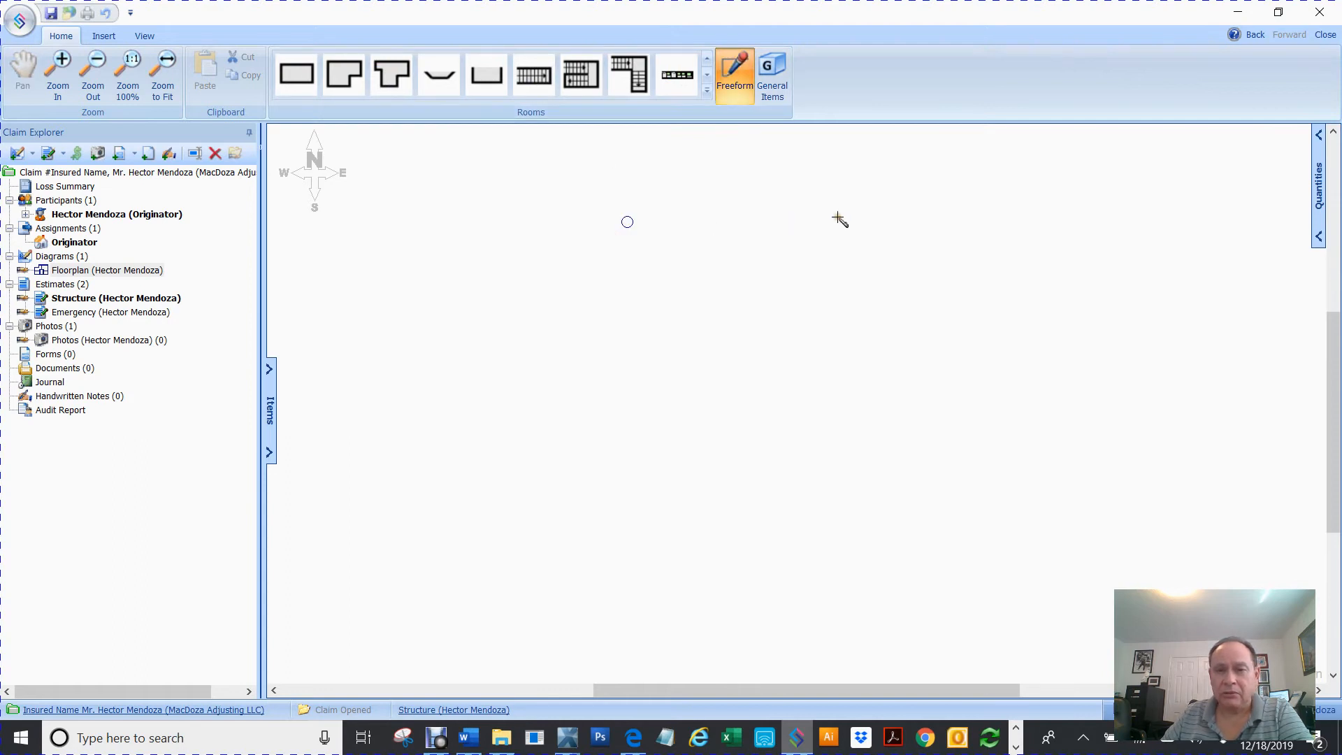
pyautogui.moveTo(627, 222); pyautogui.dragTo(833, 222)
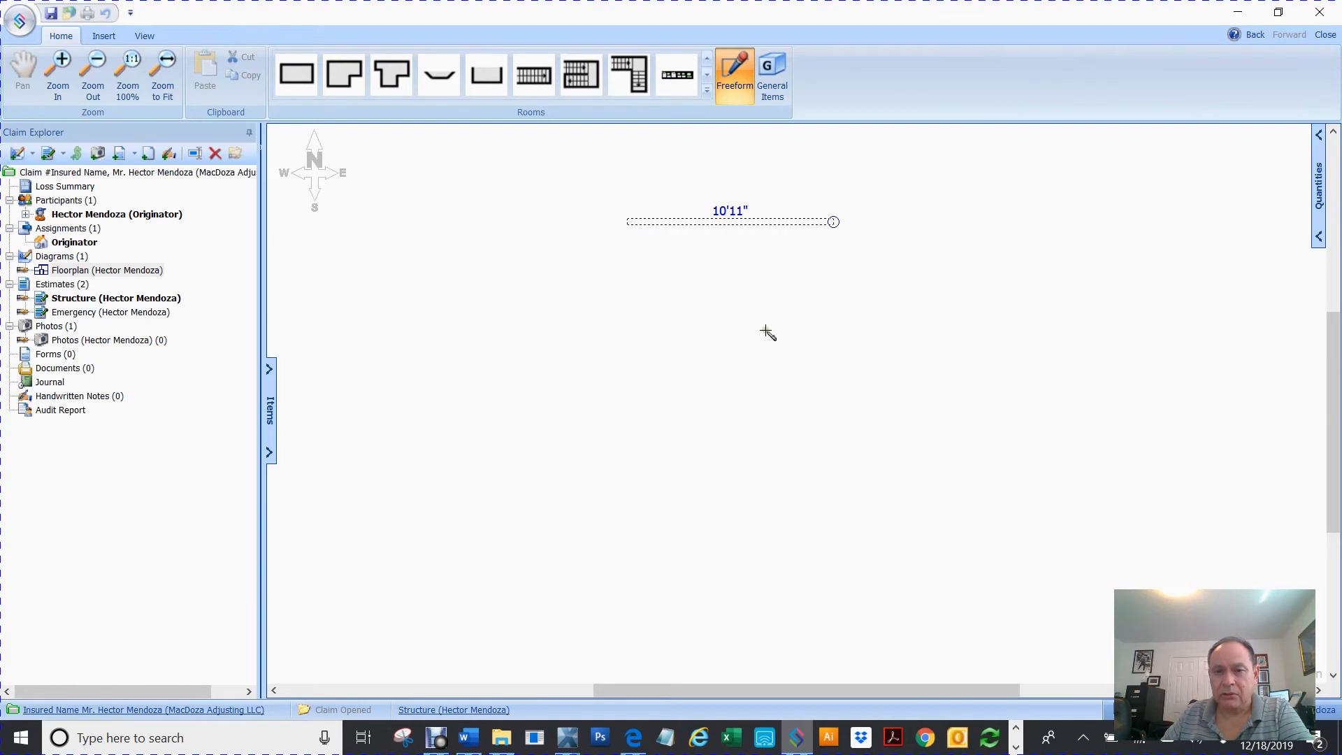
pyautogui.moveTo(833, 222); pyautogui.dragTo(764, 327)
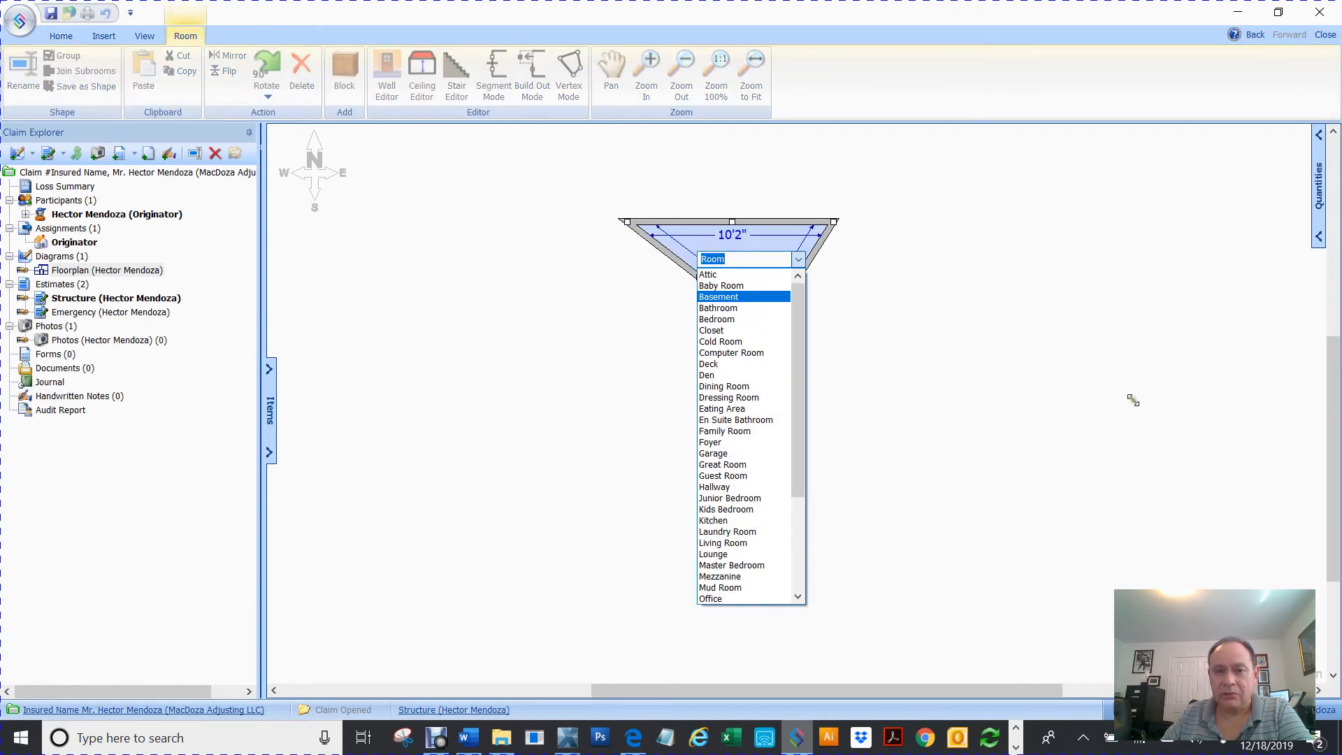
pyautogui.write('Bedr')
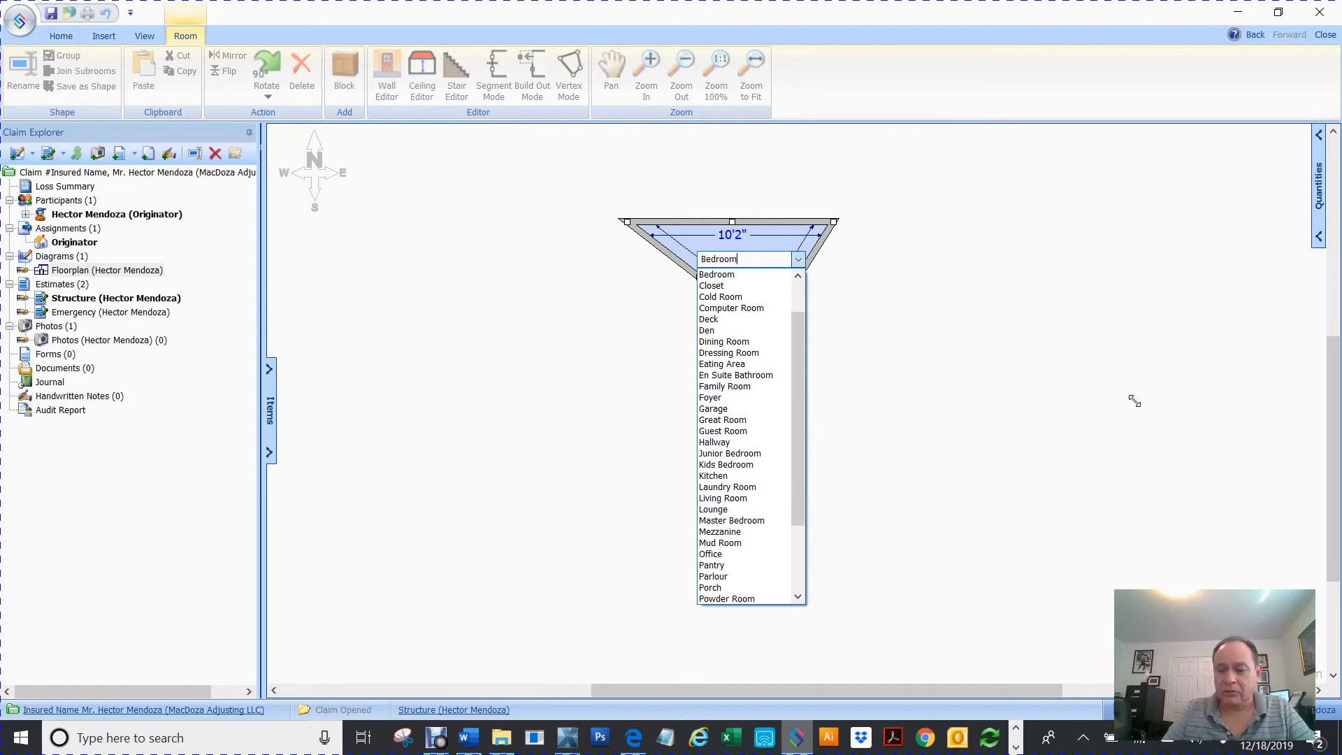
pyautogui.moveTo(978, 395)
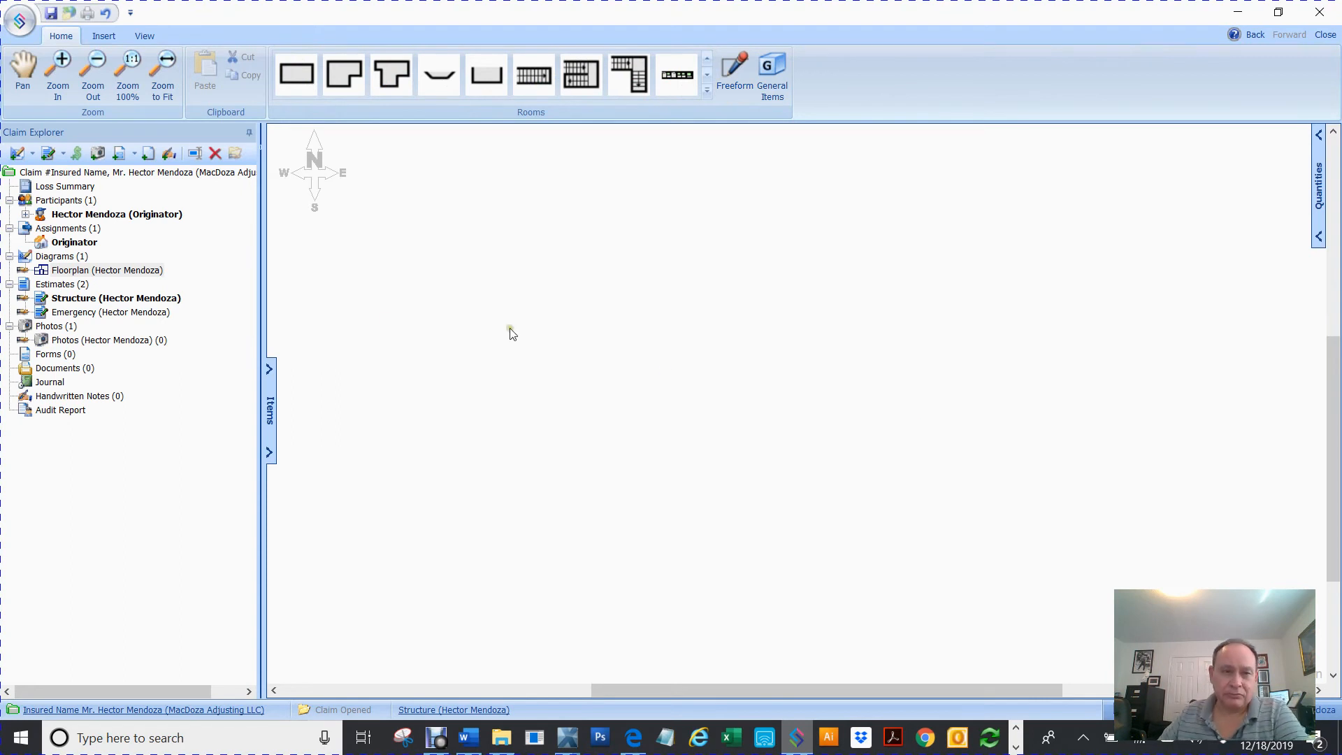
pyautogui.moveTo(414, 336)
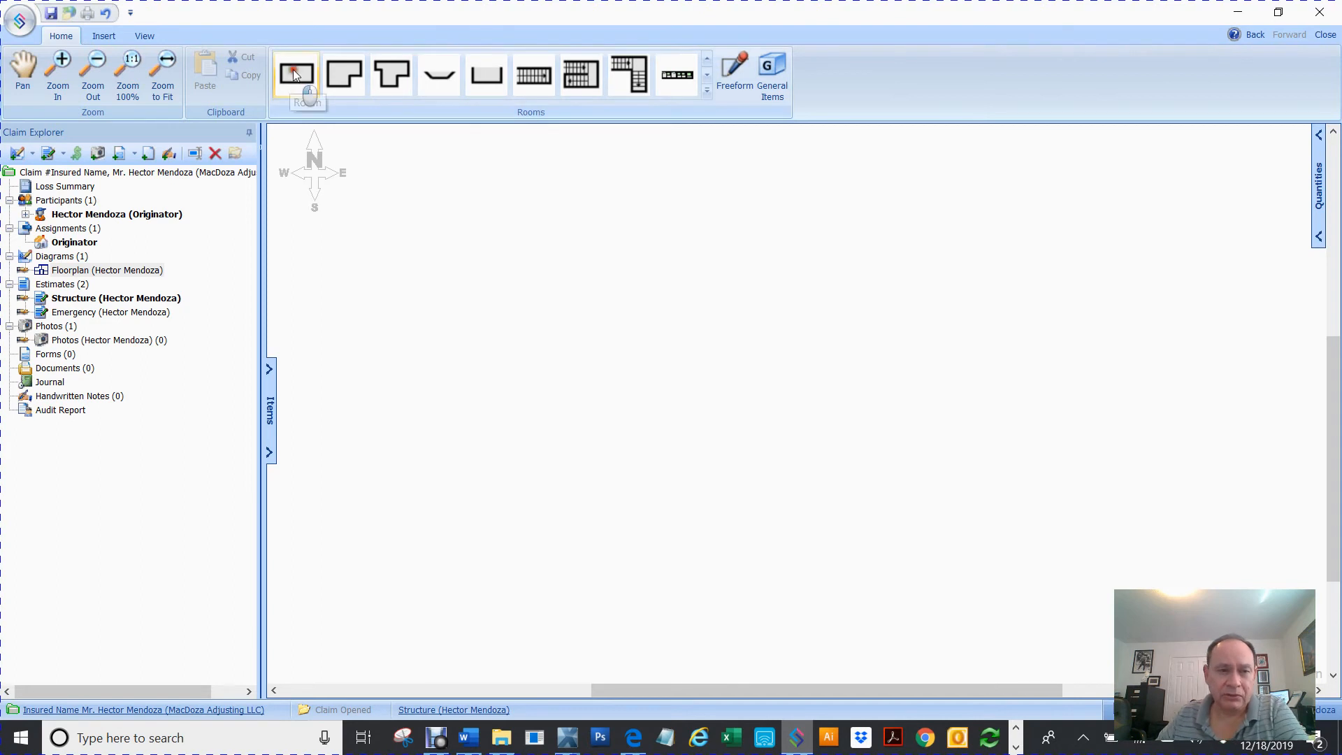
# - Place a 17'6" by 12'6" rectangular room labelled Room on the floorplan
pyautogui.click(295, 74)
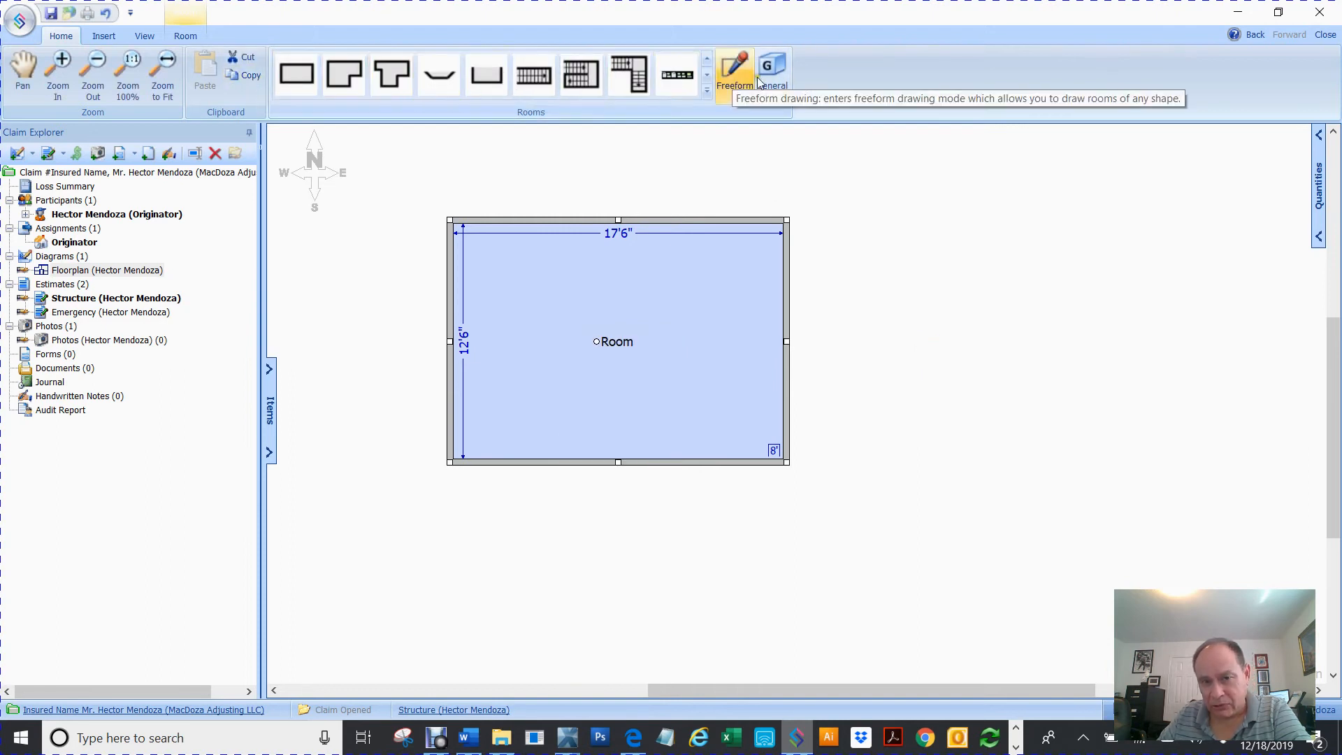
pyautogui.moveTo(8, 93)
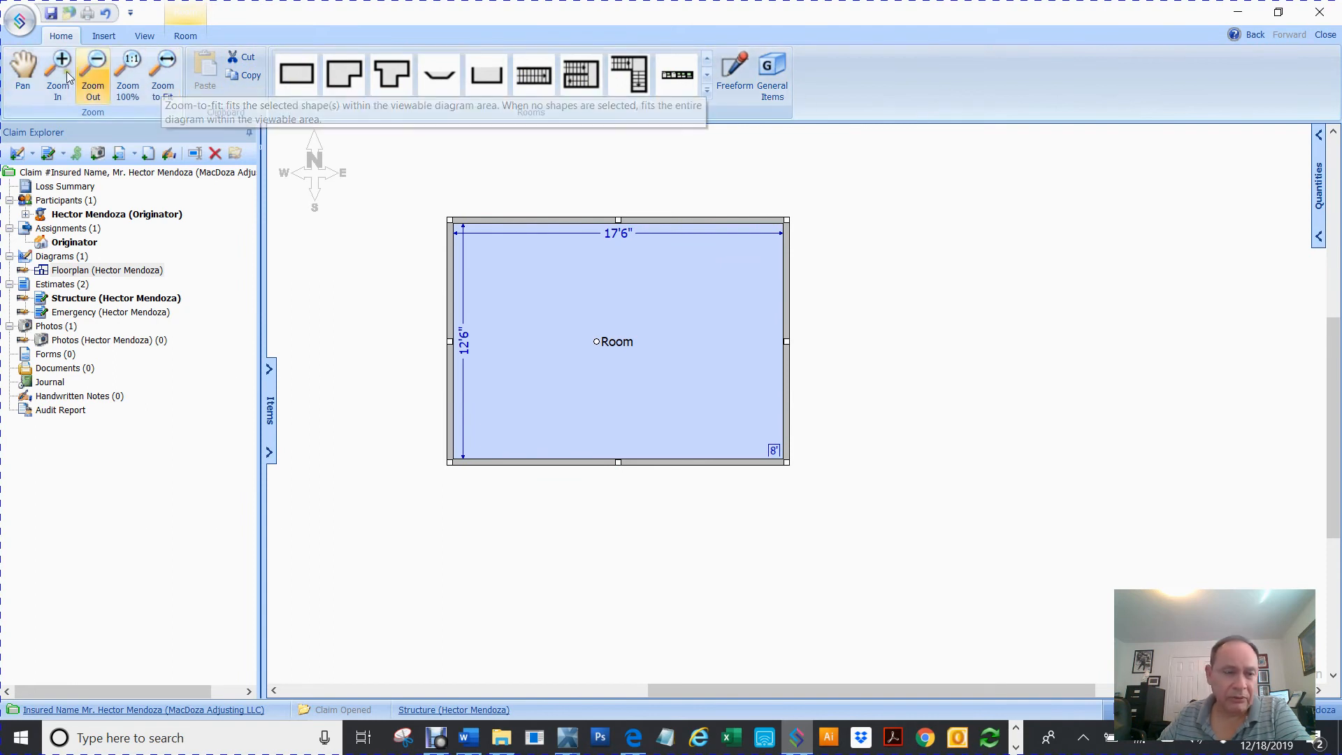
pyautogui.moveTo(24, 68)
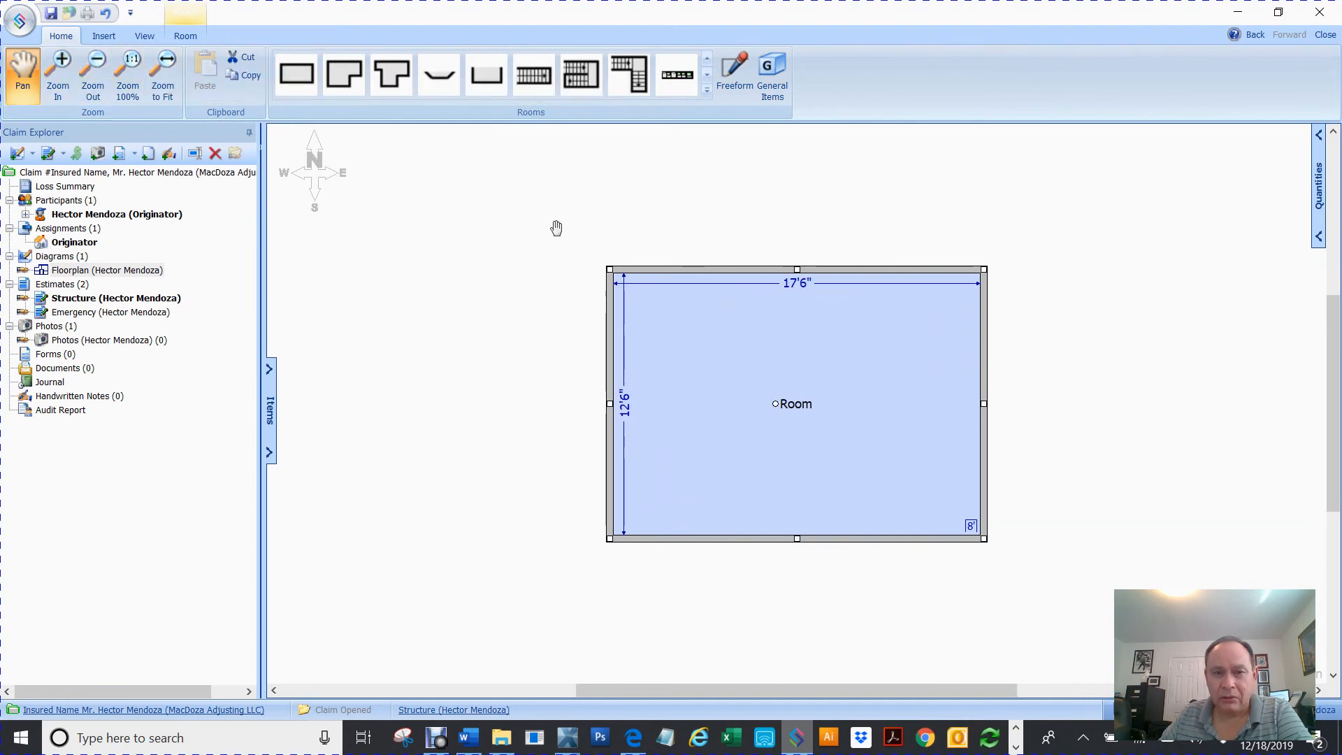
# - Try the diagram zoom controls and return the view to 100% magnification
pyautogui.click(57, 72)
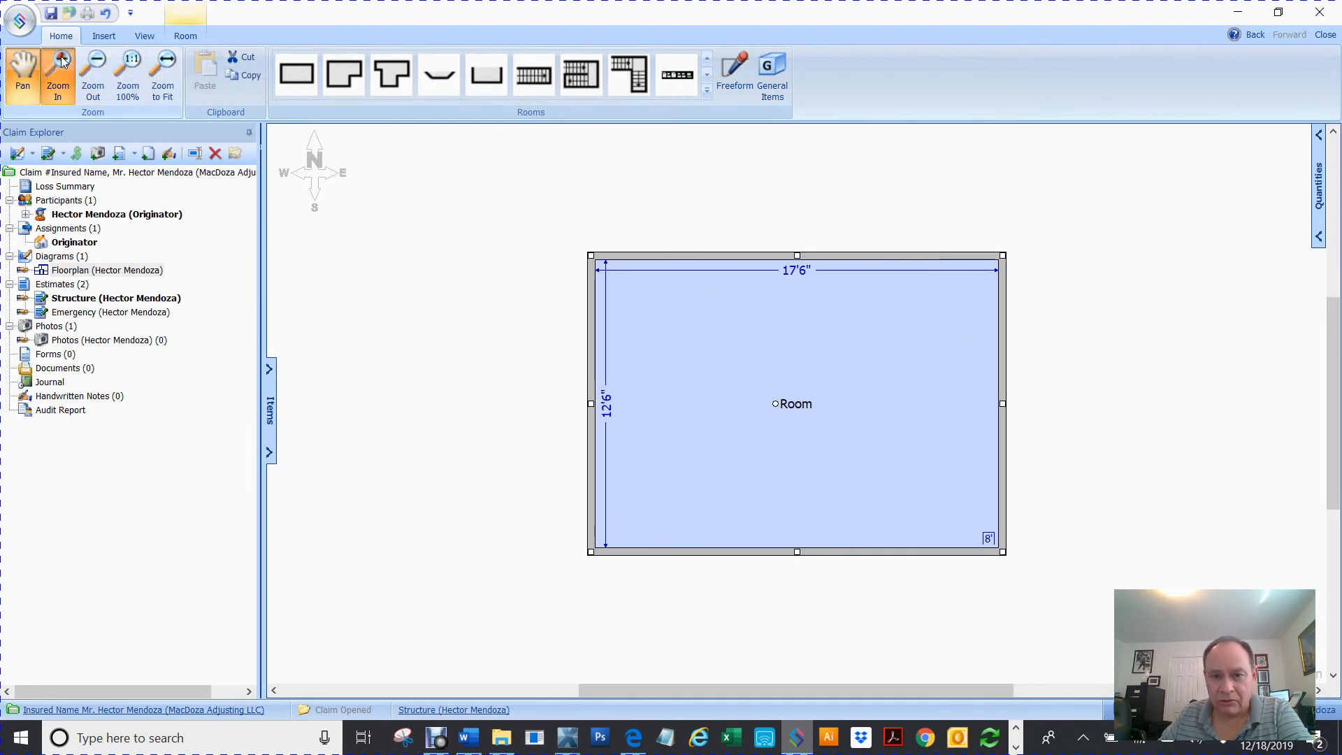
pyautogui.click(93, 69)
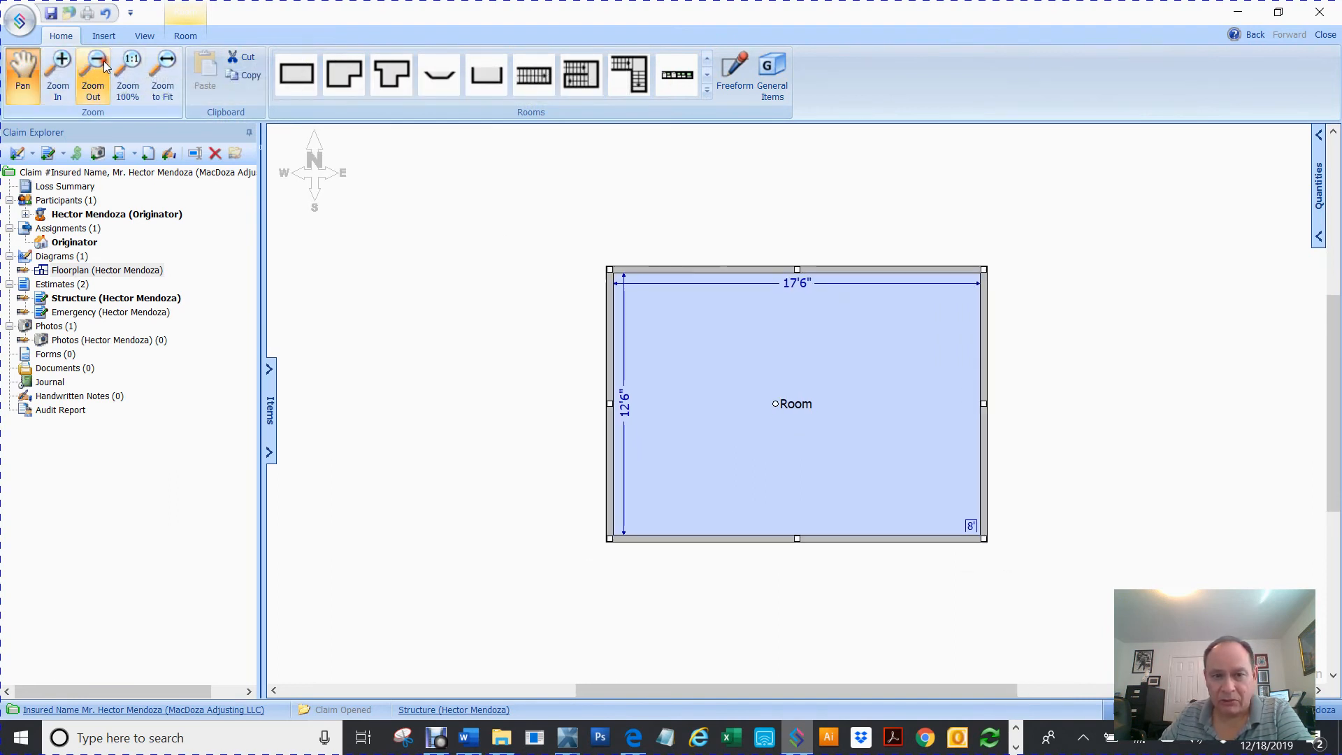
pyautogui.click(92, 72)
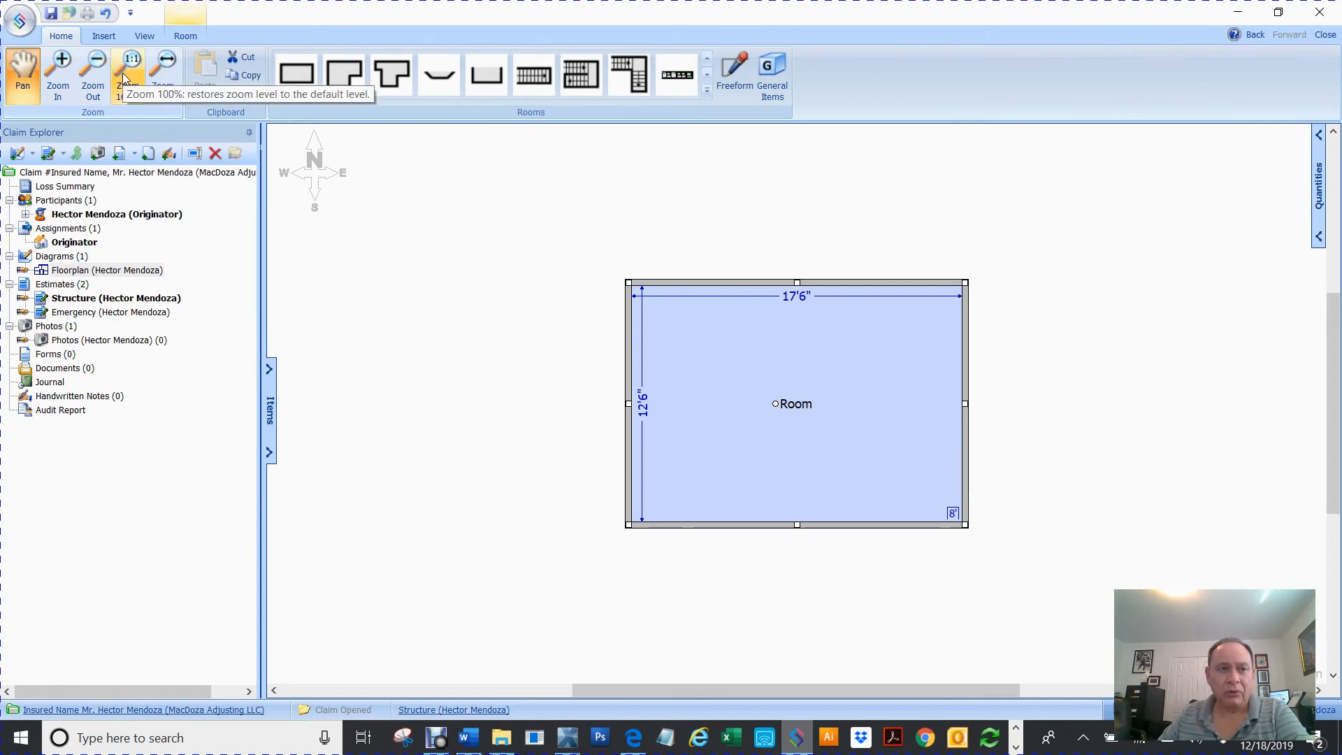
pyautogui.click(127, 73)
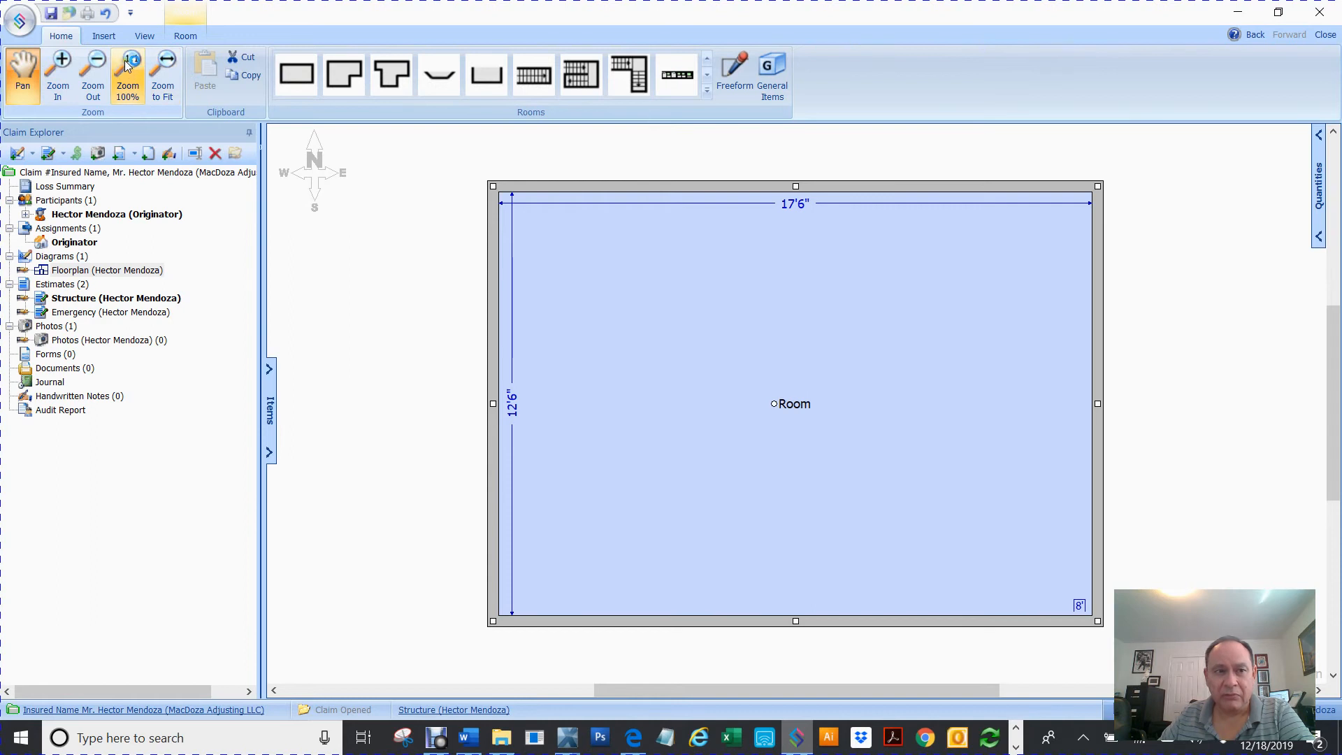
pyautogui.click(127, 73)
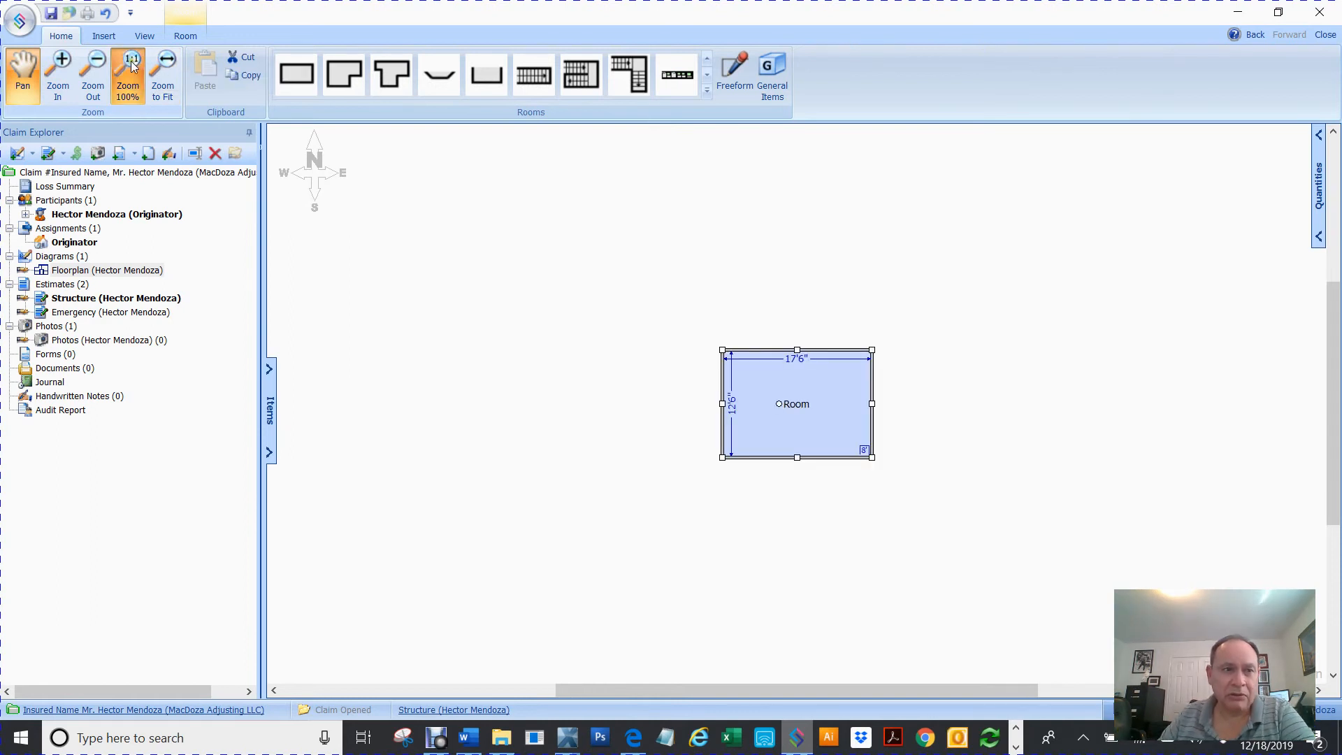
pyautogui.click(127, 73)
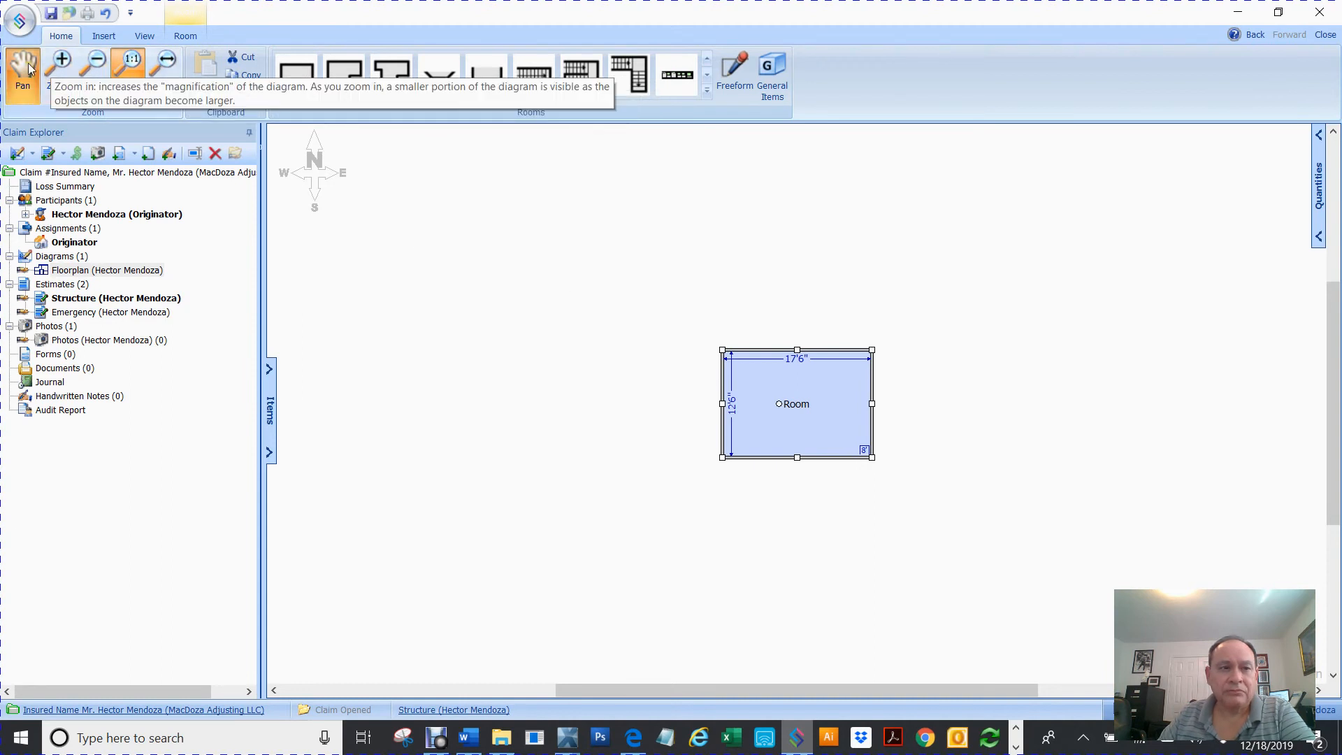
# - Put a 4' window into the Room's north wall
pyautogui.click(184, 37)
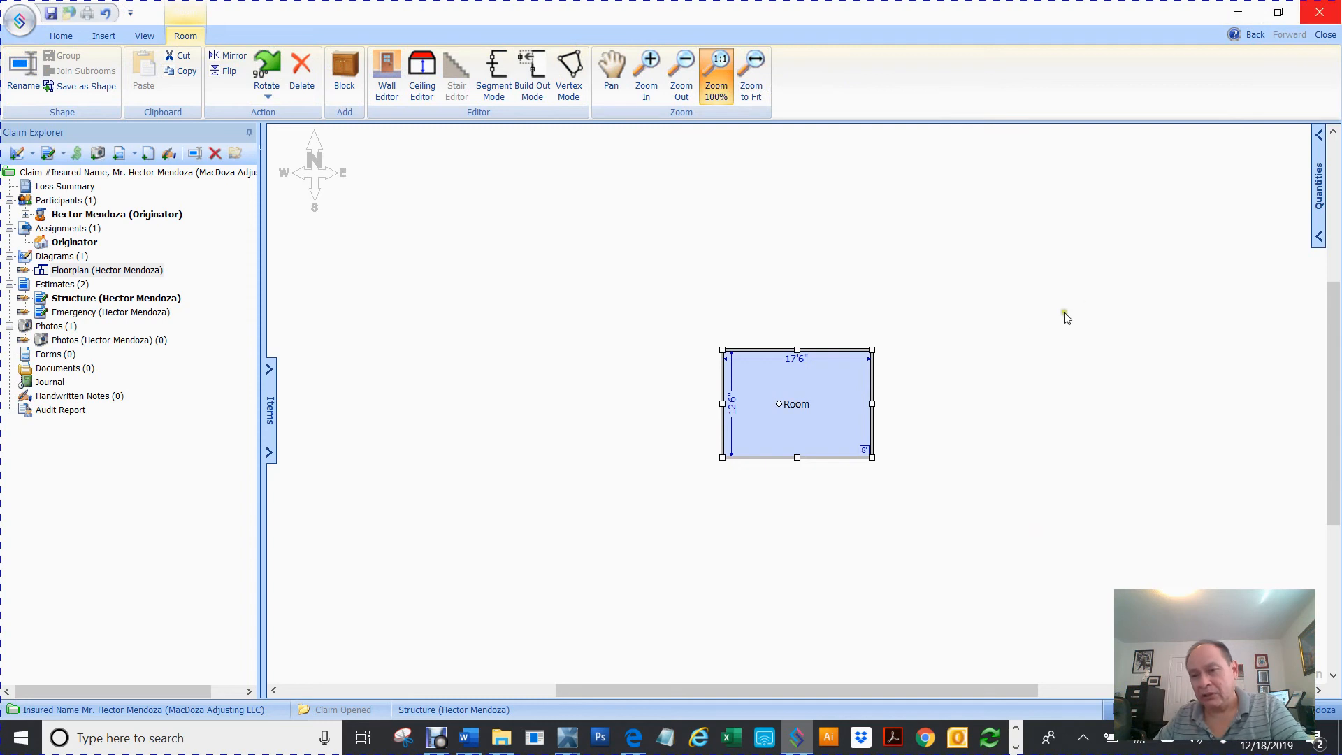
pyautogui.click(60, 36)
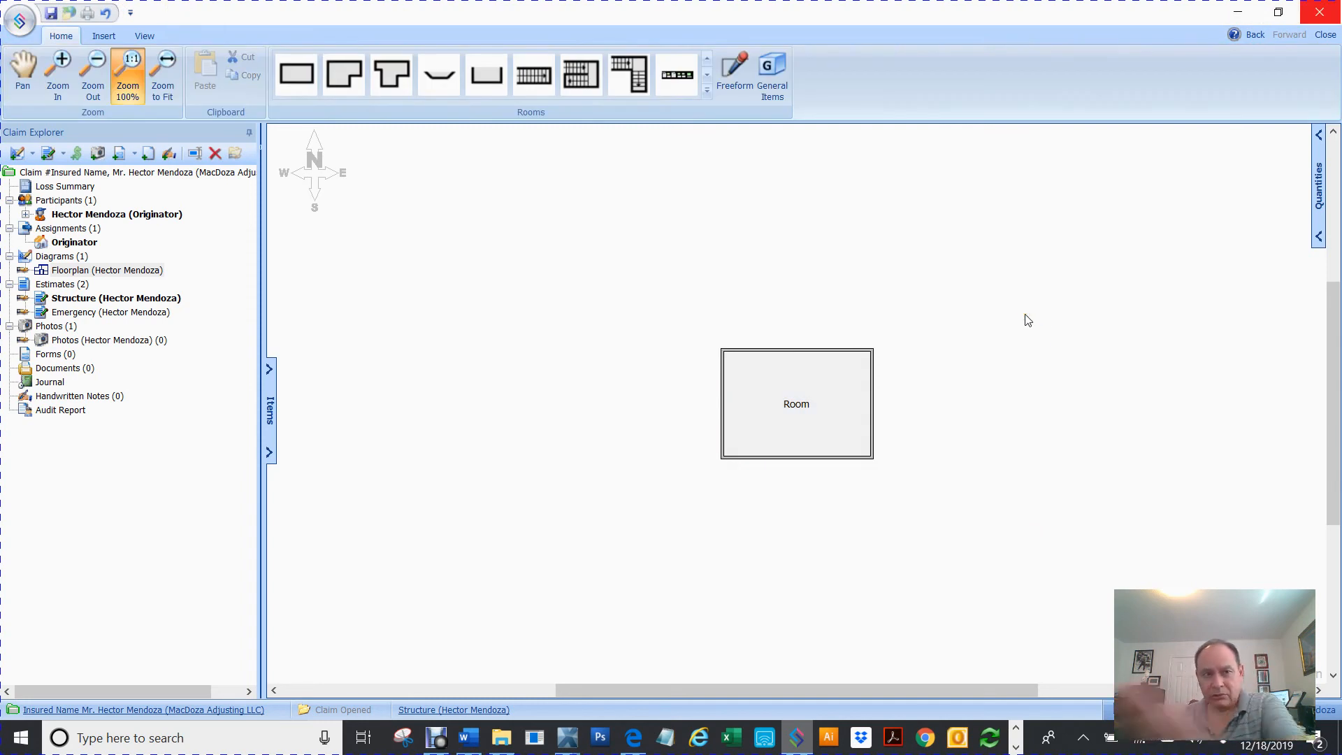
pyautogui.moveTo(541, 242)
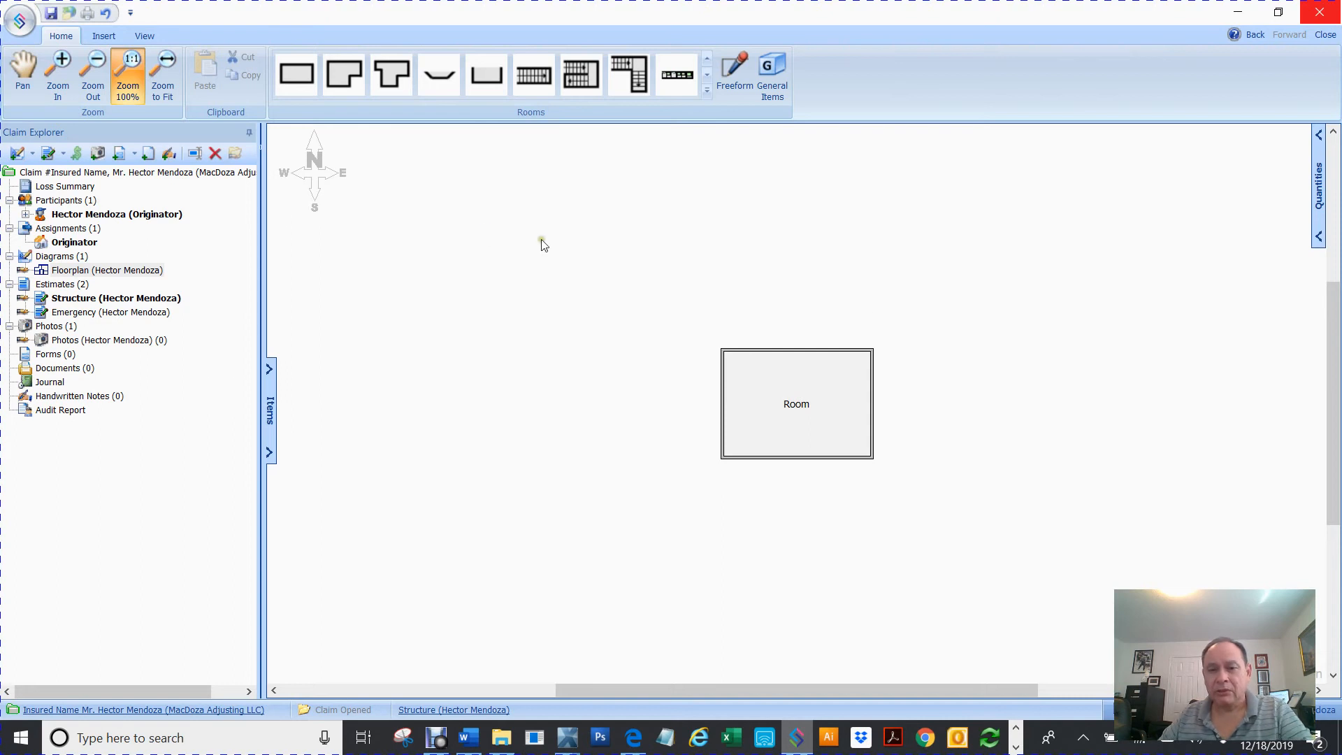
pyautogui.click(795, 403)
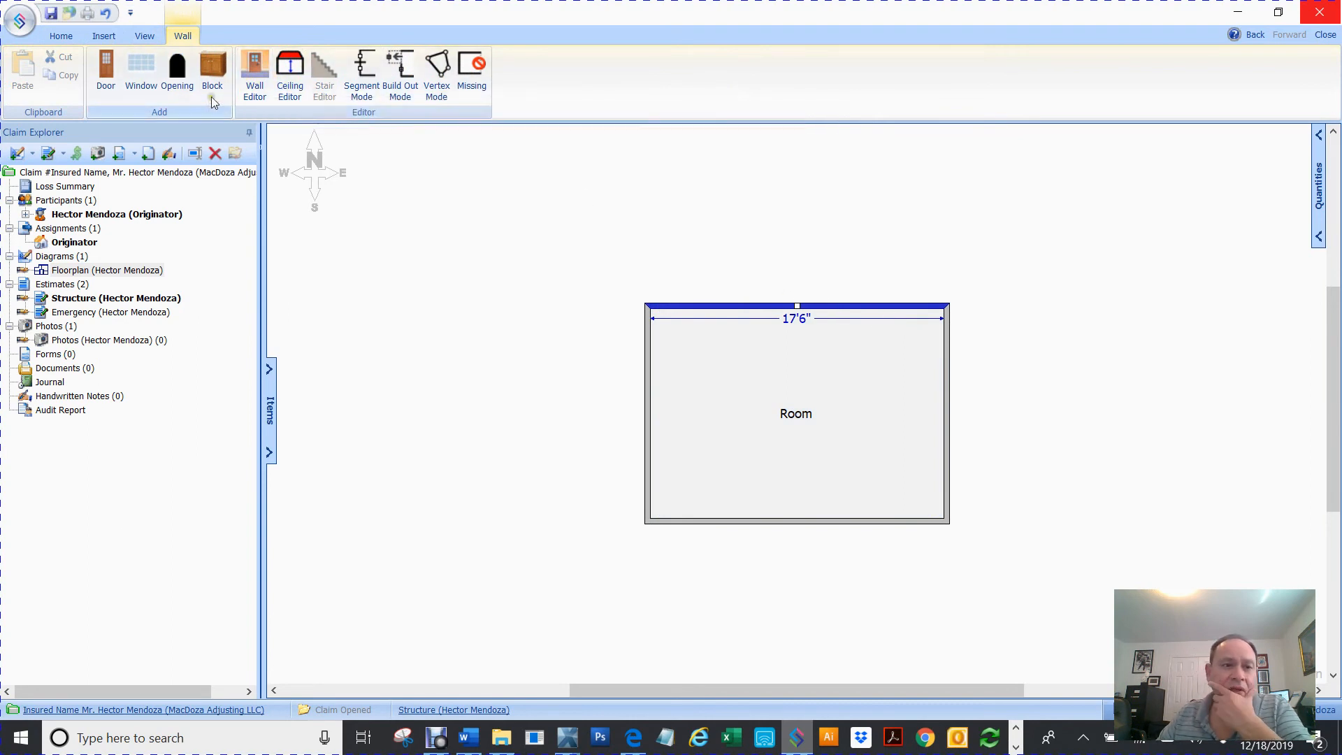
pyautogui.moveTo(140, 67)
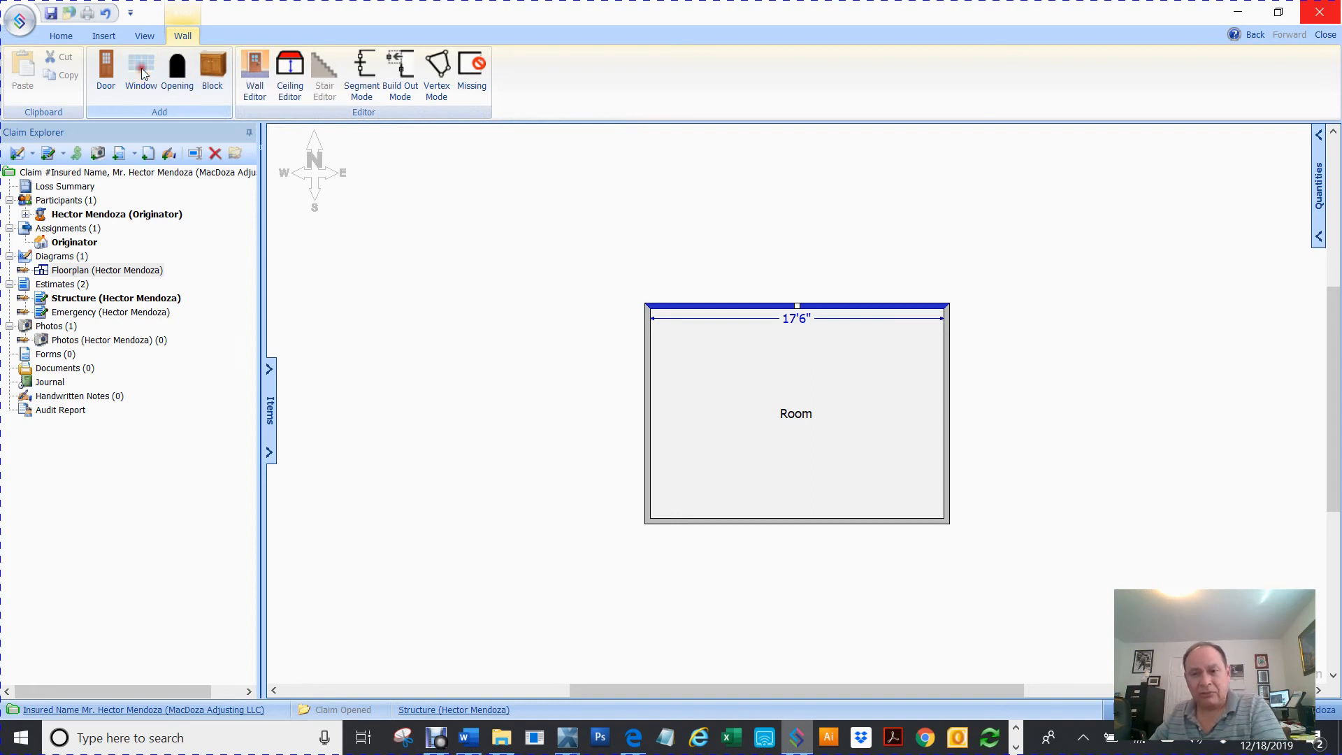
pyautogui.click(142, 72)
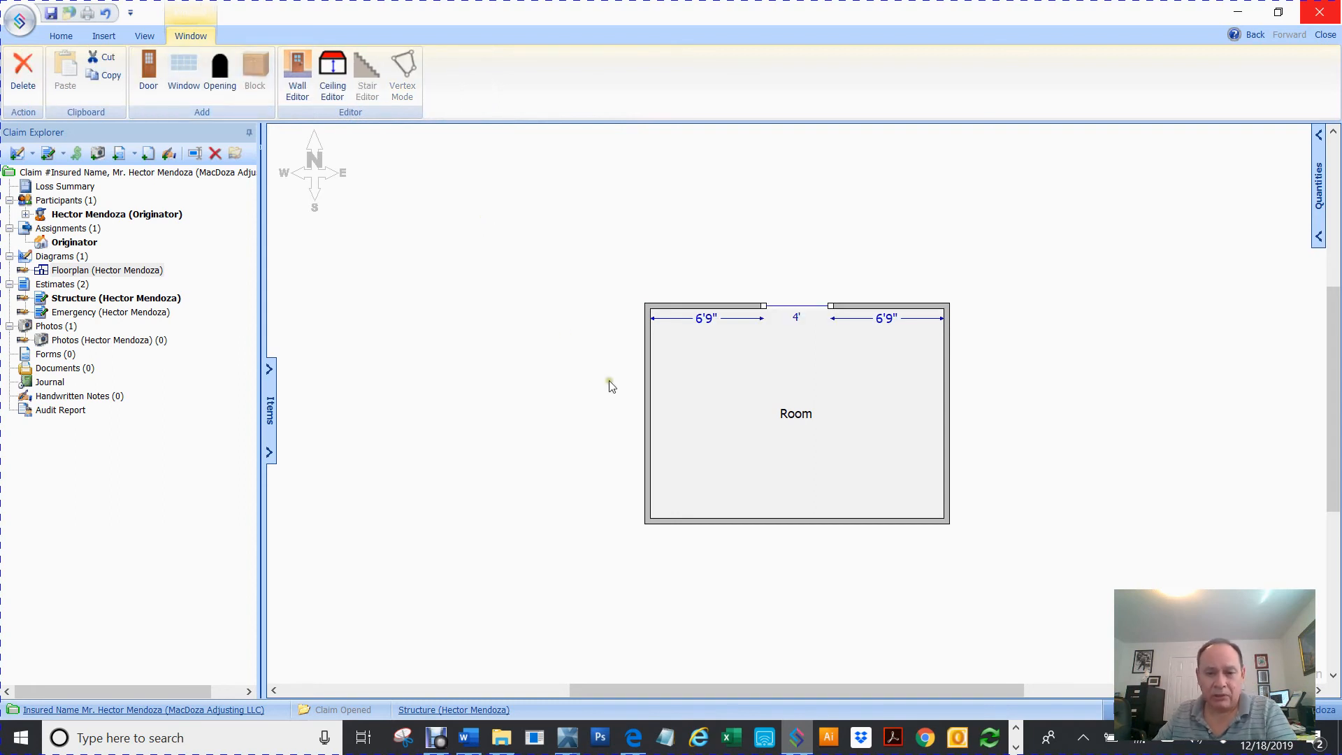
# - Put a door into the Room's west wall
pyautogui.click(646, 411)
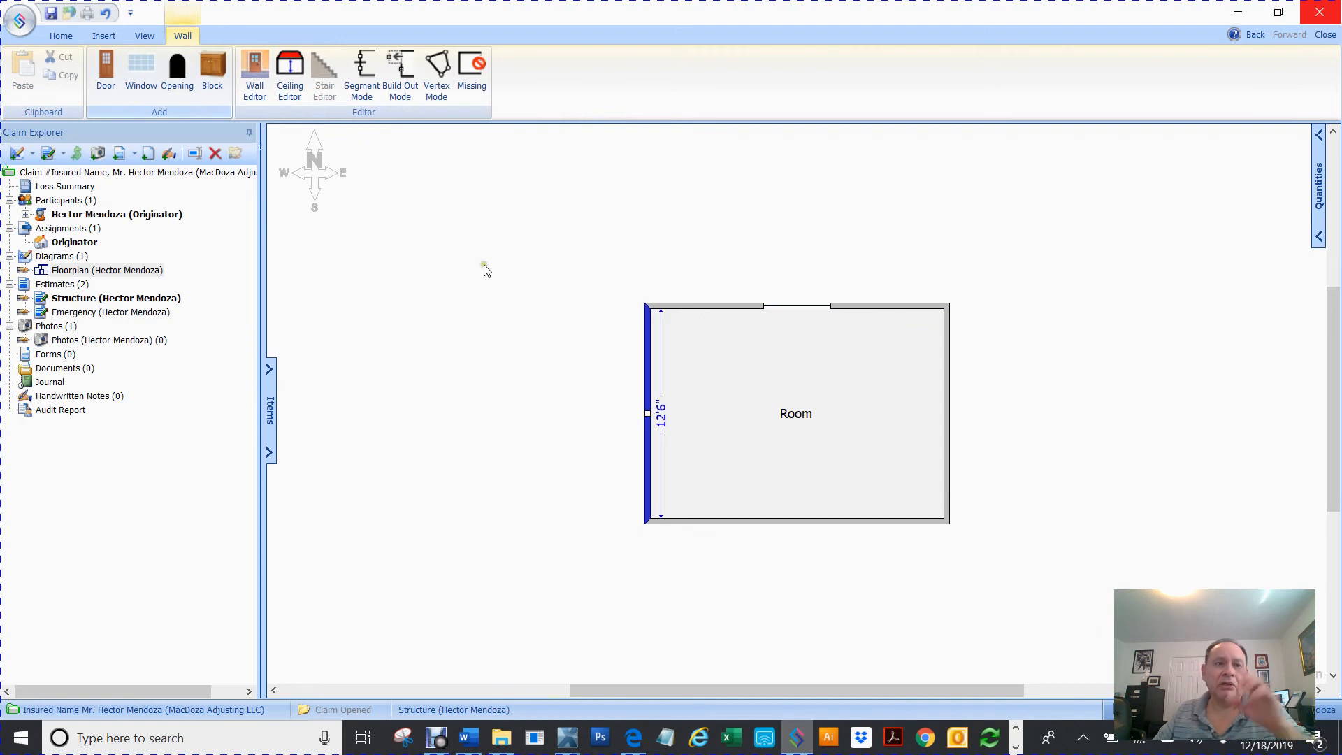
pyautogui.click(647, 414)
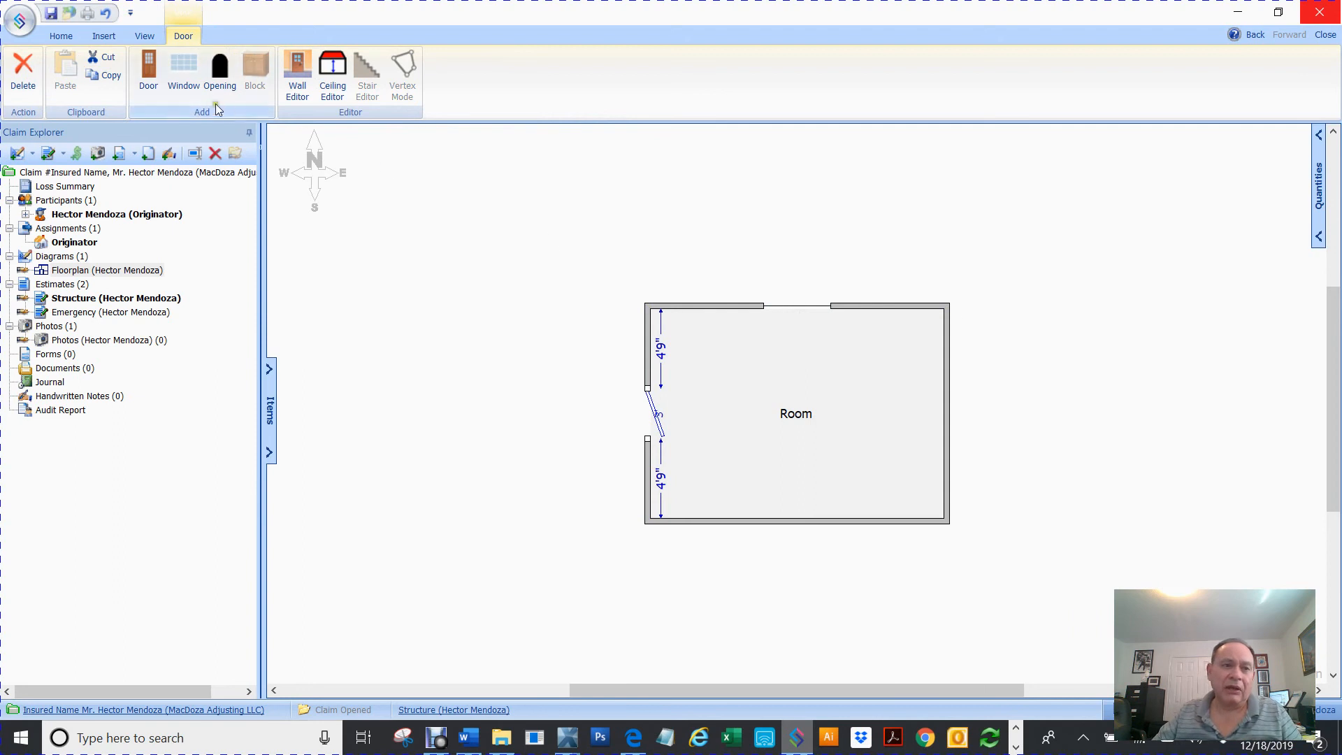
pyautogui.moveTo(604, 232)
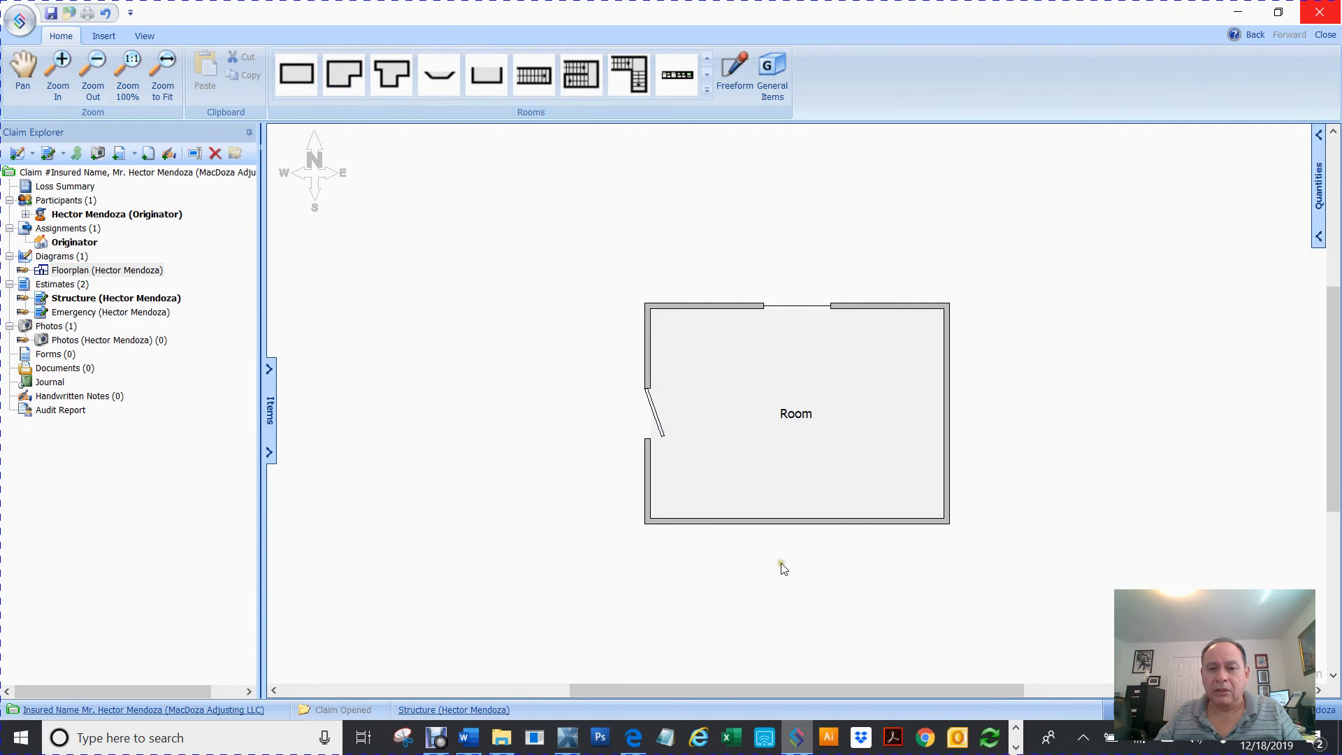
pyautogui.moveTo(769, 528)
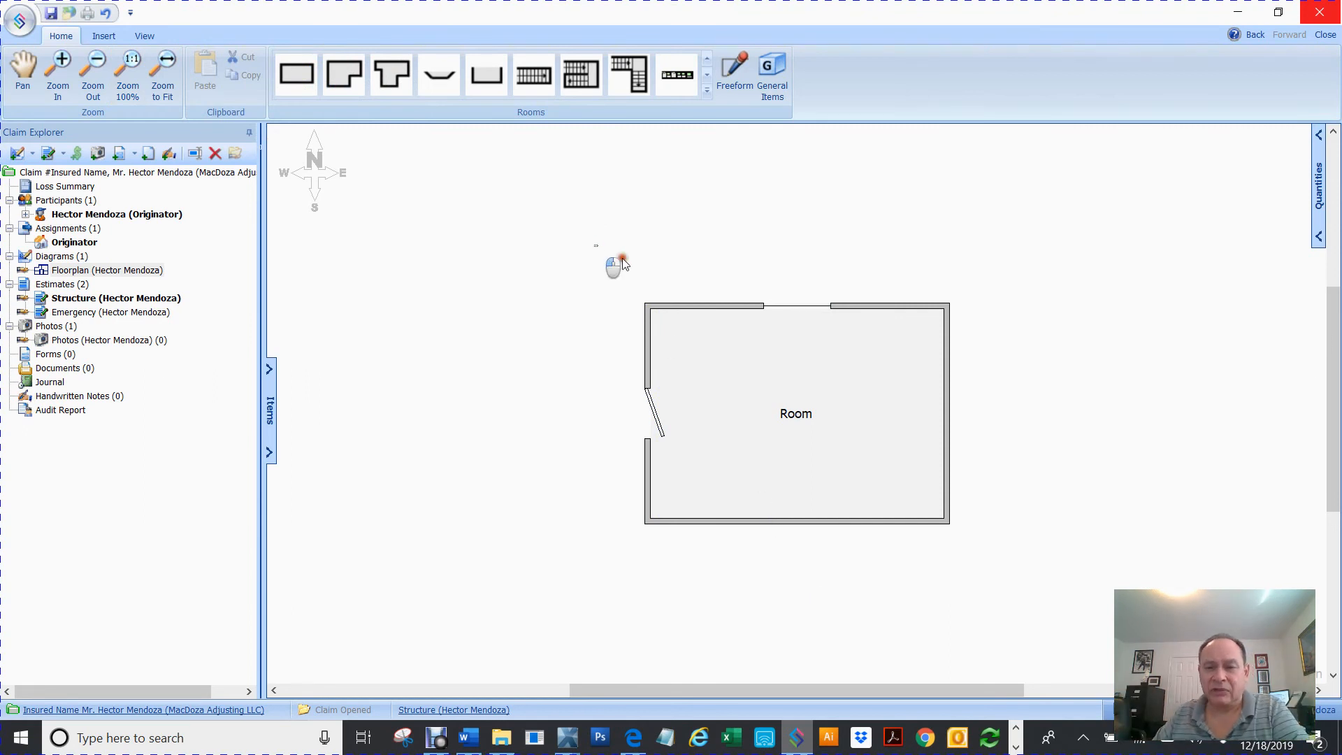
pyautogui.click(796, 414)
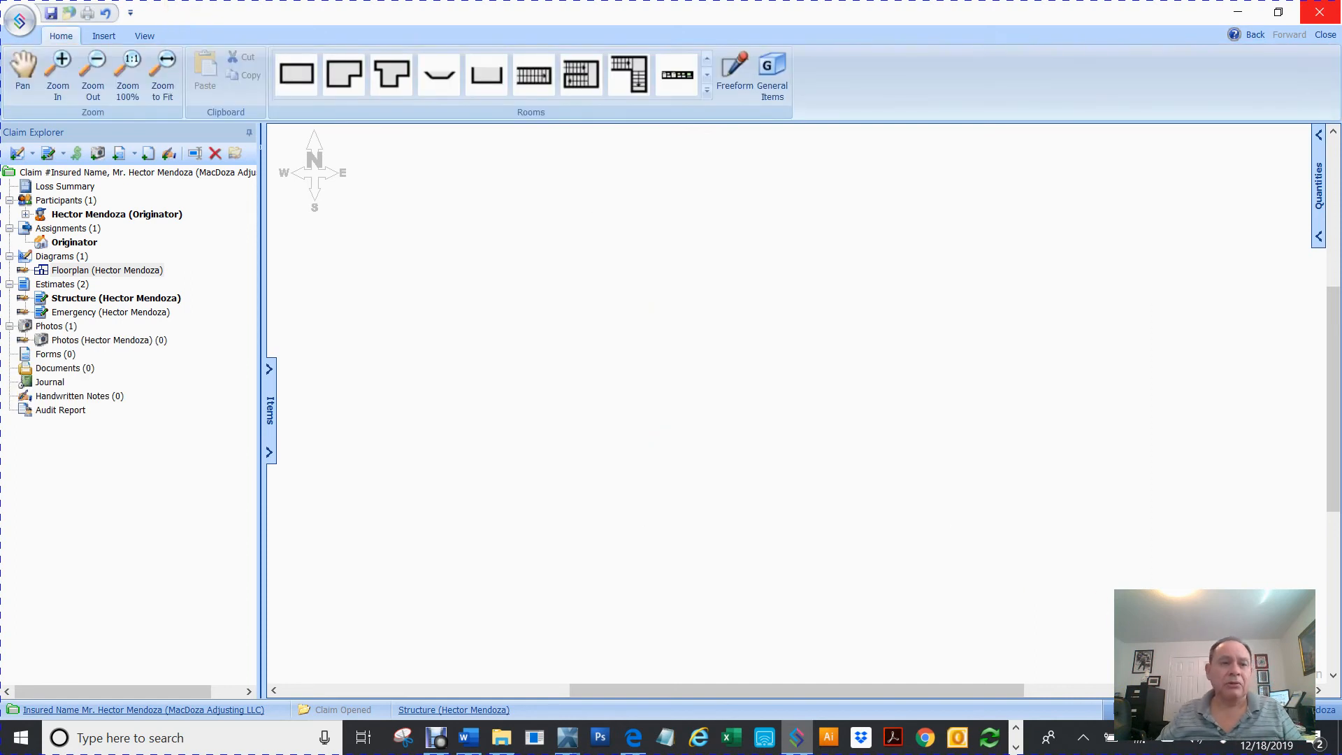
pyautogui.moveTo(106, 269)
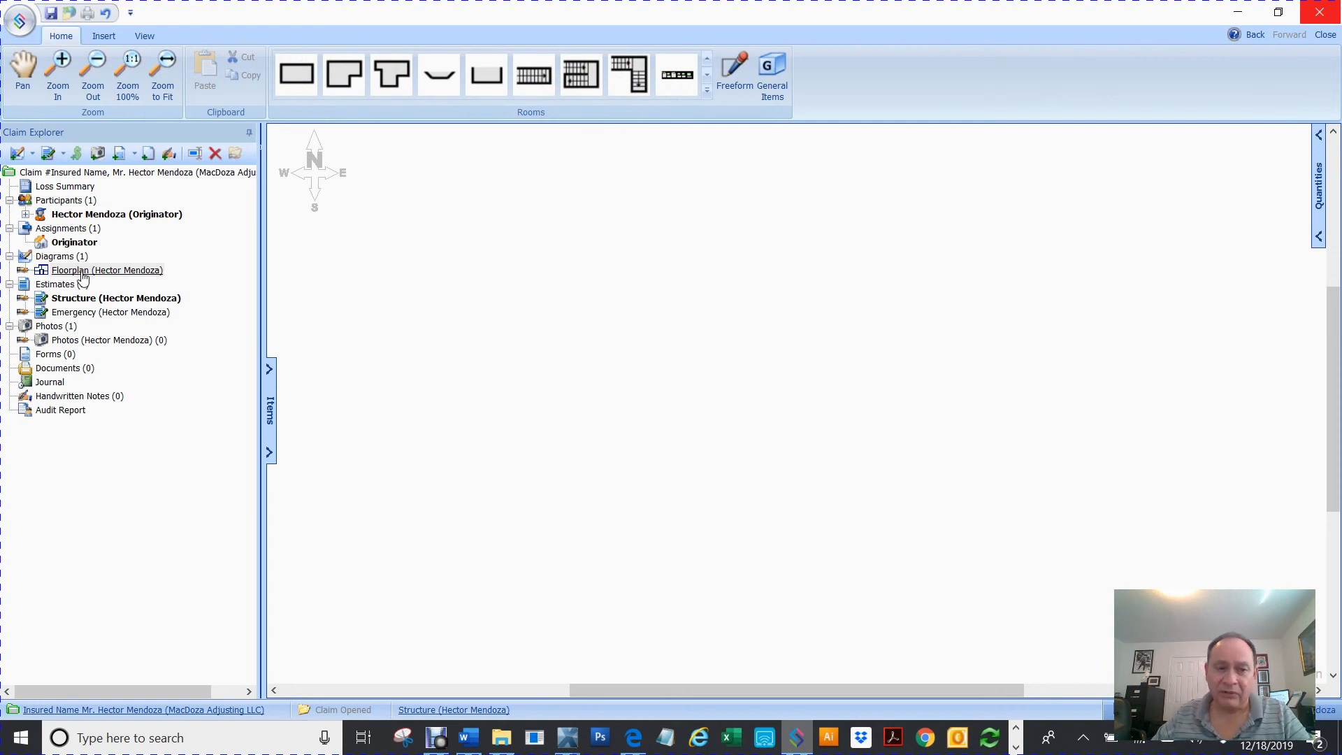
# - Add a Roofplan diagram to the claim from the Diagrams group in Claim Explorer
pyautogui.click(106, 270)
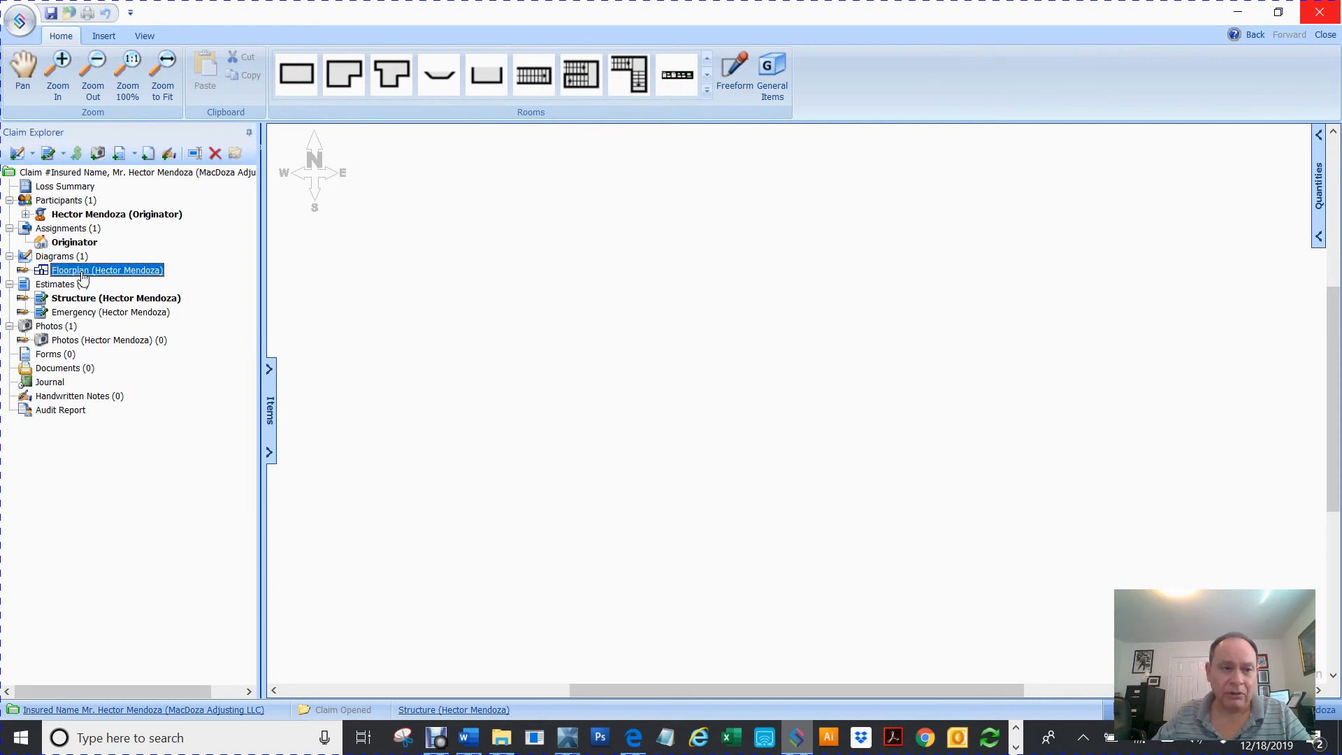
pyautogui.rightClick(106, 270)
pyautogui.write('Room')
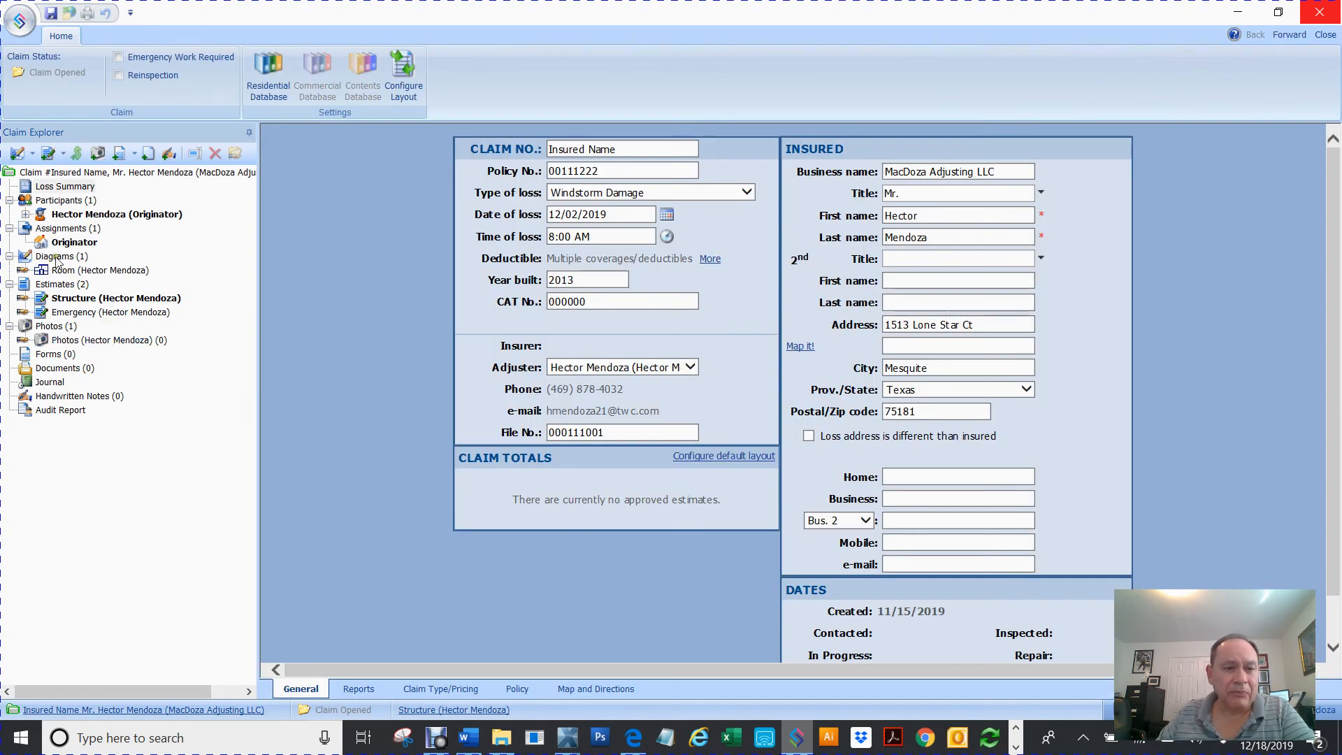
pyautogui.click(54, 256)
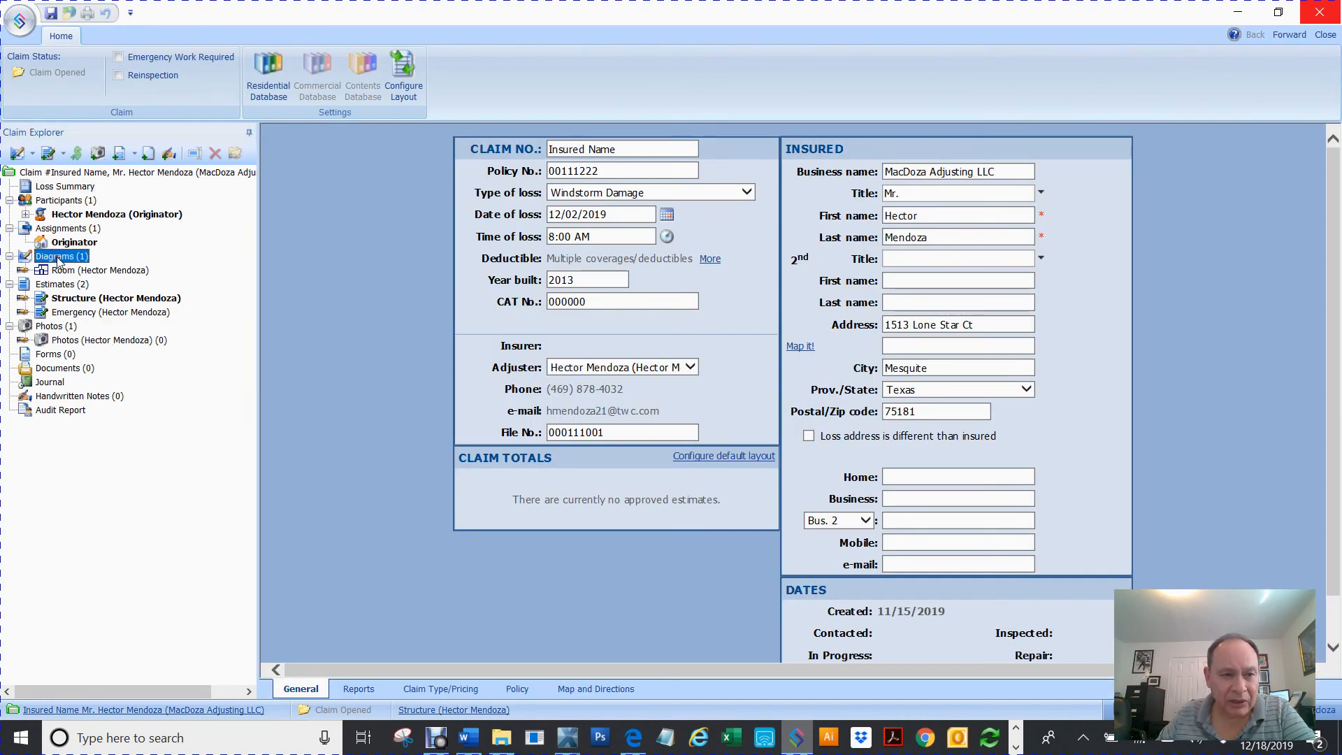
pyautogui.rightClick(56, 256)
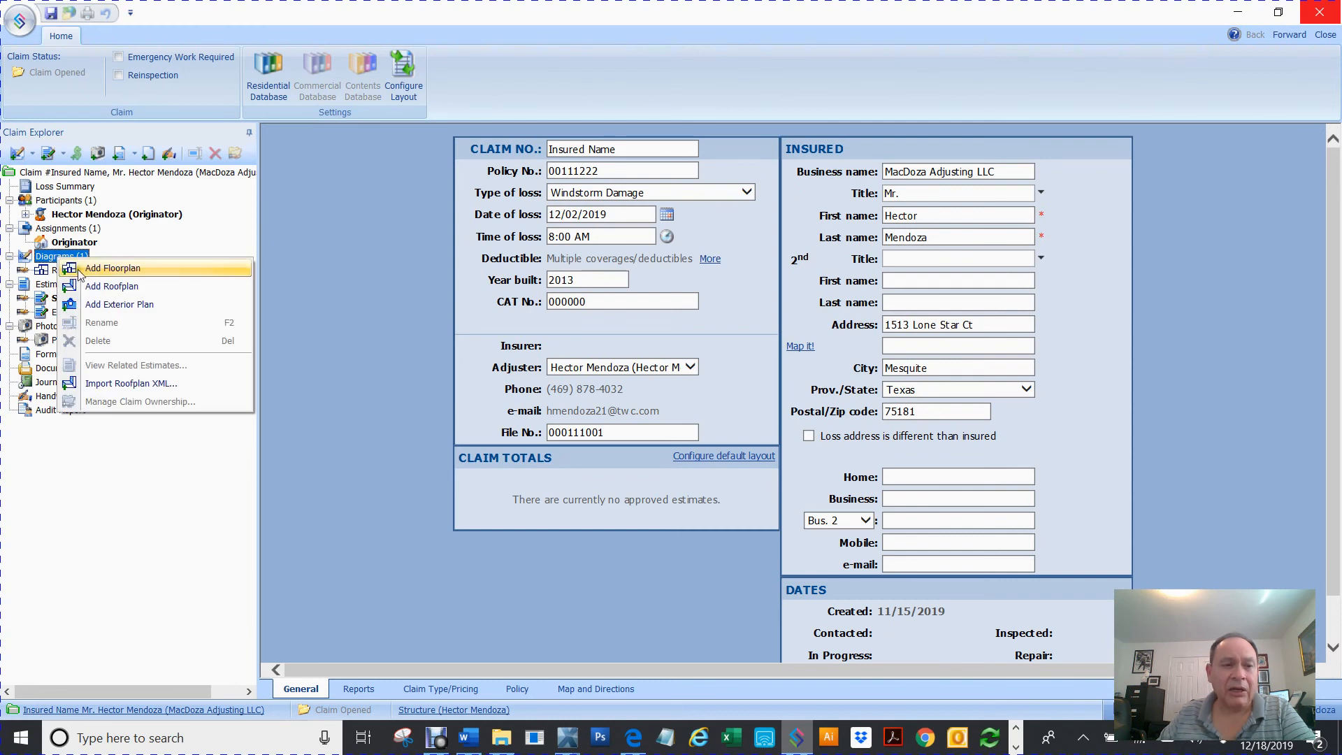
pyautogui.moveTo(112, 285)
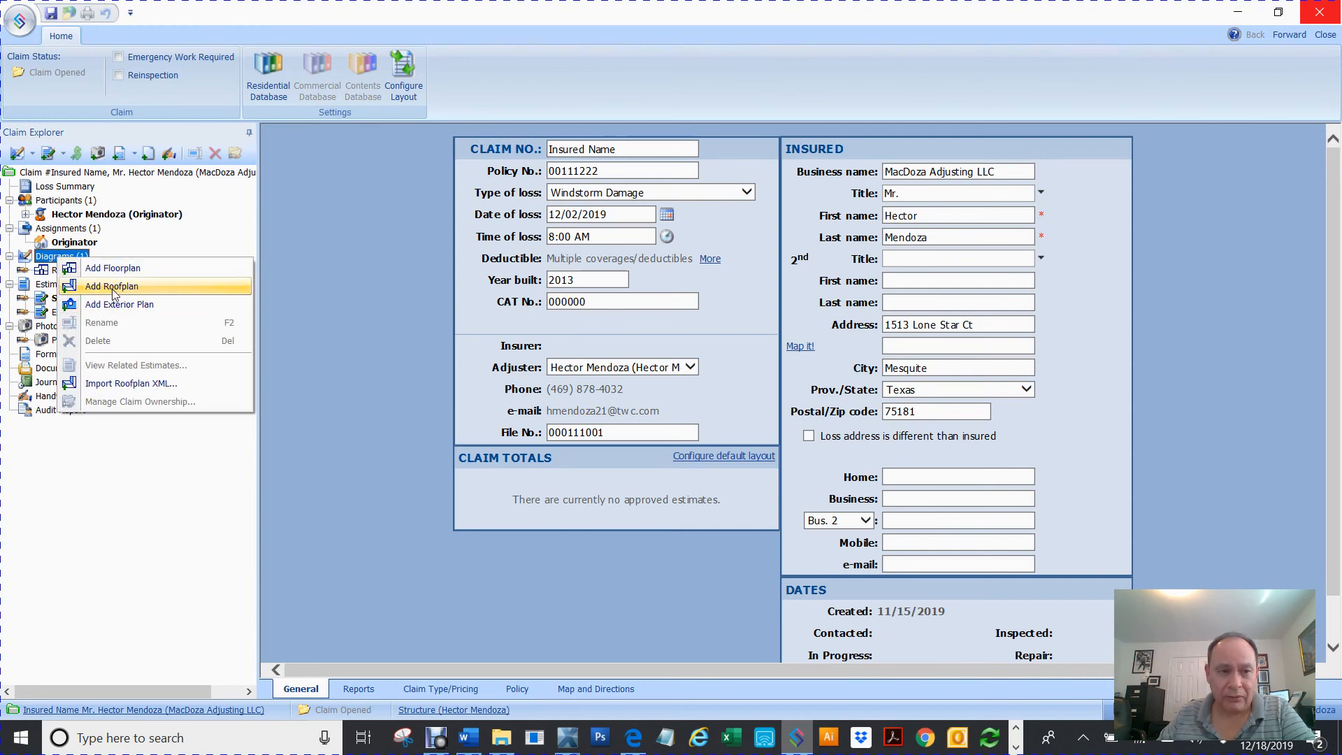
pyautogui.click(111, 268)
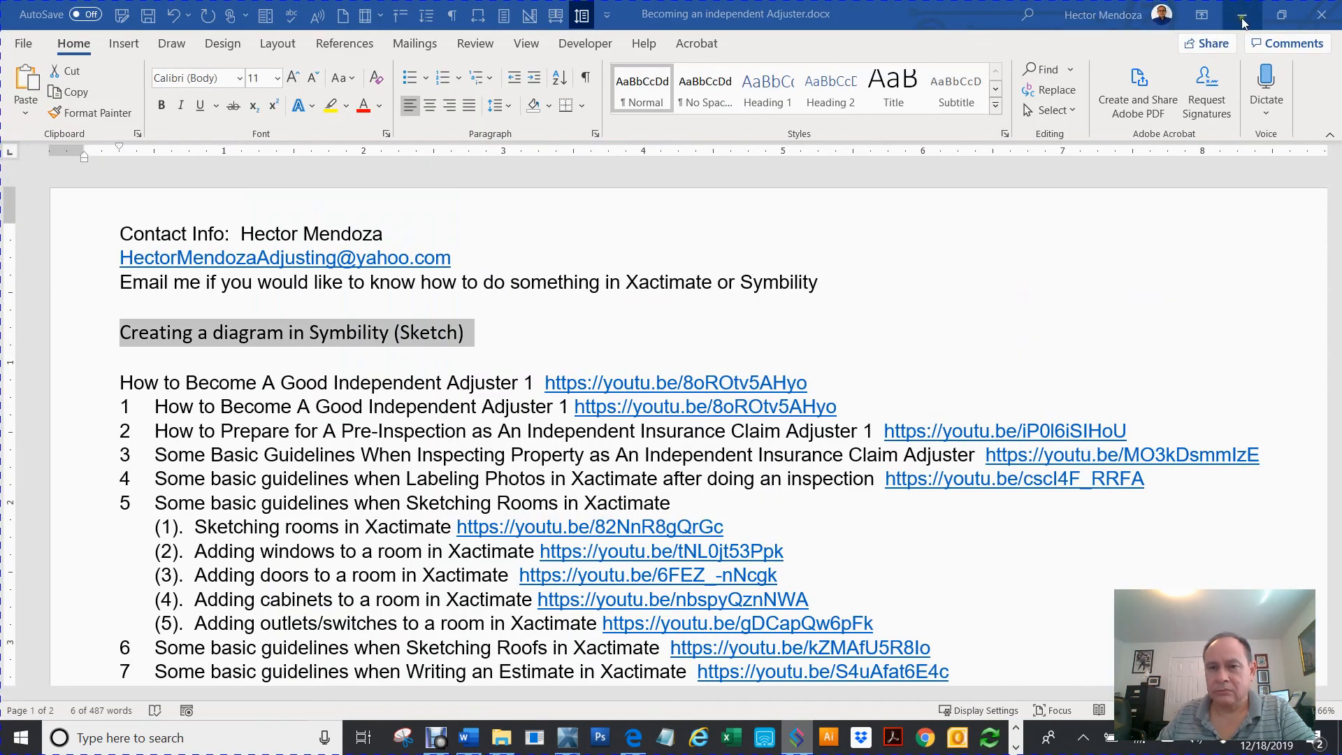
pyautogui.moveTo(1243, 17)
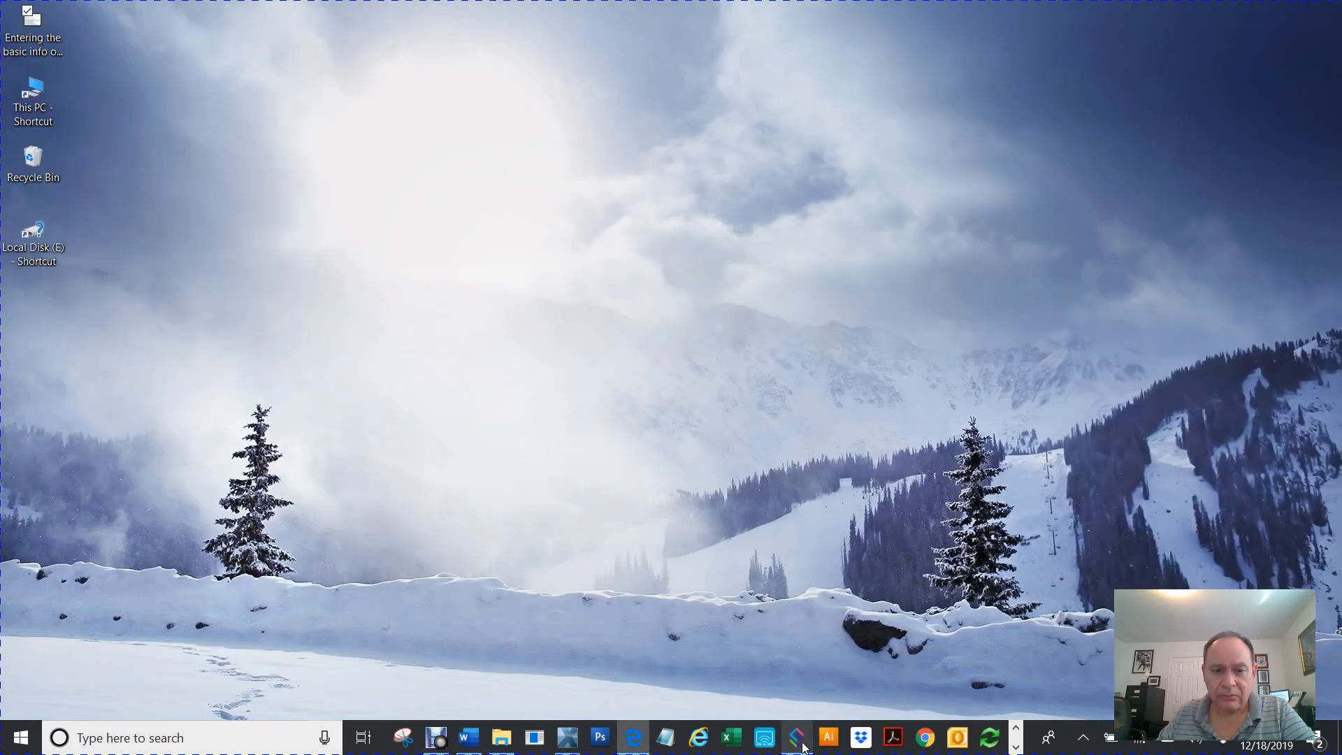
pyautogui.click(796, 736)
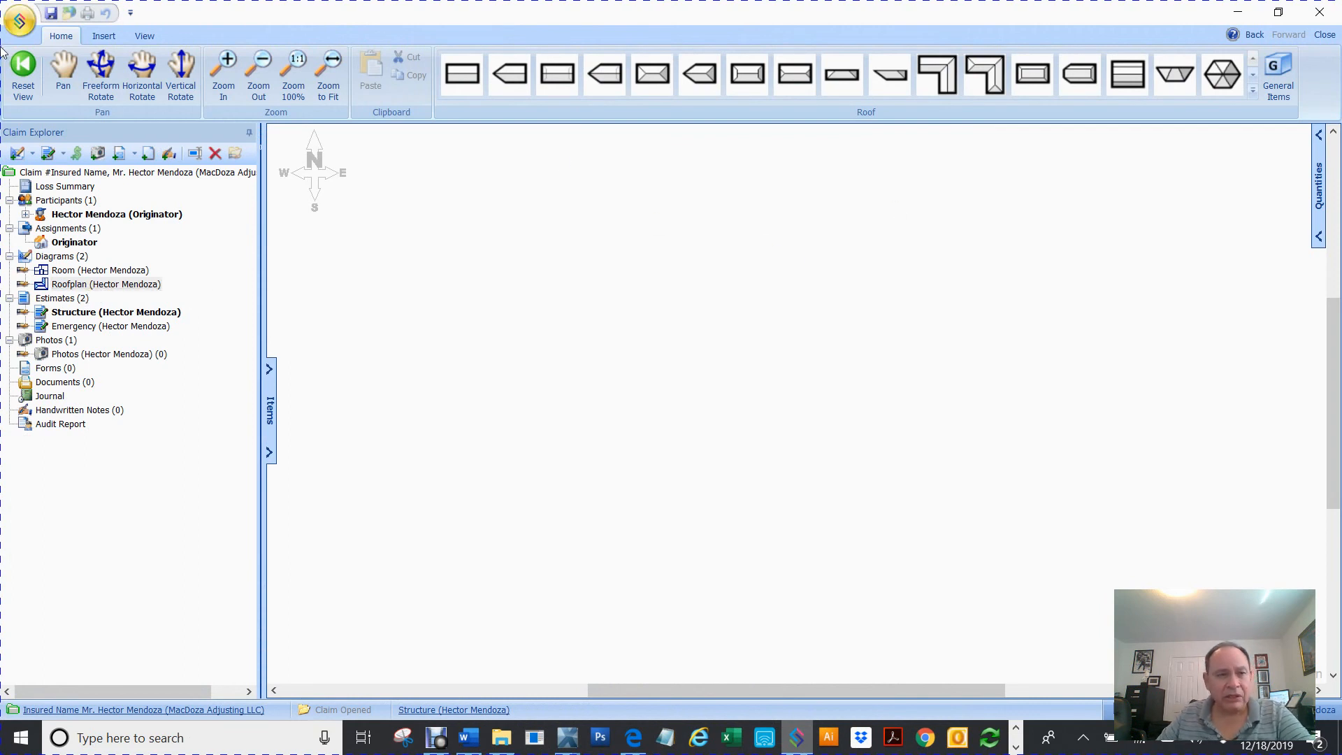
pyautogui.moveTo(1175, 74)
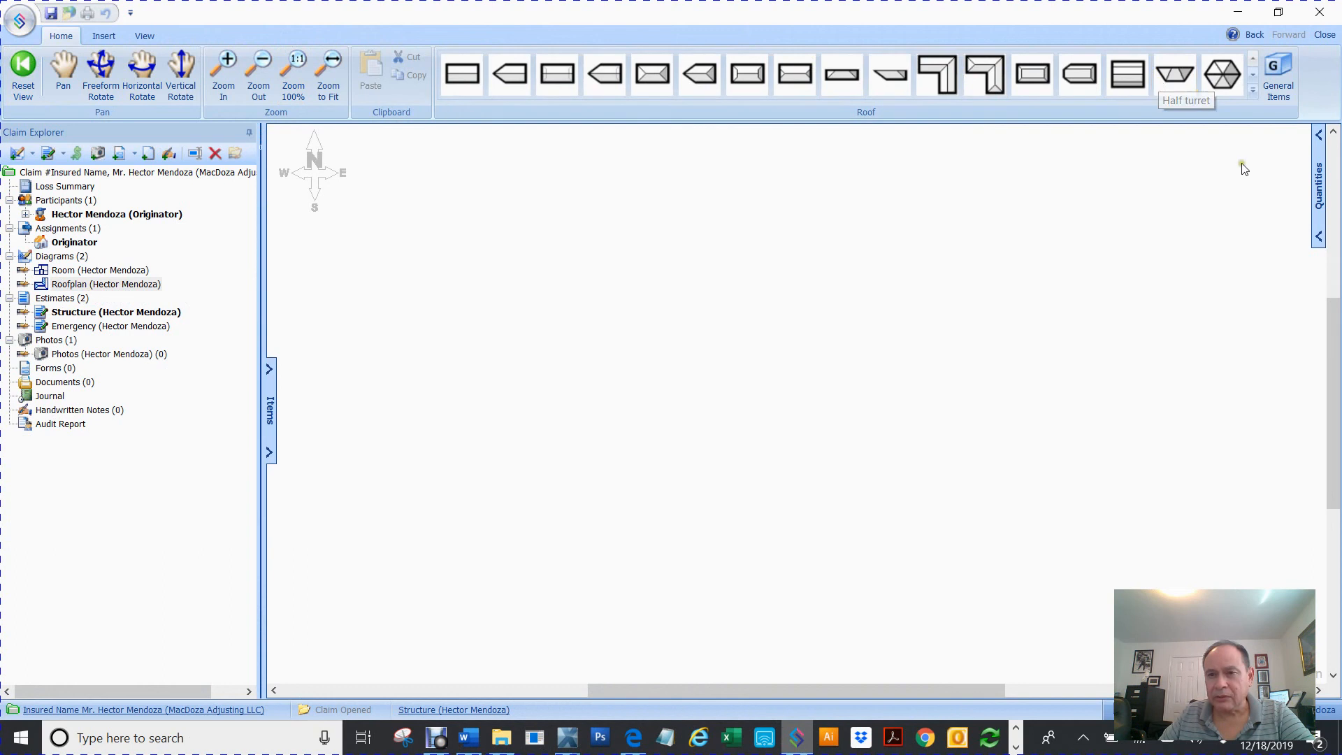
pyautogui.moveTo(685, 307)
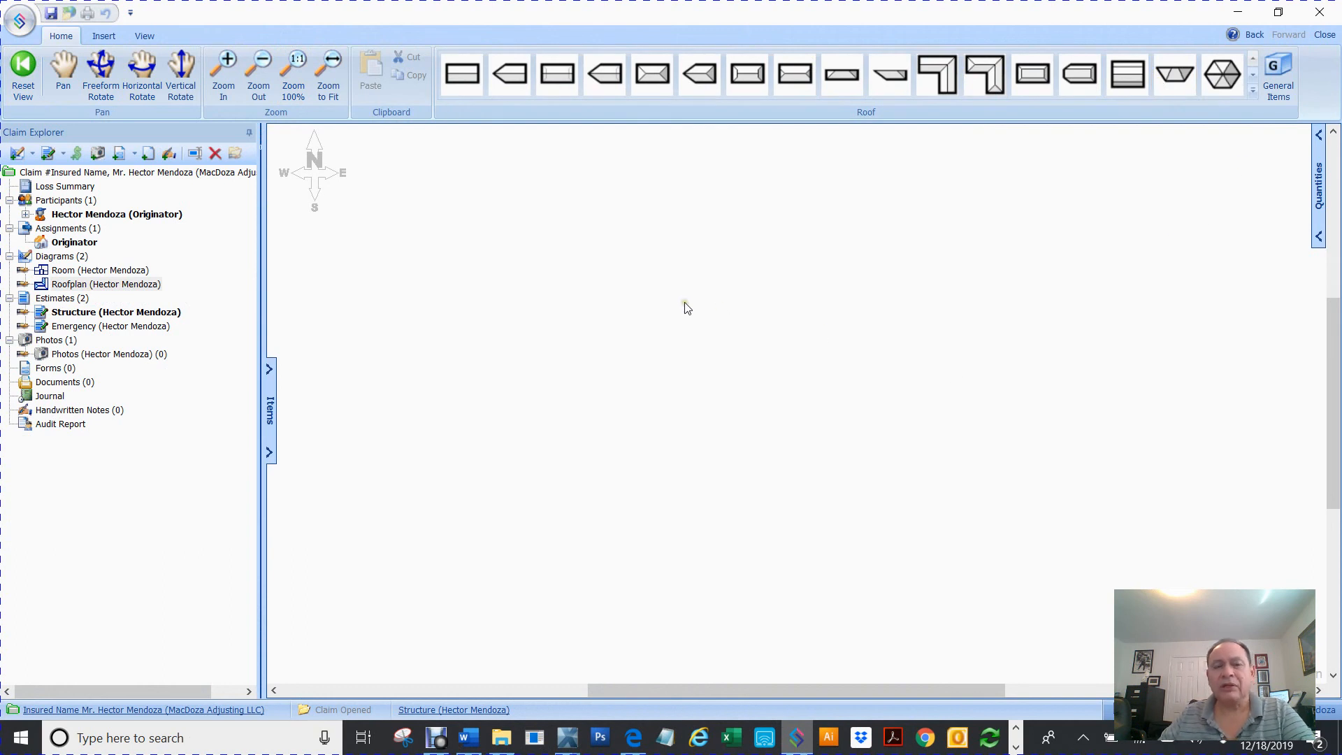
pyautogui.moveTo(752, 155)
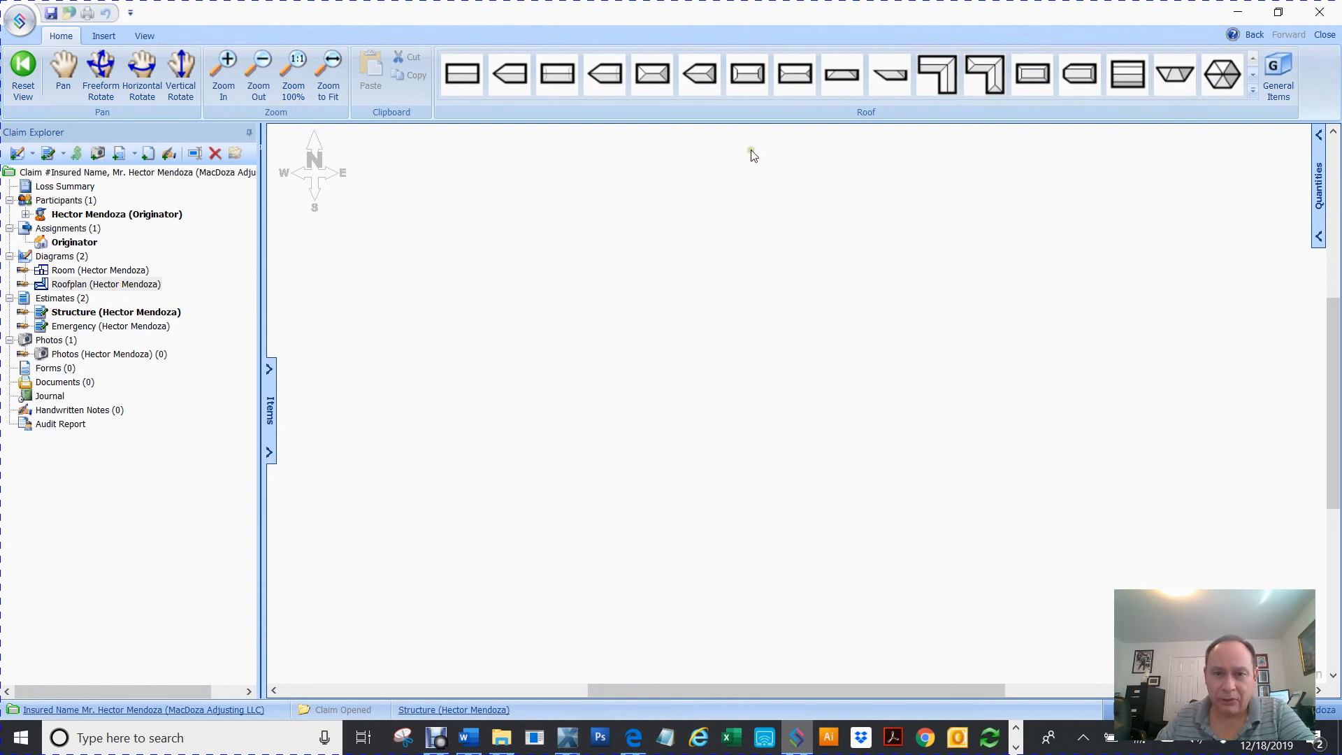
pyautogui.moveTo(746, 74)
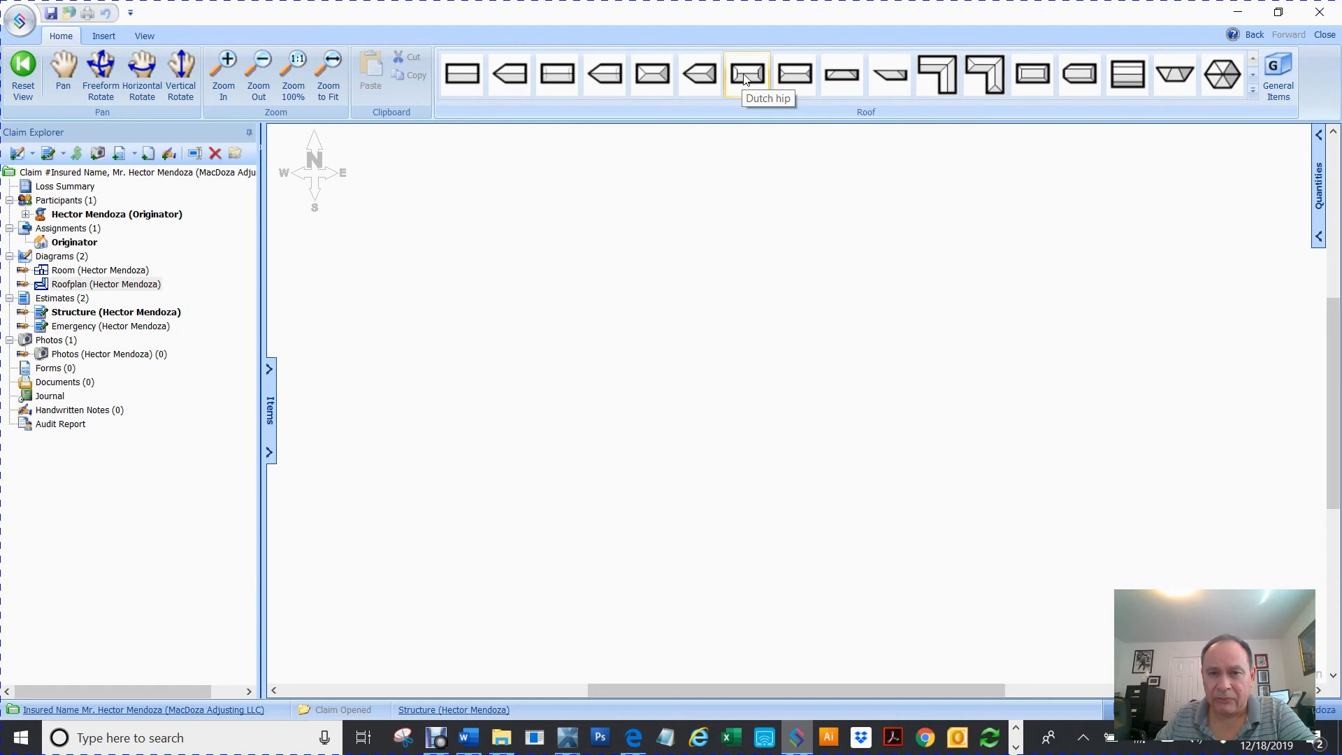
pyautogui.moveTo(794, 74)
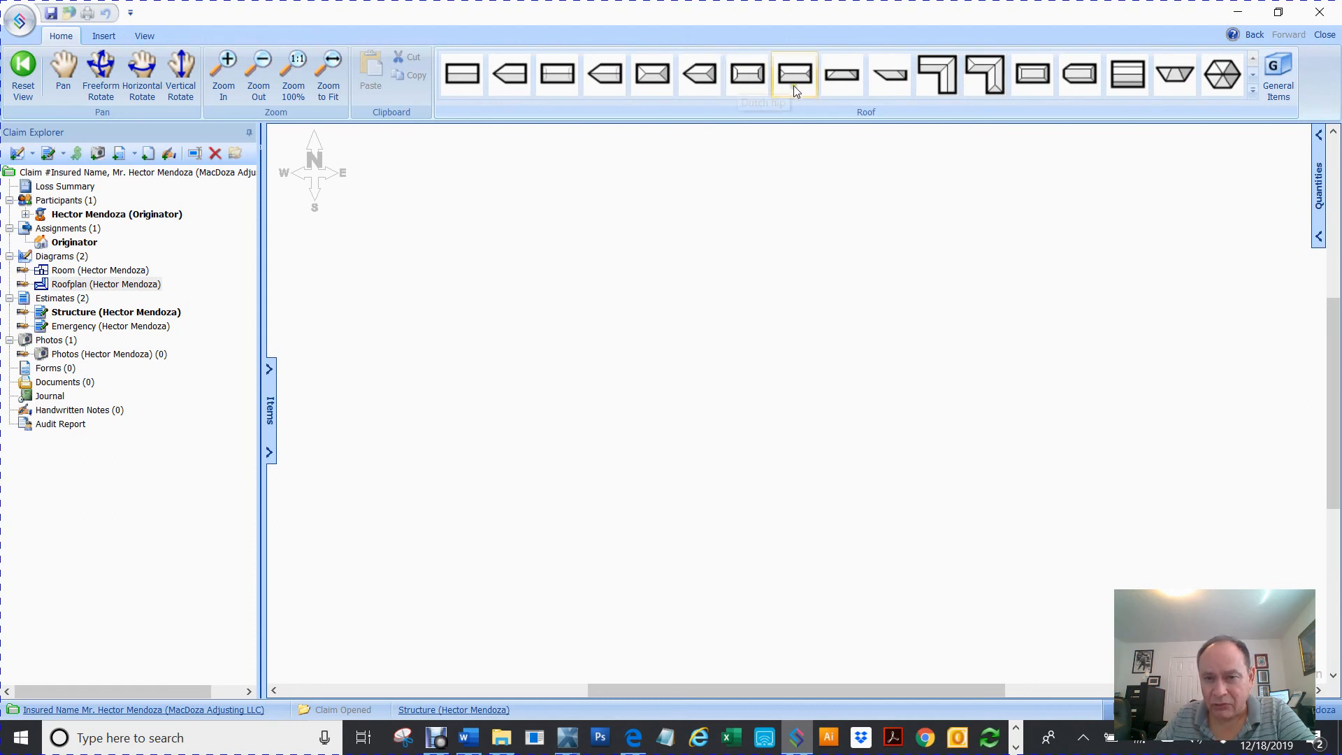
pyautogui.moveTo(791, 73)
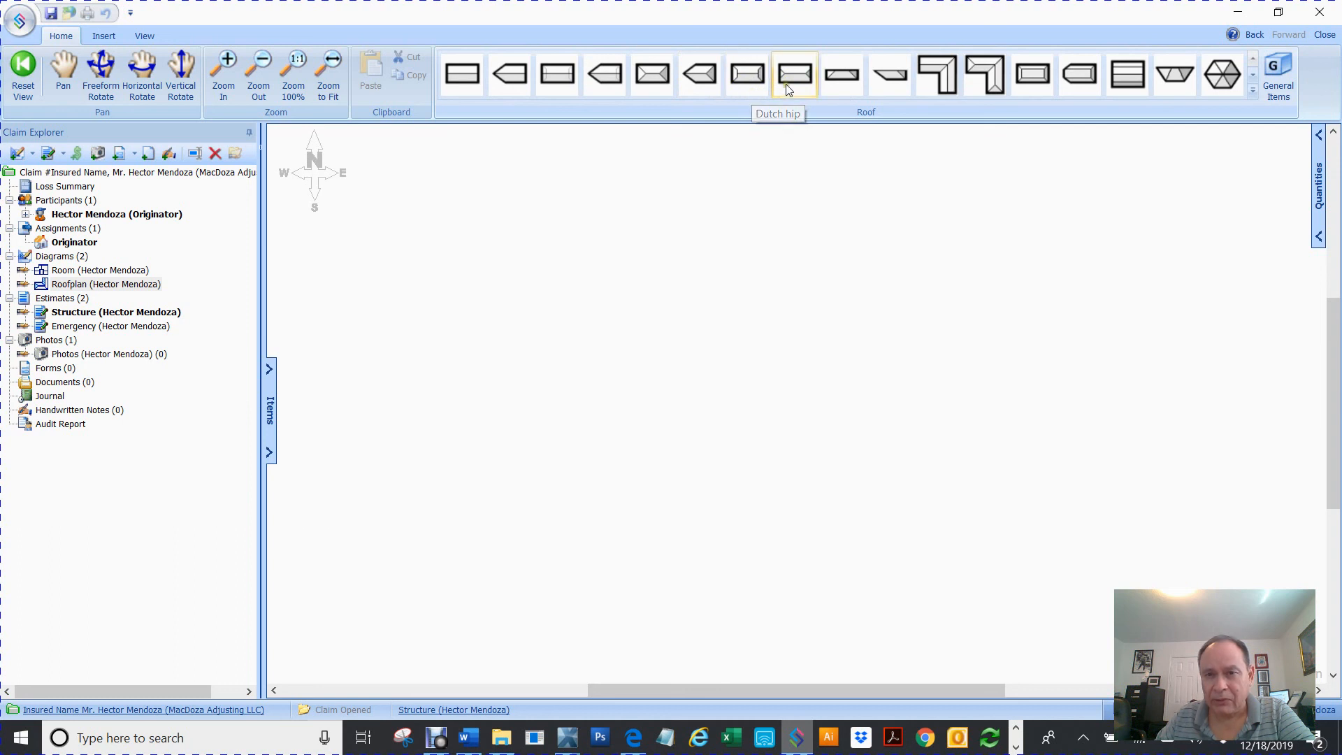
pyautogui.moveTo(794, 75)
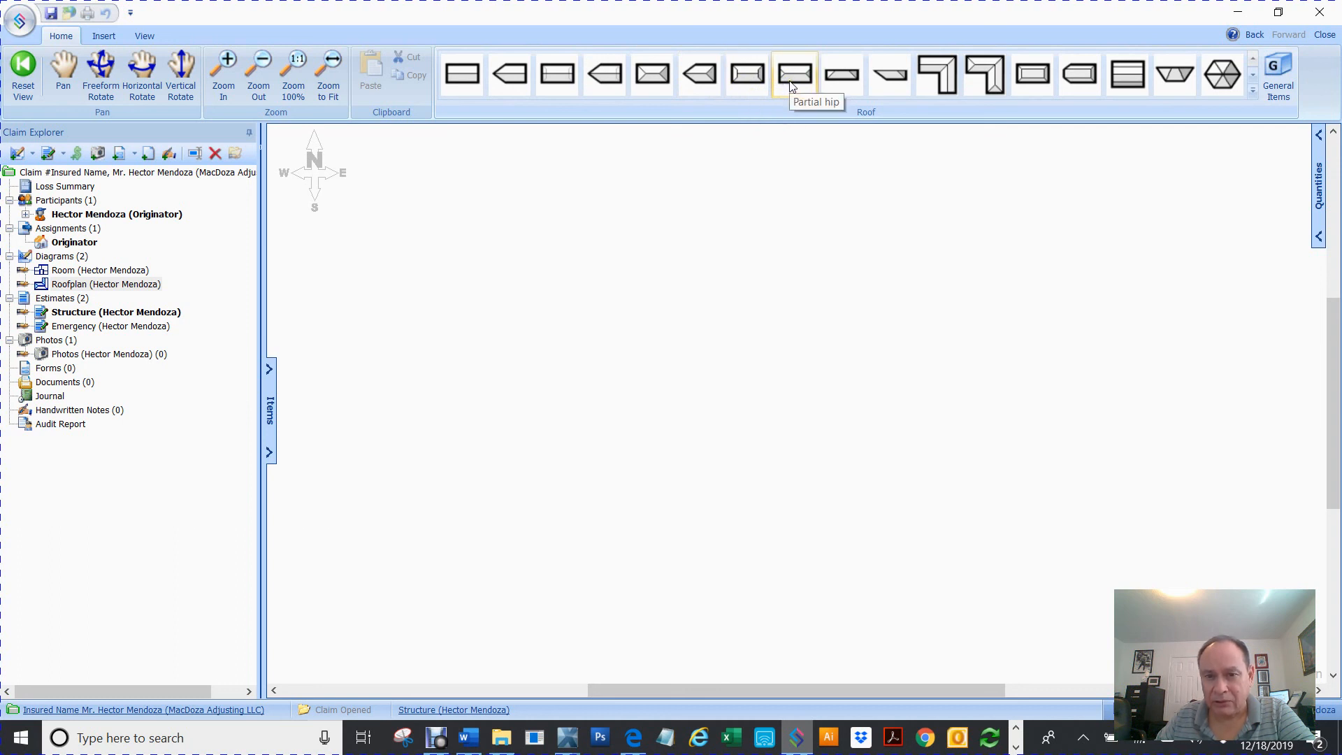
pyautogui.moveTo(779, 85)
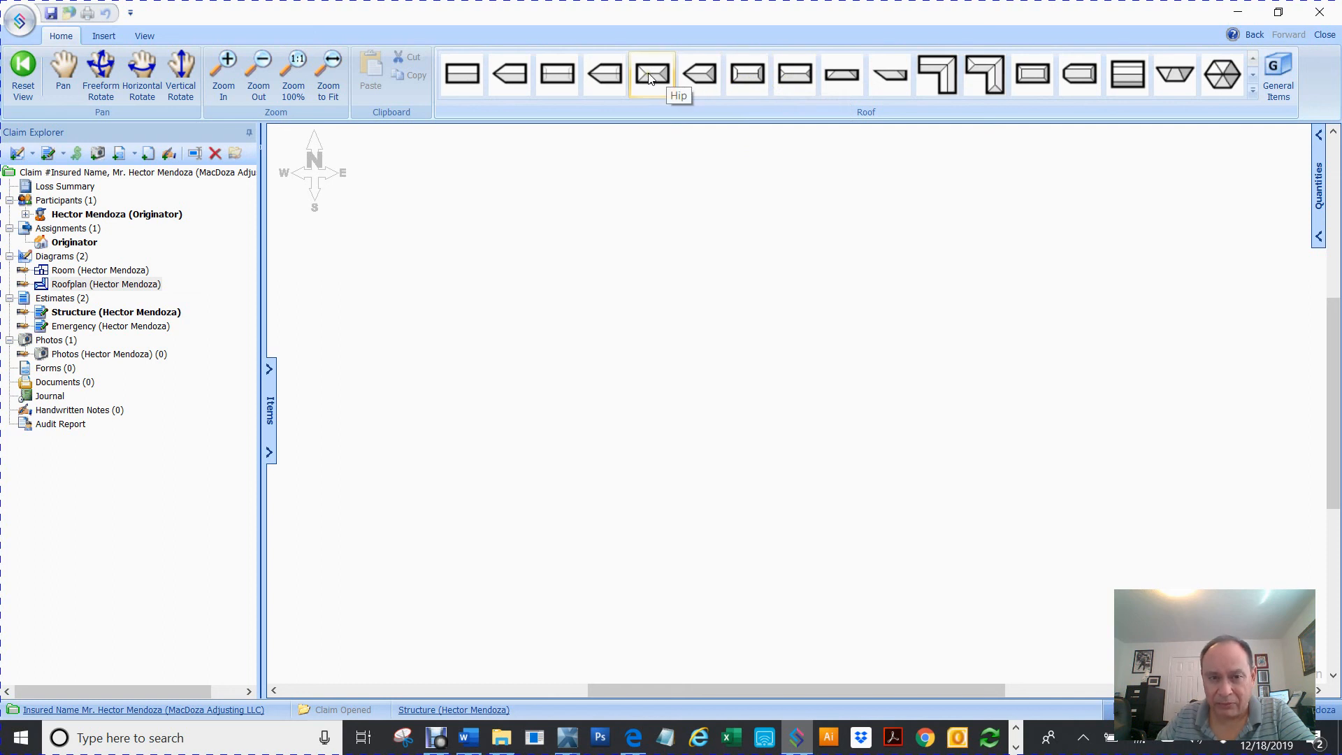
pyautogui.moveTo(508, 74)
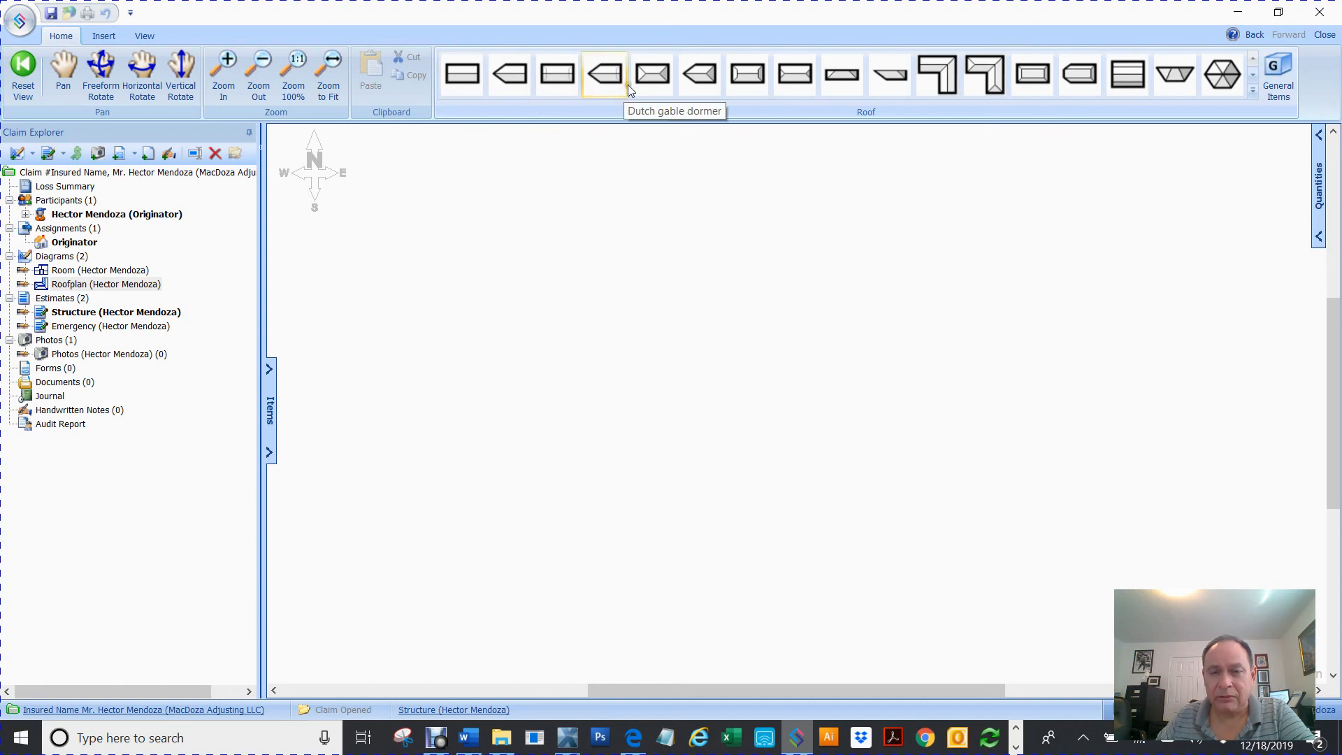
pyautogui.click(652, 74)
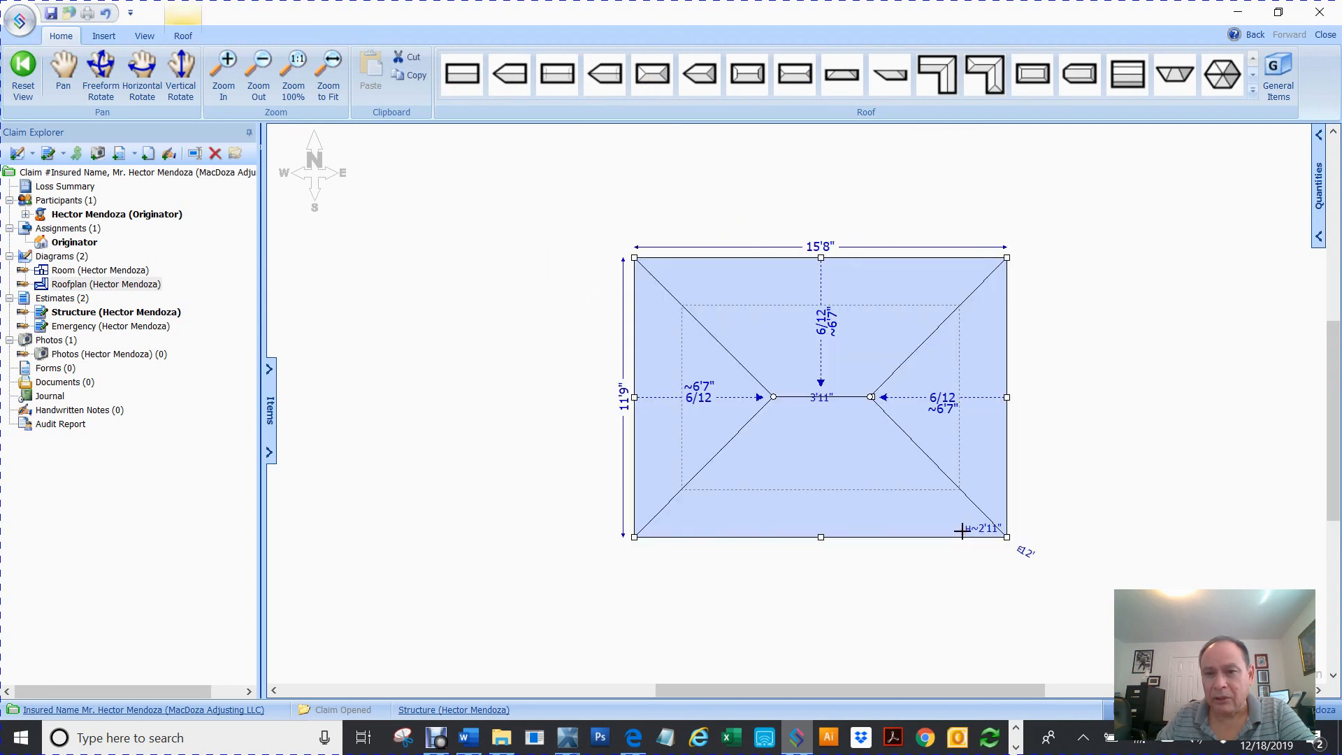
pyautogui.moveTo(835, 131)
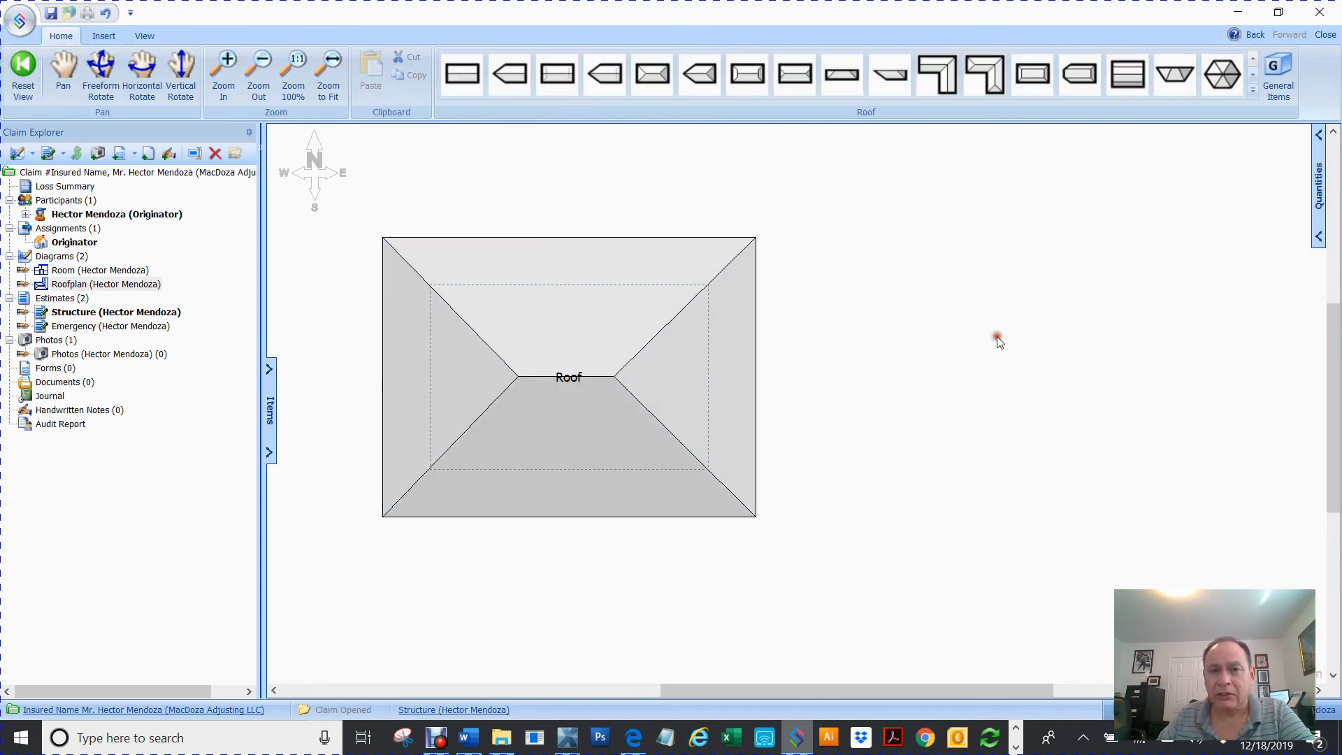
pyautogui.click(936, 74)
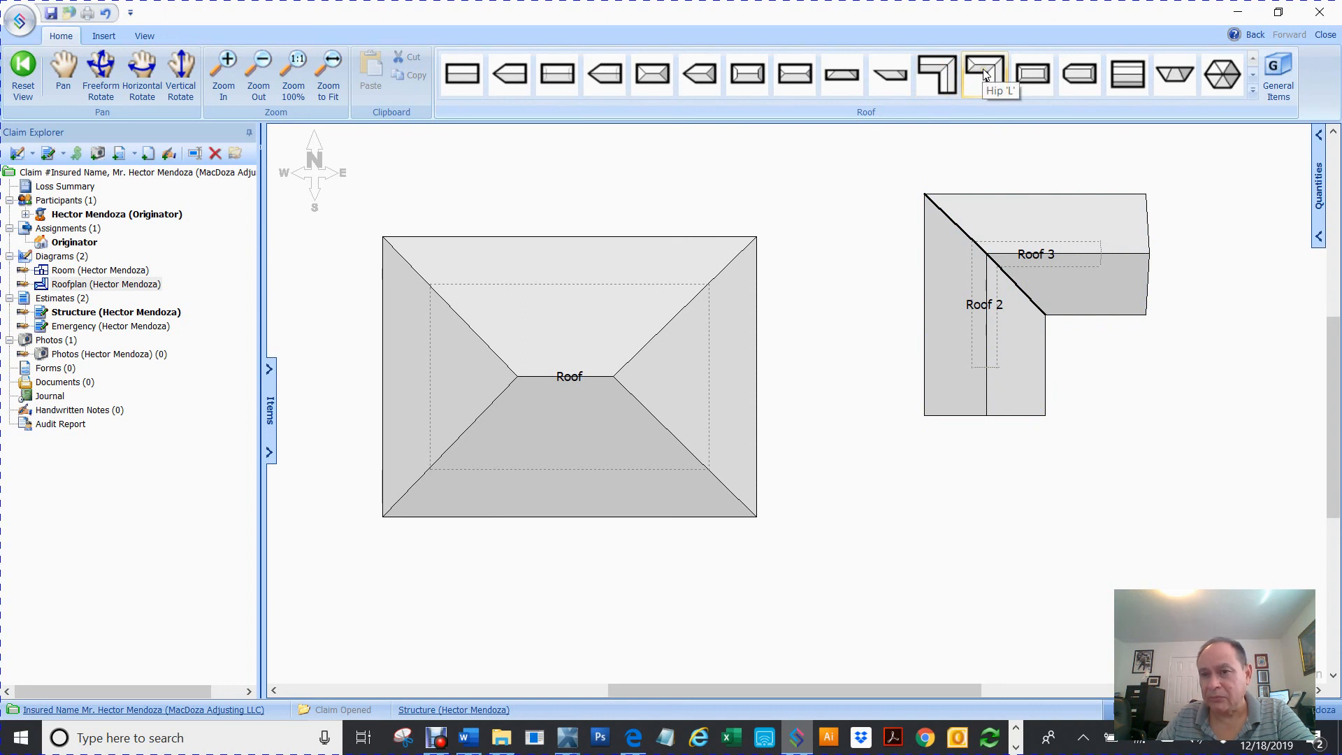
pyautogui.moveTo(1031, 76)
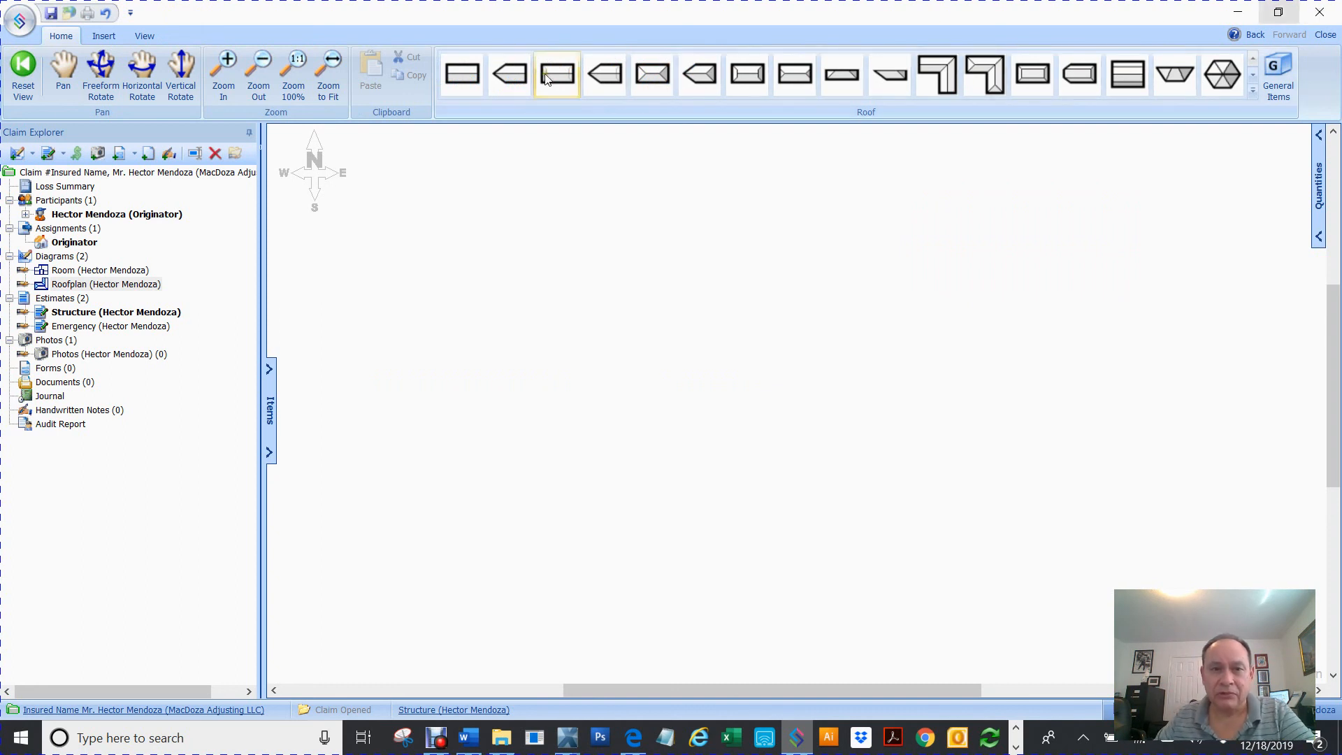
# - Draw a gable roof about 14'5" wide in the middle of the roofplan and mirror it
pyautogui.click(555, 74)
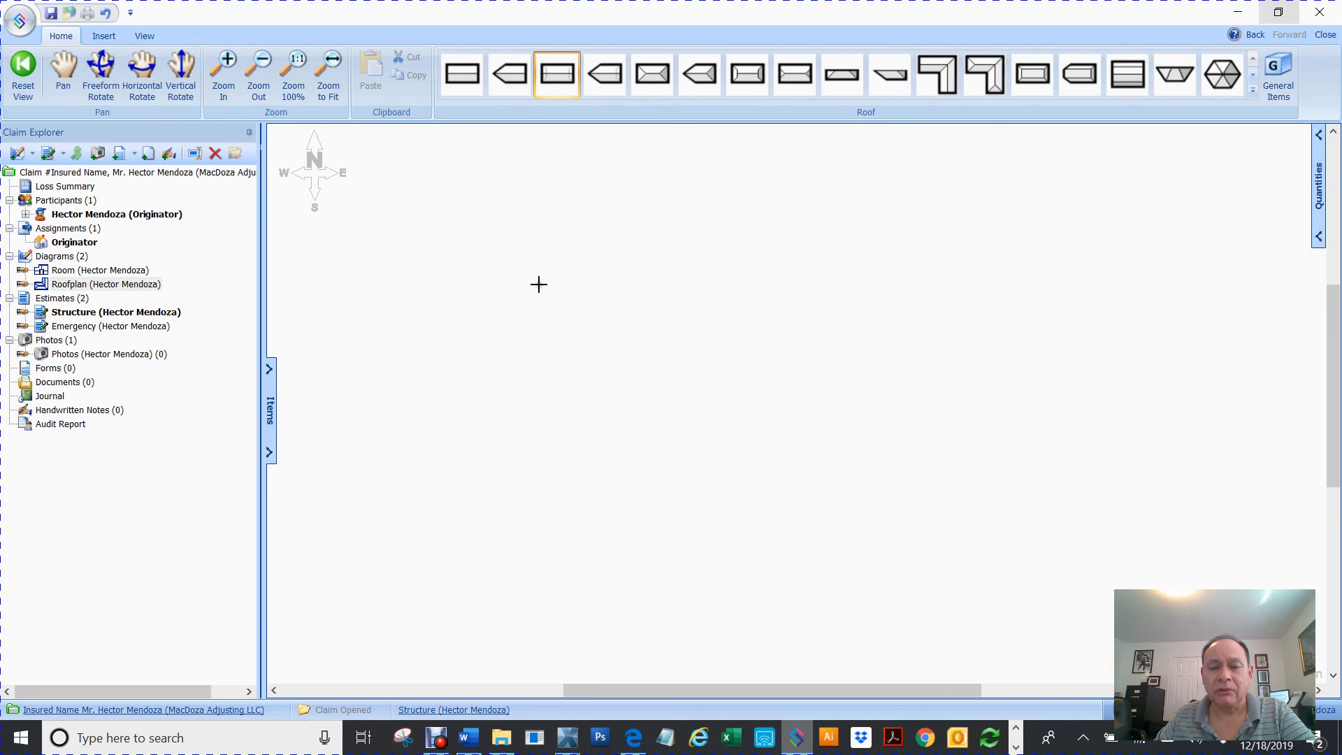
pyautogui.moveTo(538, 284); pyautogui.dragTo(910, 539)
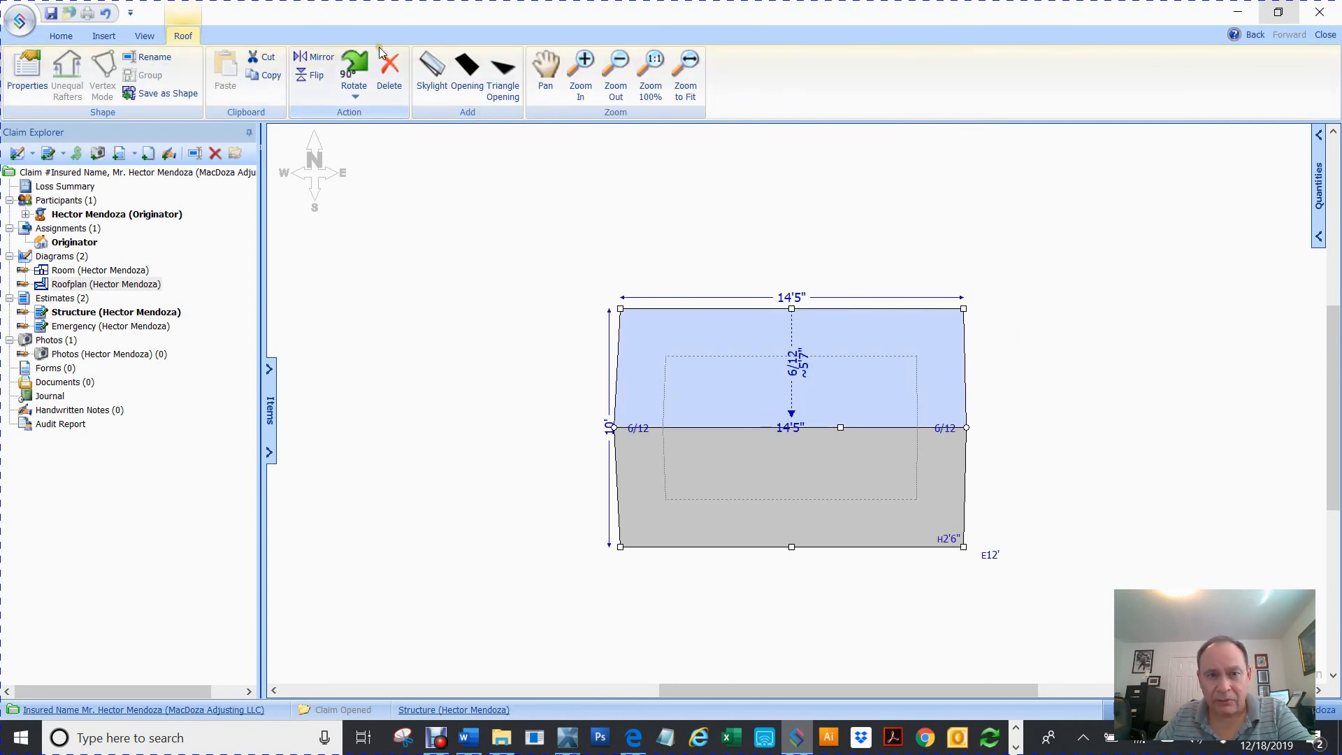
pyautogui.moveTo(354, 72)
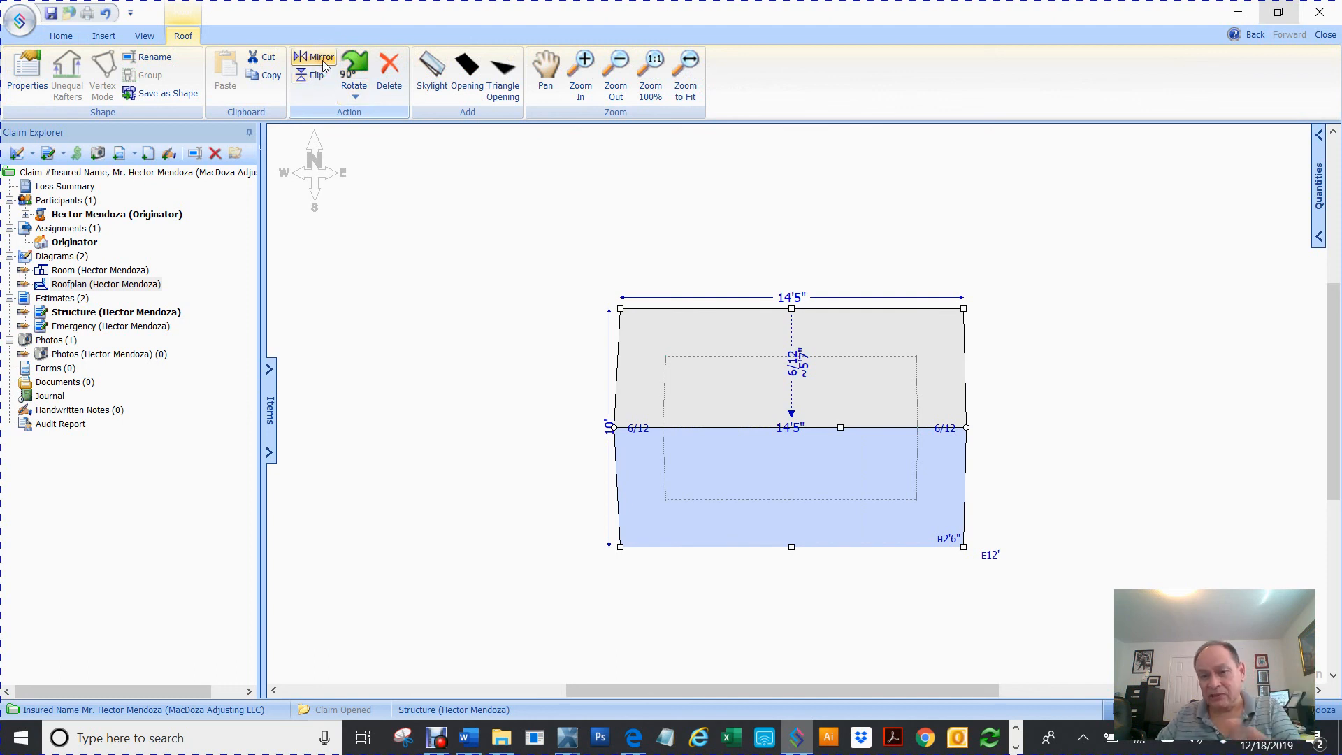
pyautogui.click(316, 74)
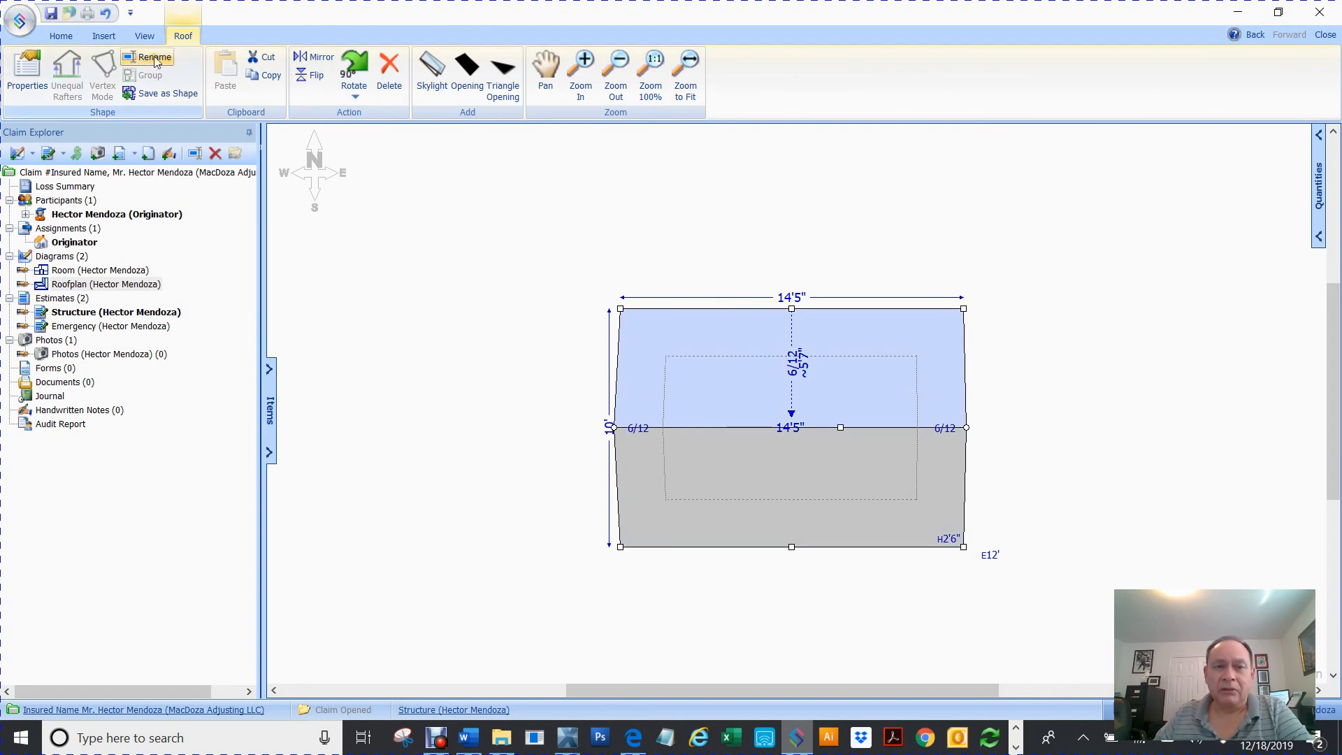
pyautogui.moveTo(522, 112)
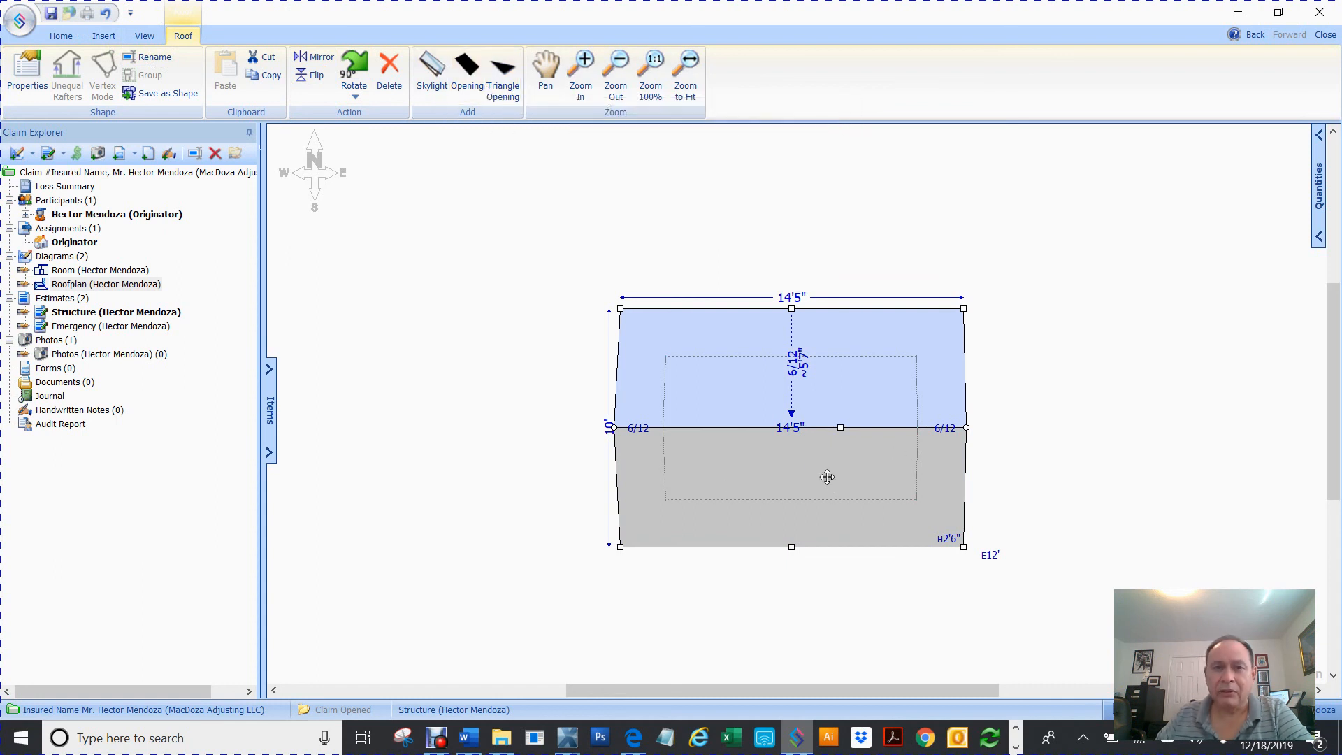
# - Pan and zoom the roofplan, then fit the gable roof to the view
pyautogui.click(545, 69)
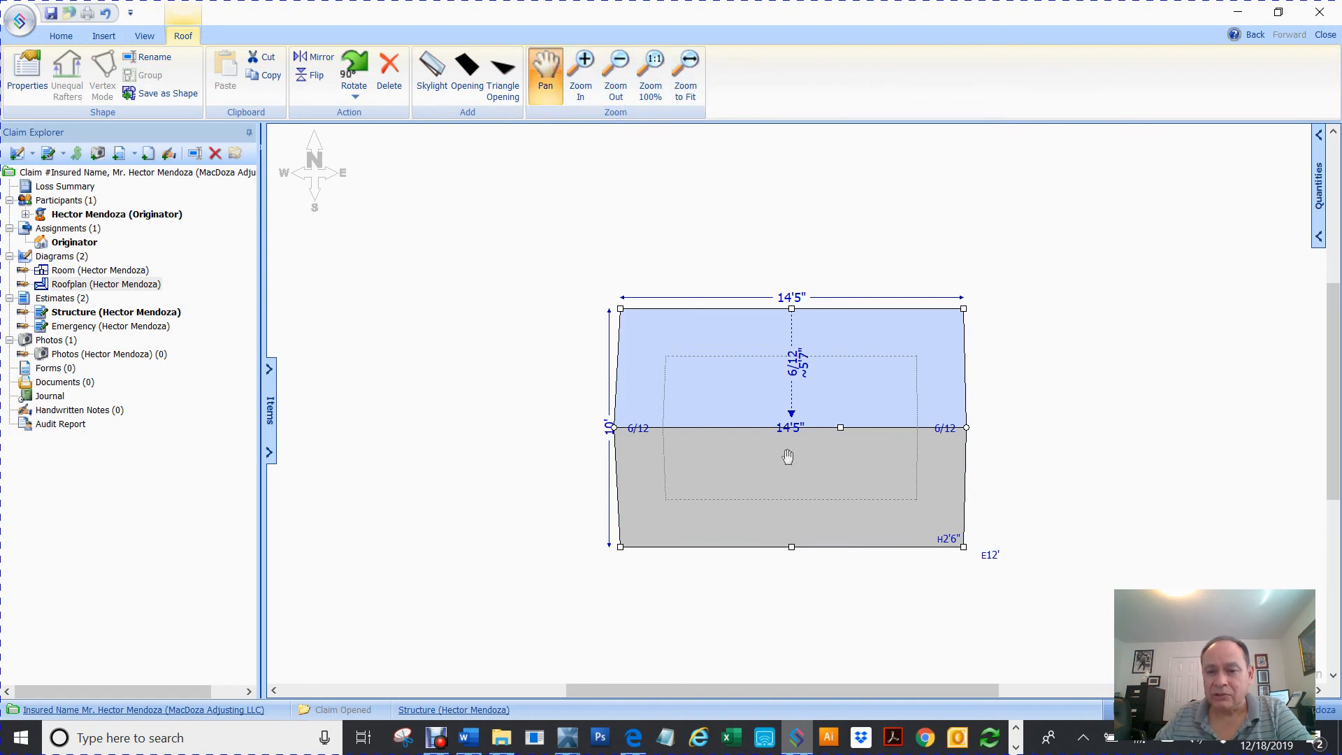
pyautogui.click(580, 65)
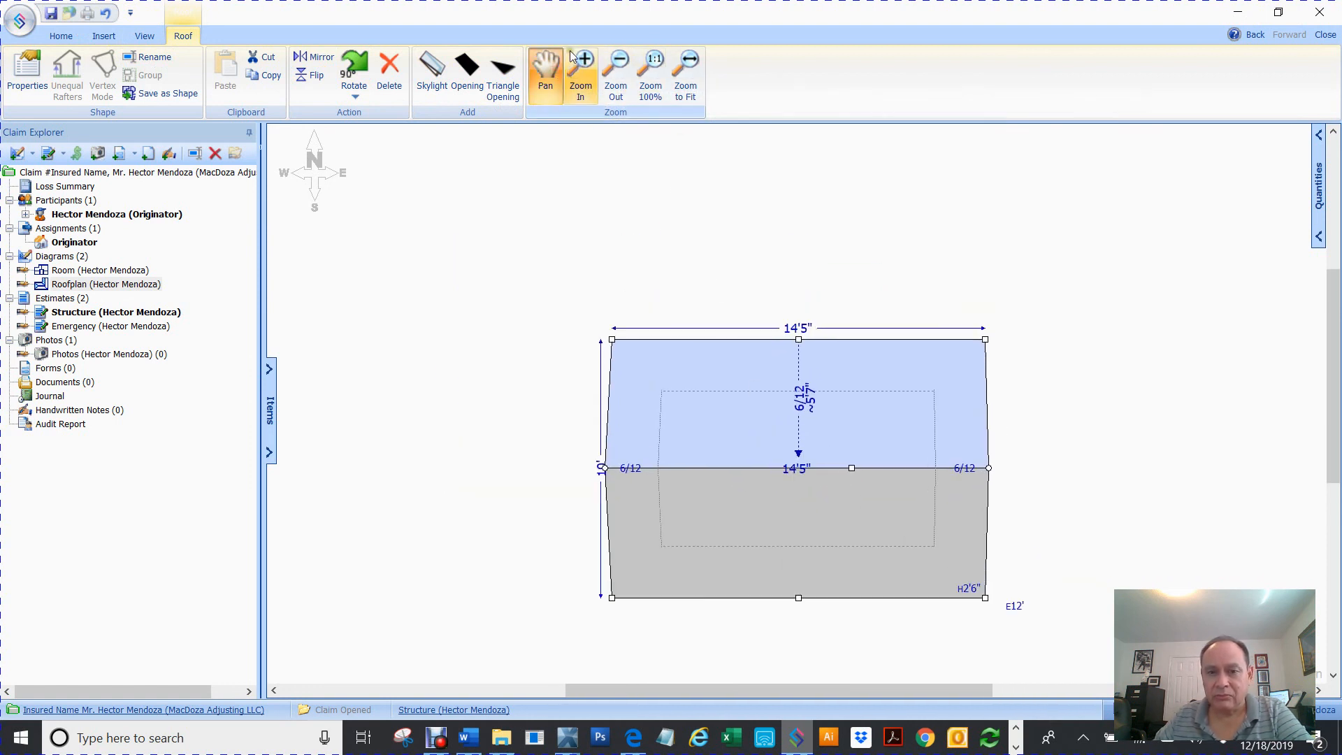
pyautogui.click(615, 73)
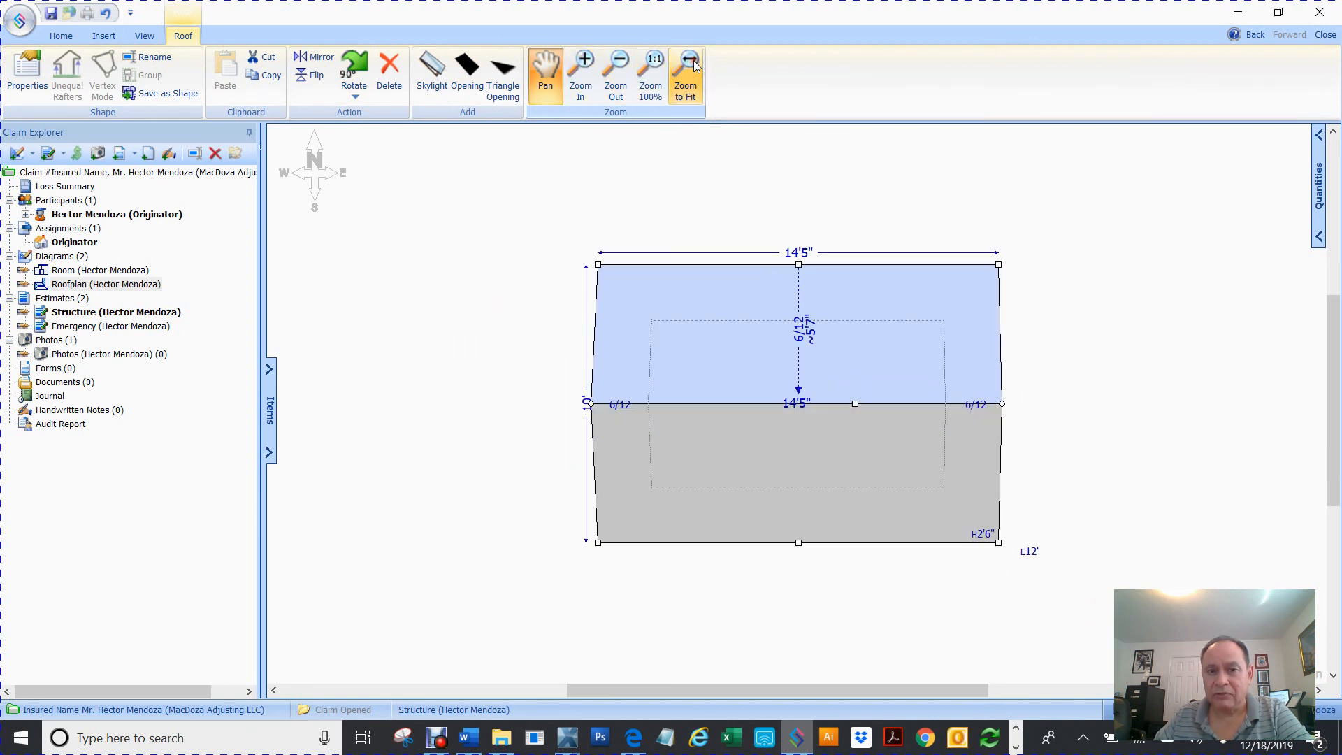
pyautogui.click(650, 72)
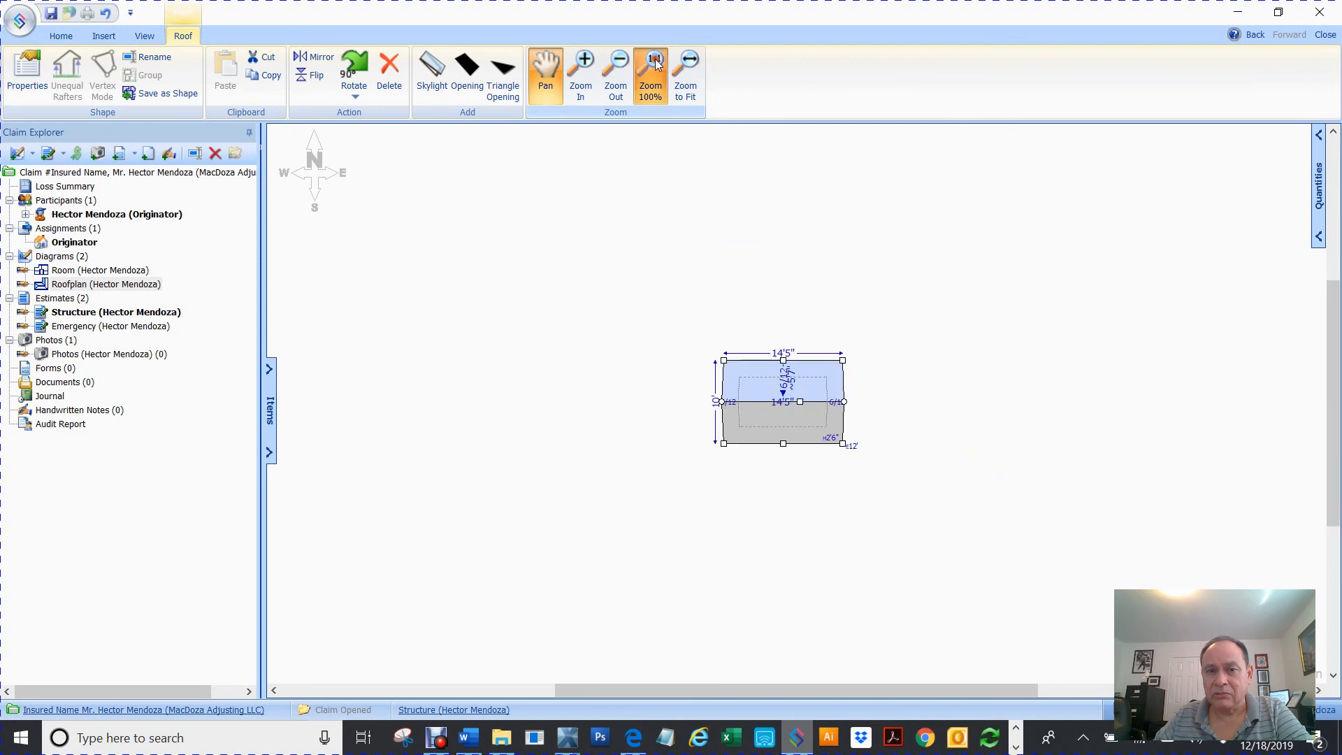
pyautogui.click(685, 76)
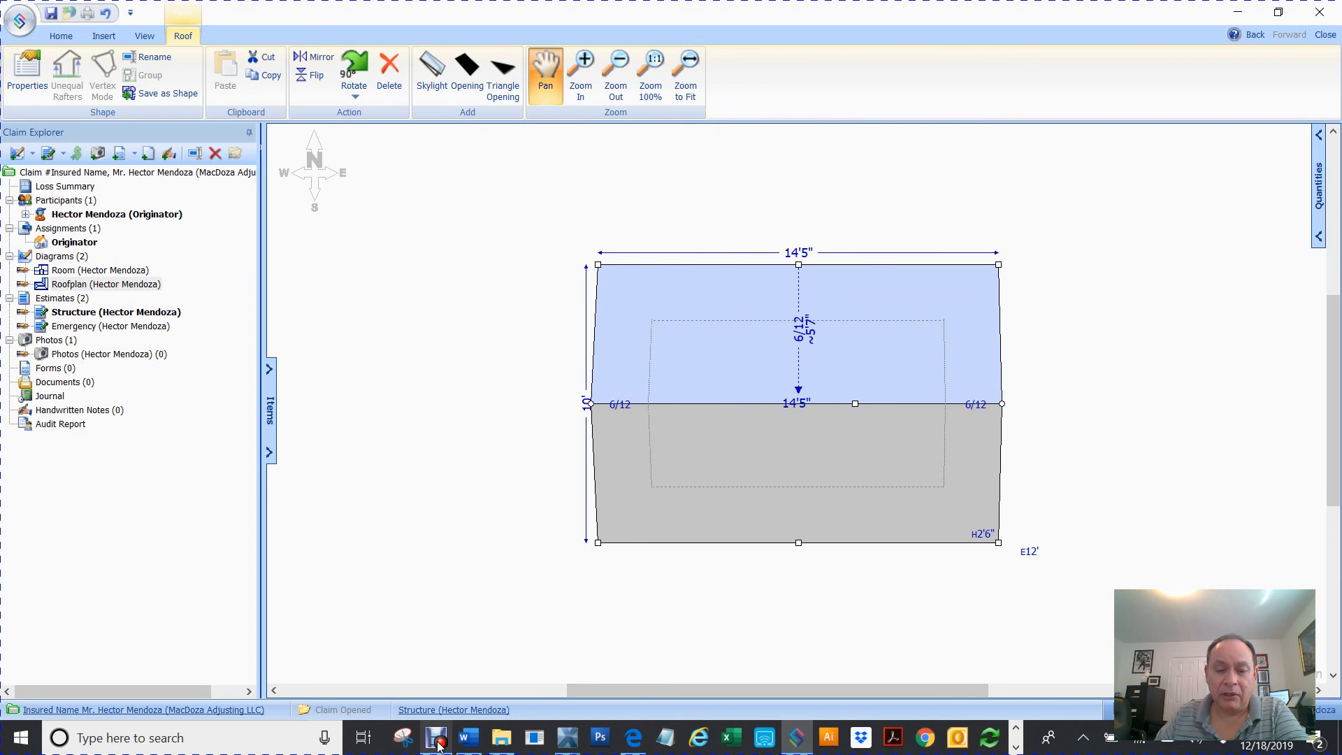
# - Bring the Debut screen-recording program to the front from the taskbar
pyautogui.click(436, 737)
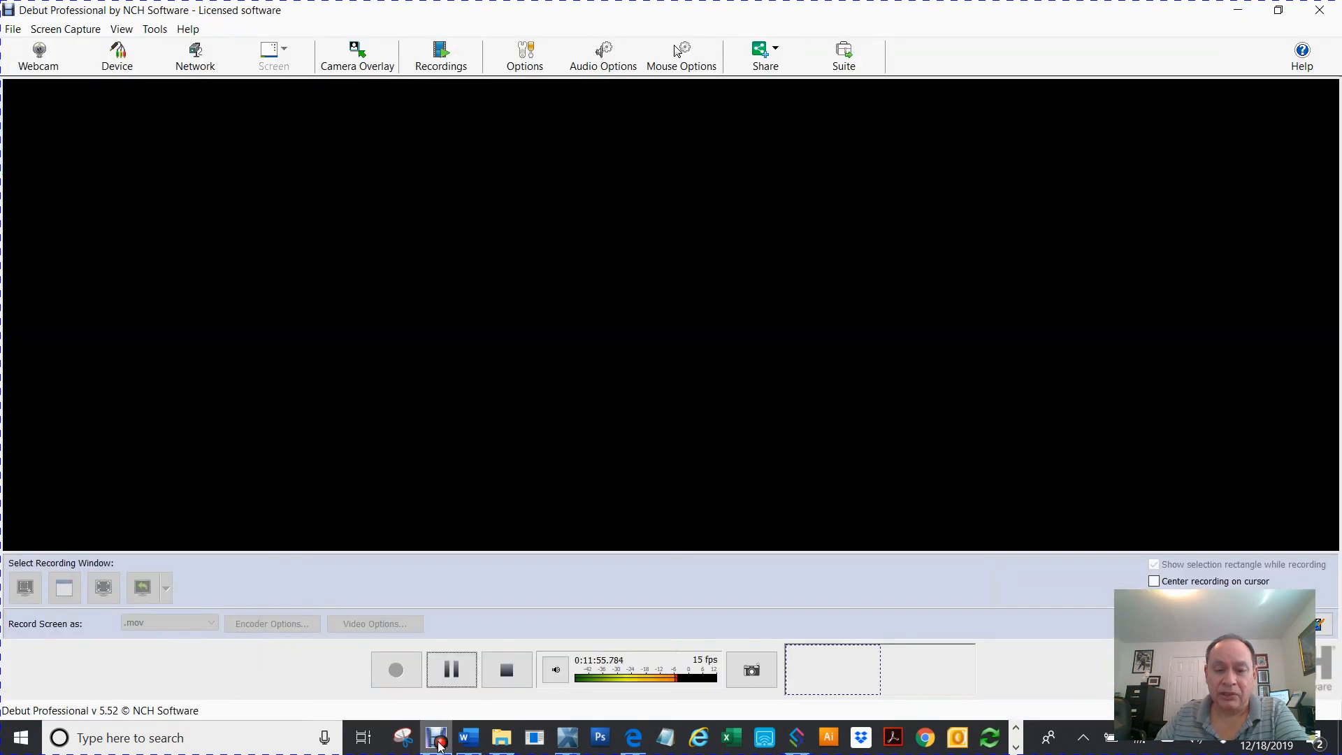